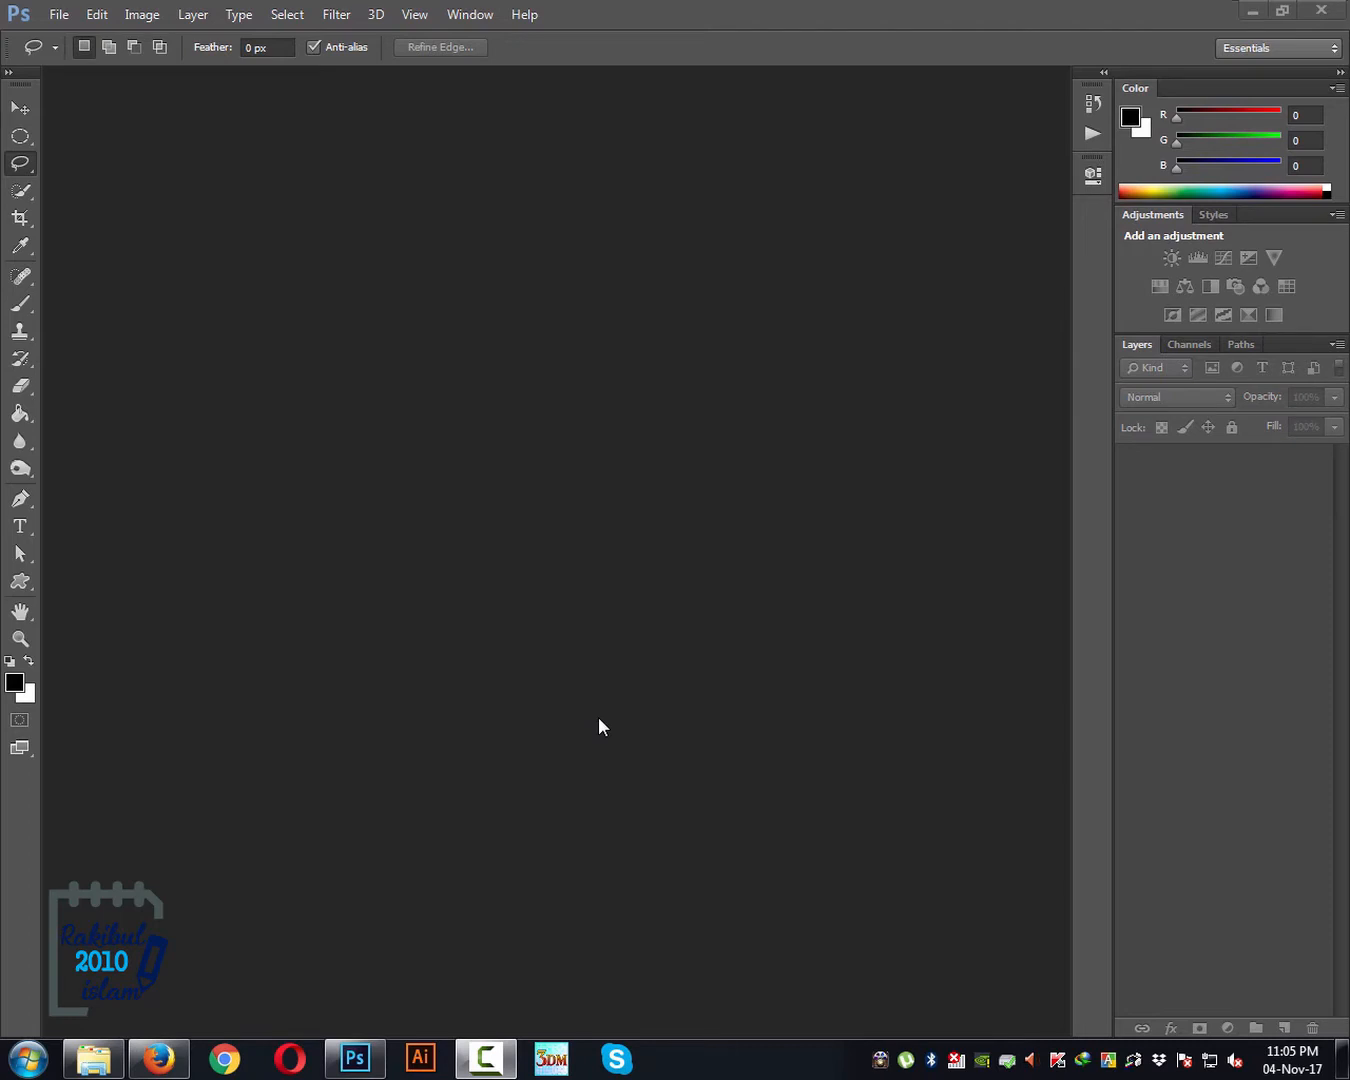
Switch from the Move tool to the Quick Selection tool in the toolbox
{"action": "left_click", "coordinate": [20, 107]}
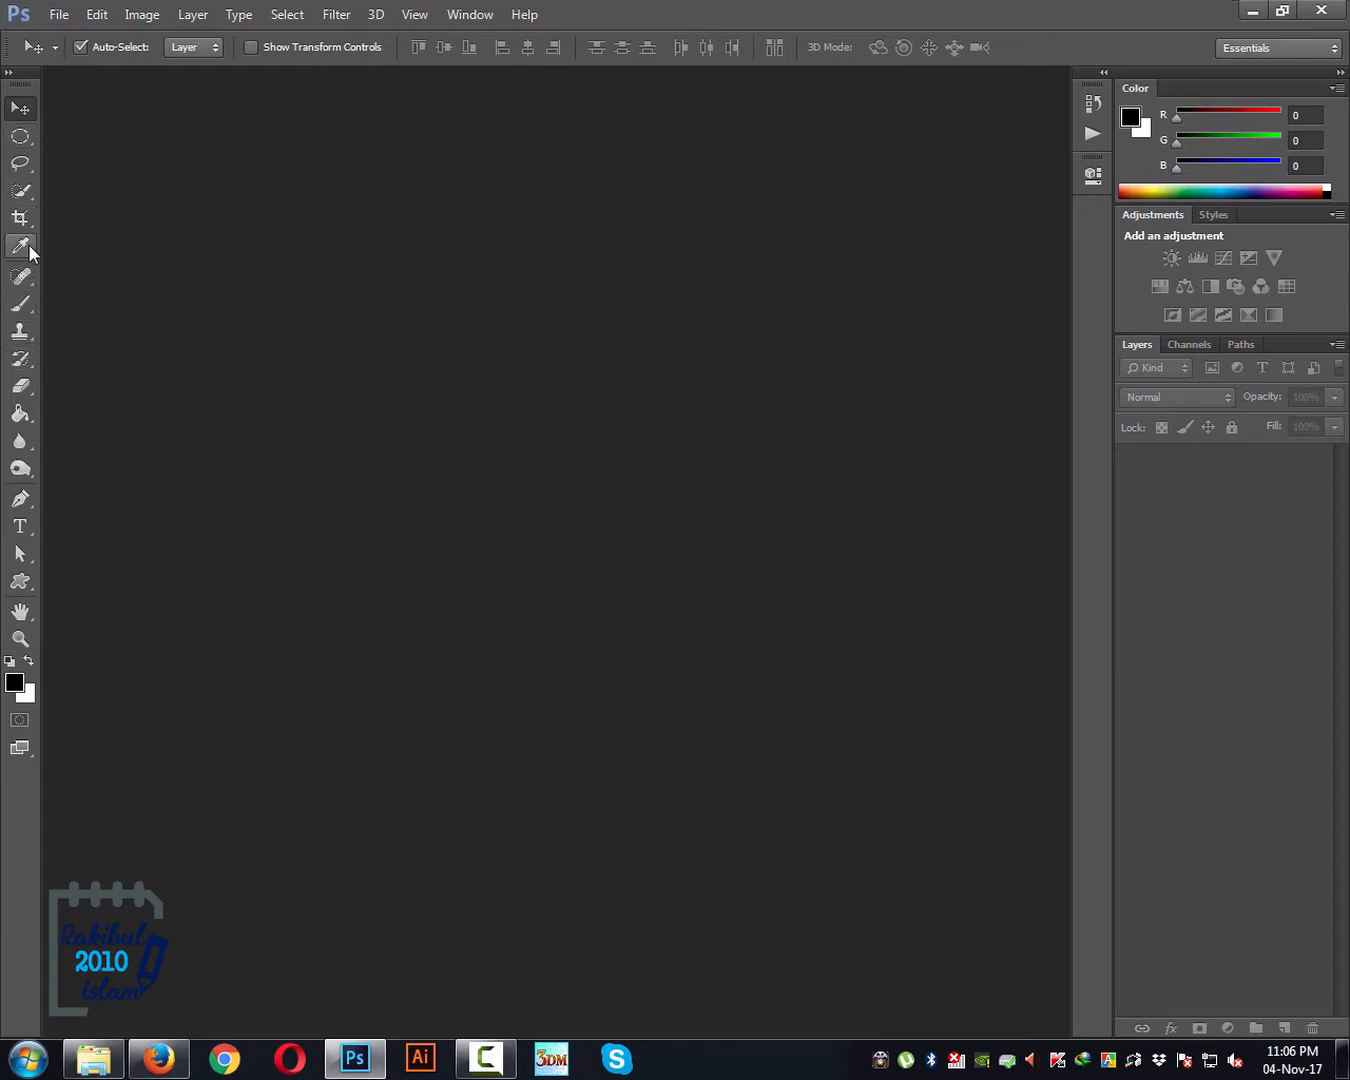
{"action": "mouse_move", "coordinate": [20, 163]}
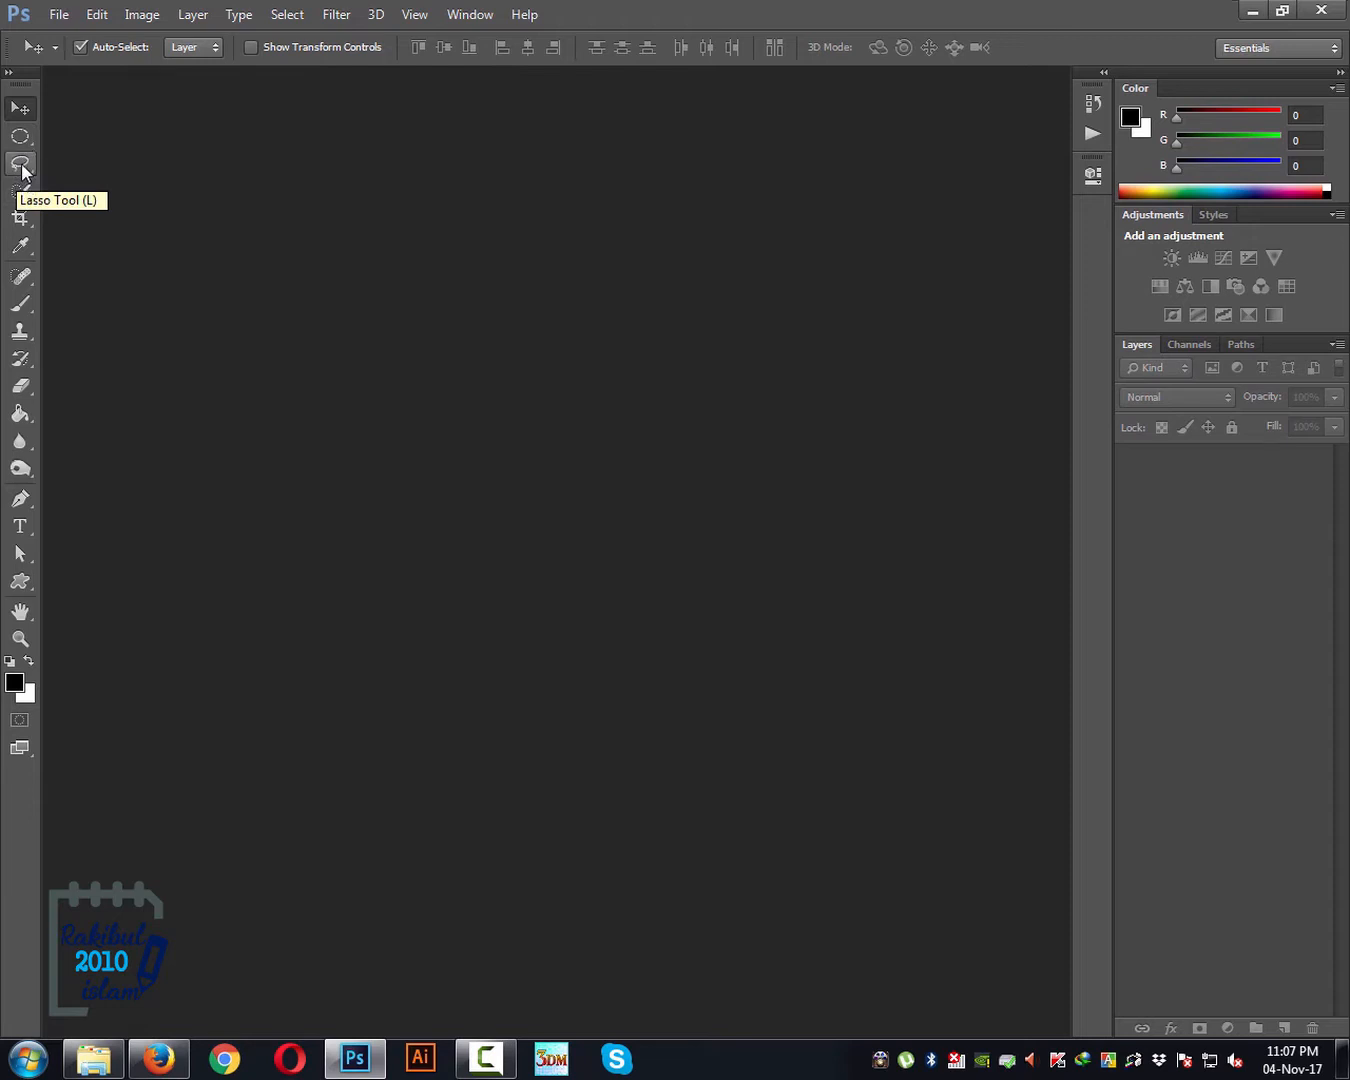
{"action": "mouse_move", "coordinate": [25, 178]}
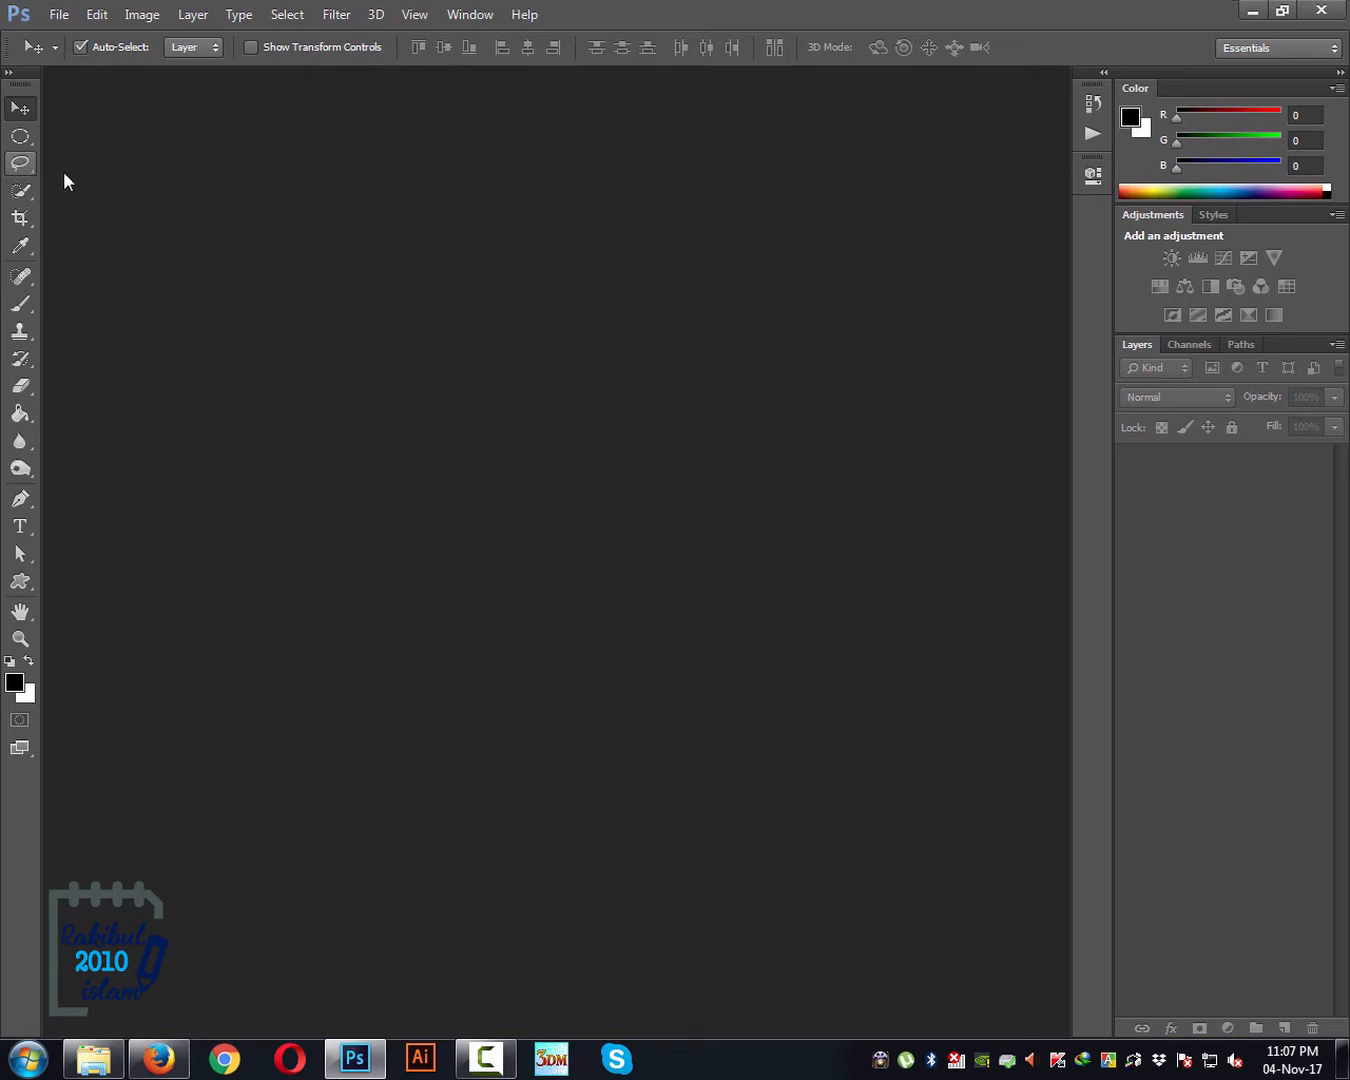
{"action": "mouse_move", "coordinate": [30, 168]}
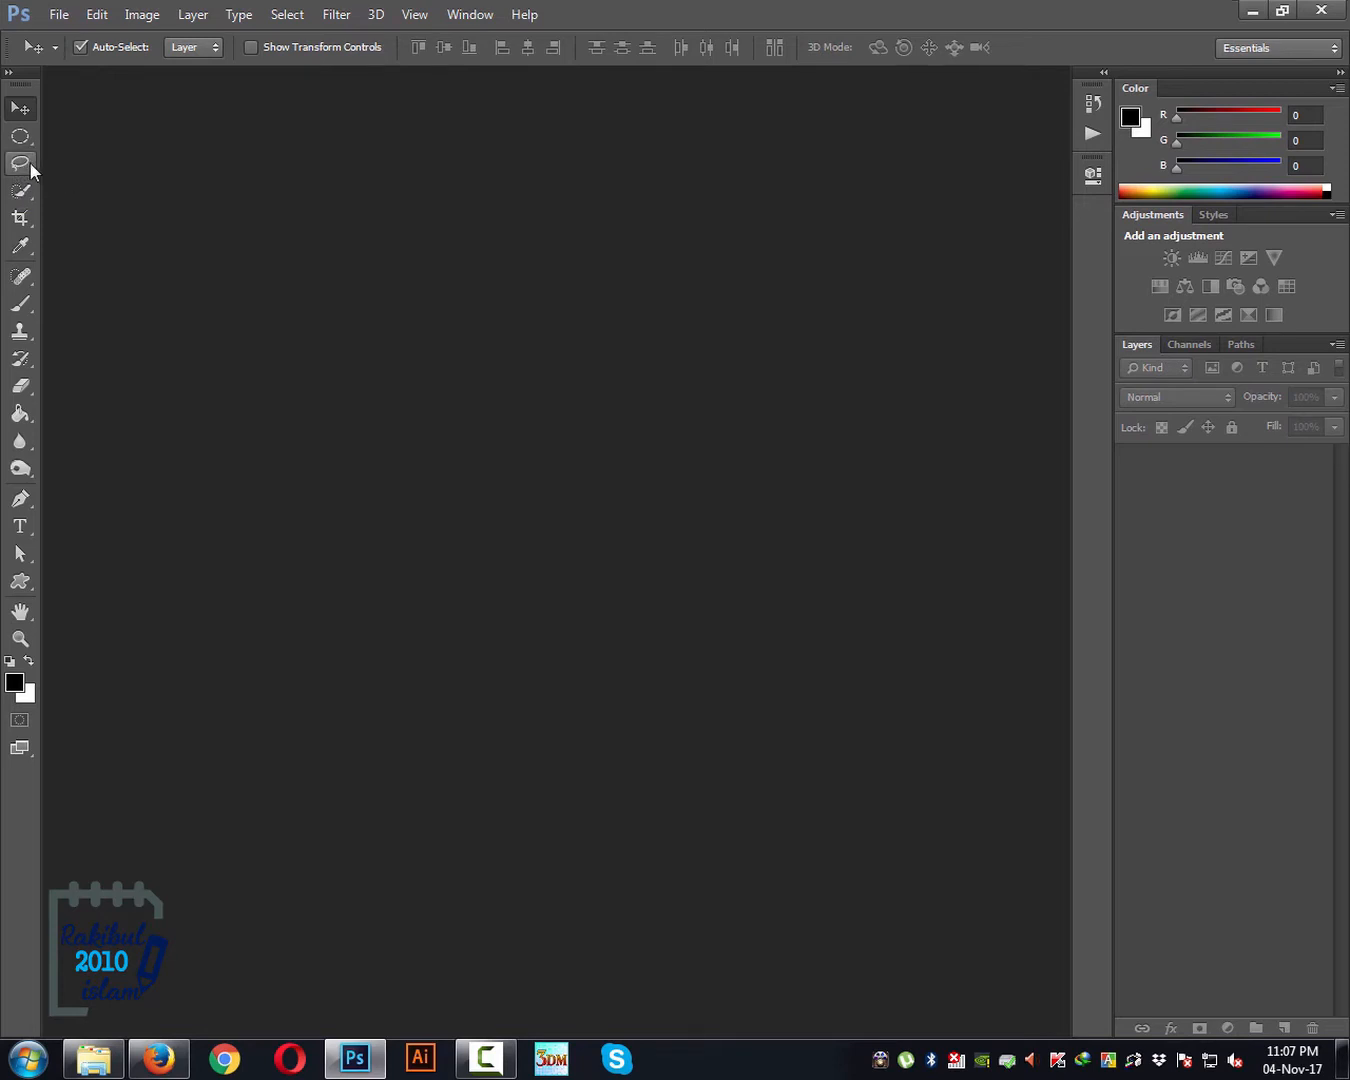
{"action": "mouse_move", "coordinate": [20, 163]}
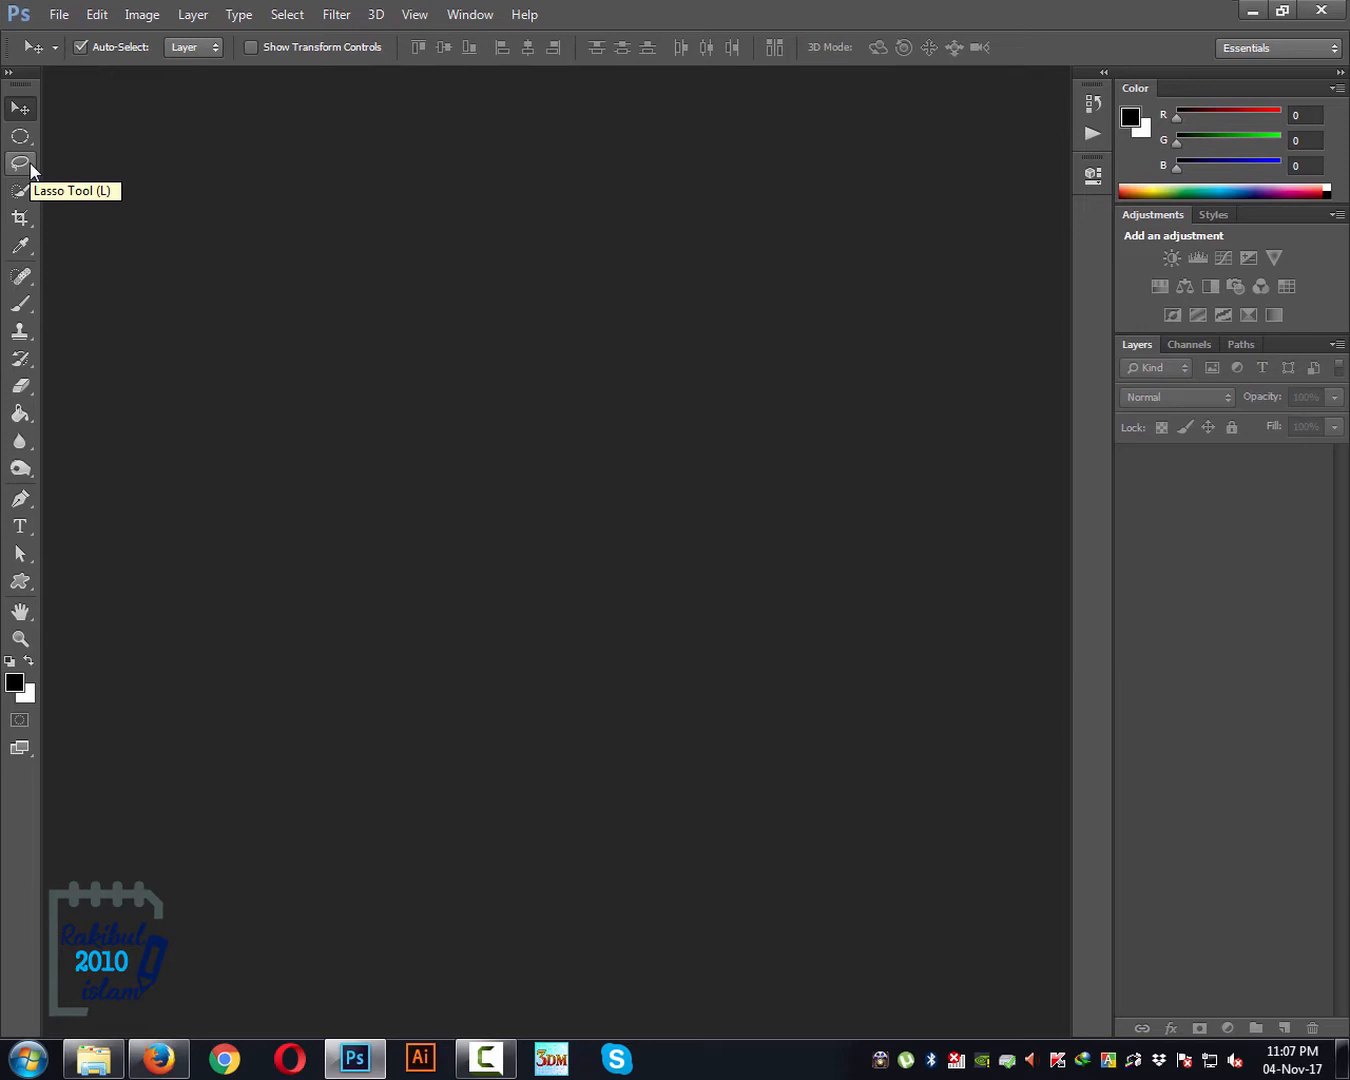
{"action": "left_click", "coordinate": [20, 163]}
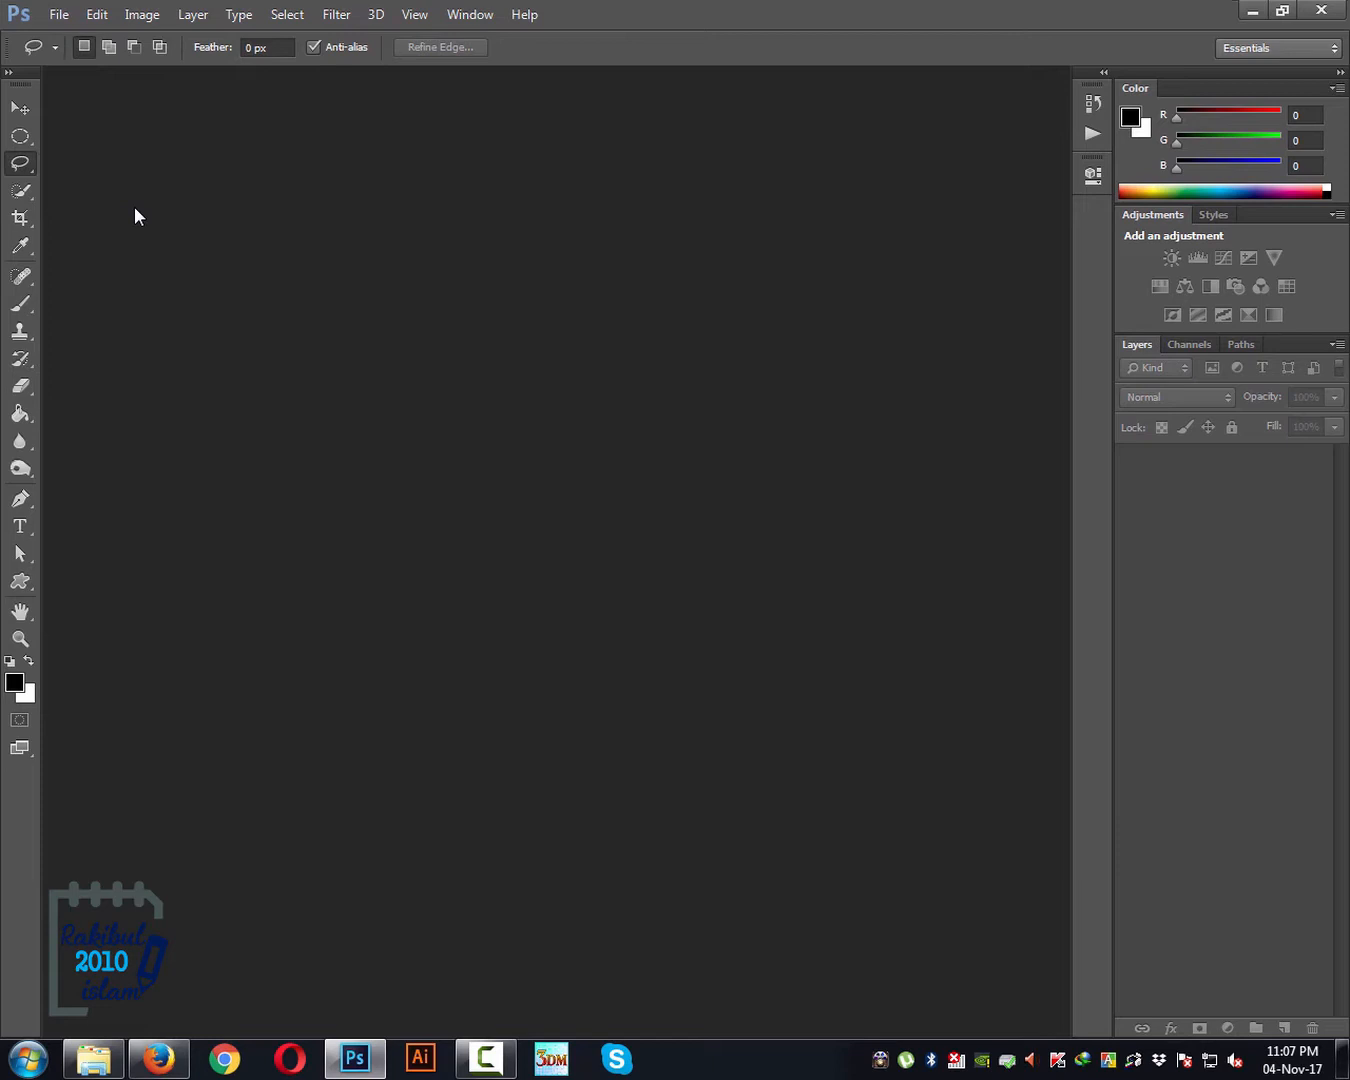
{"action": "mouse_move", "coordinate": [153, 442]}
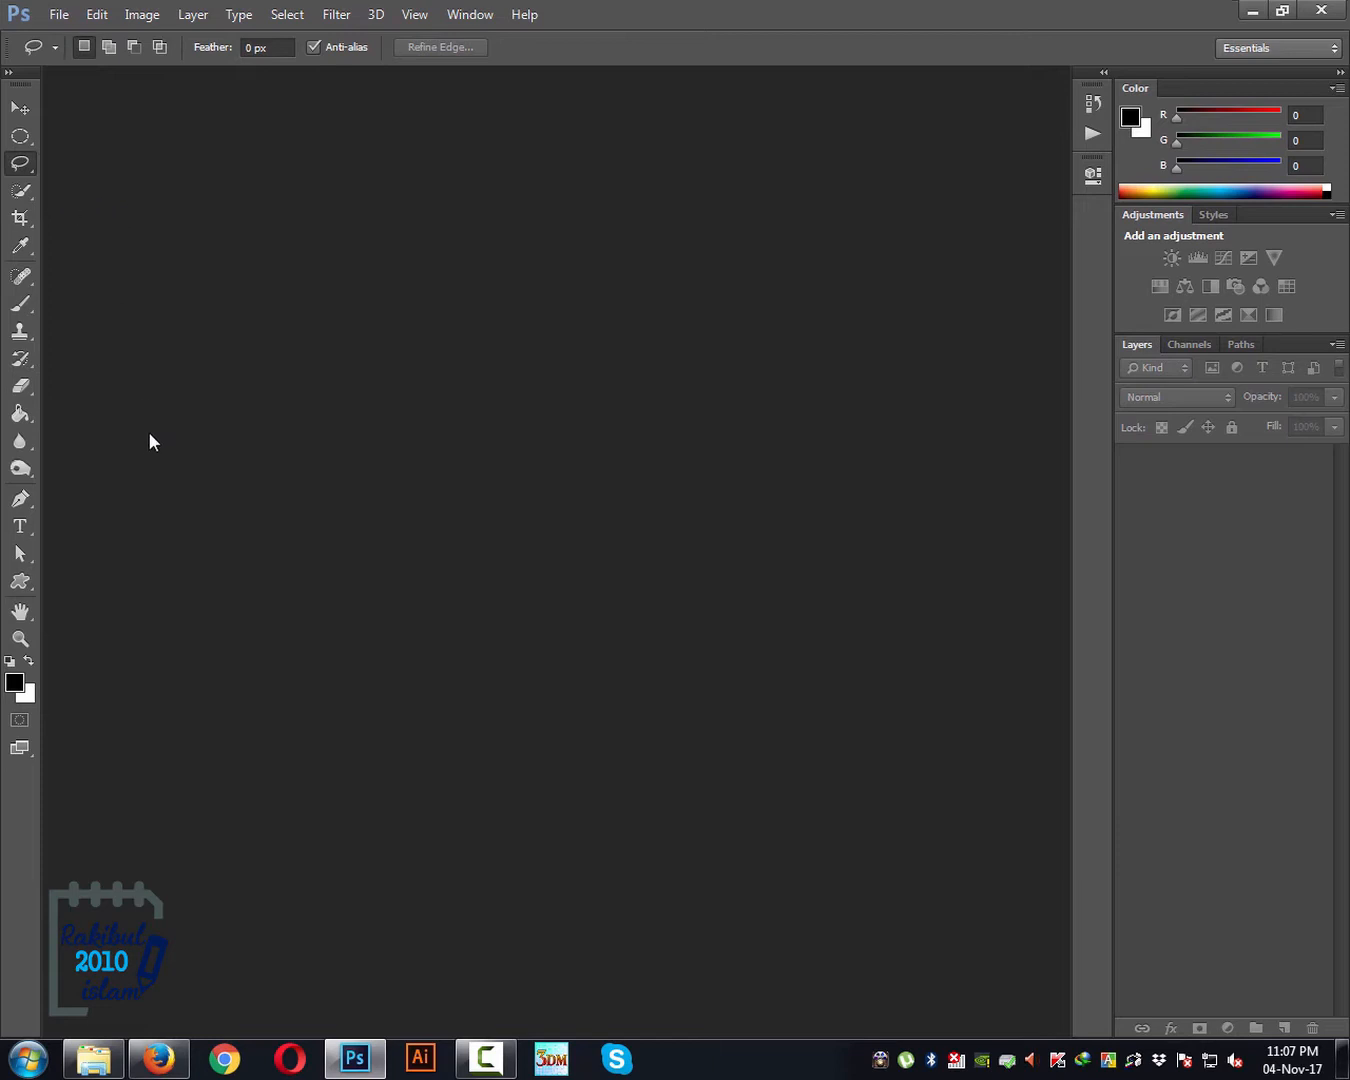
{"action": "mouse_move", "coordinate": [33, 178]}
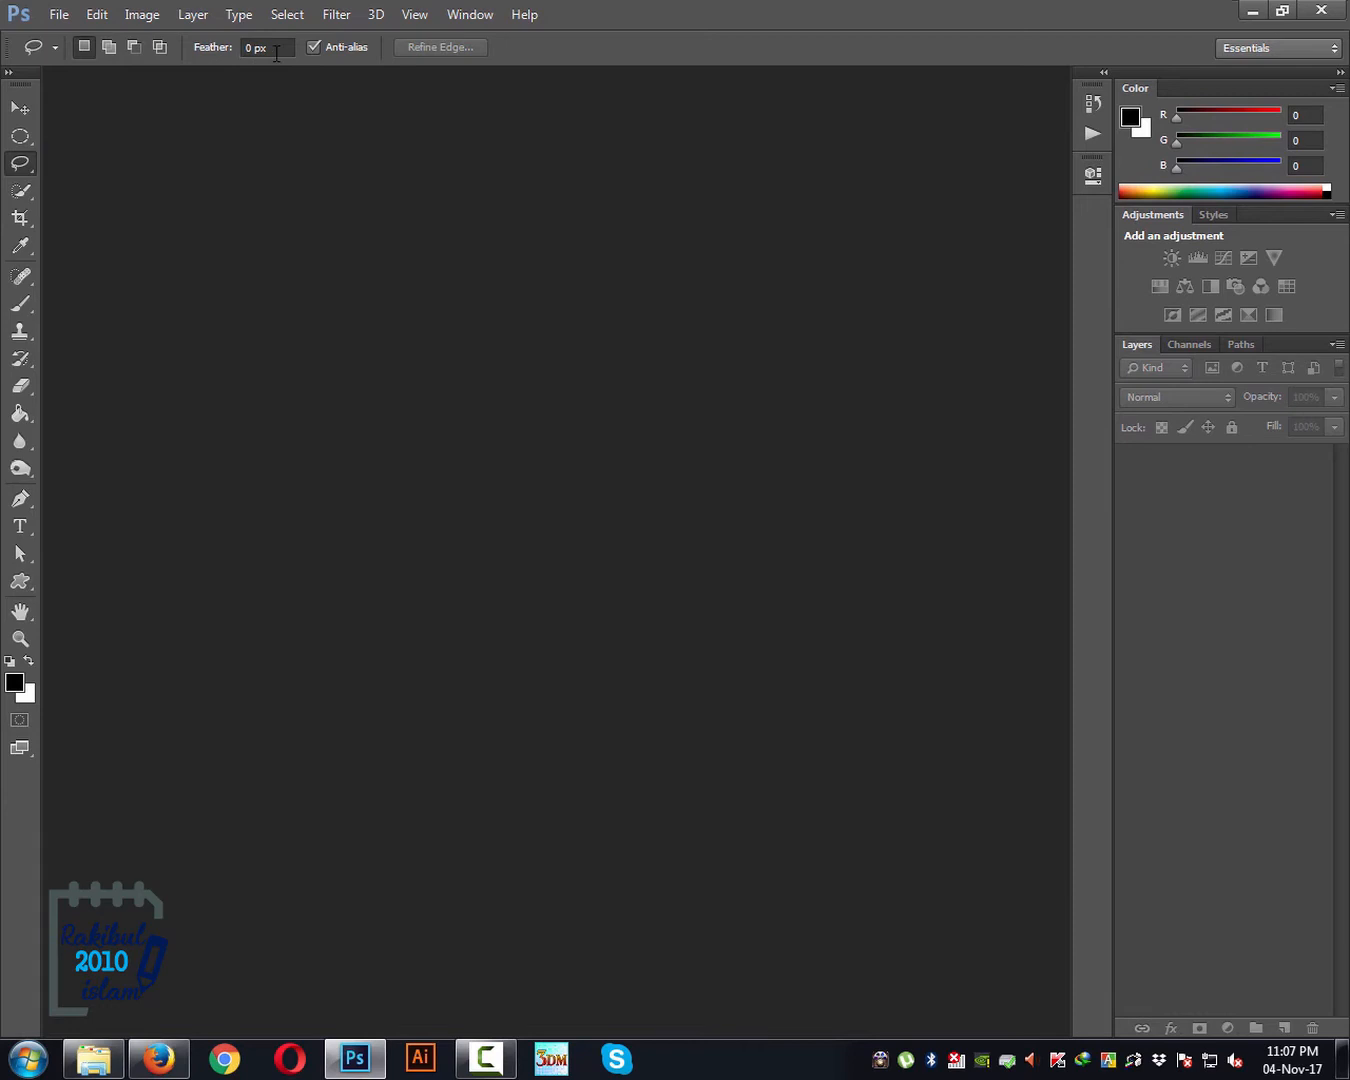
{"action": "mouse_move", "coordinate": [264, 206]}
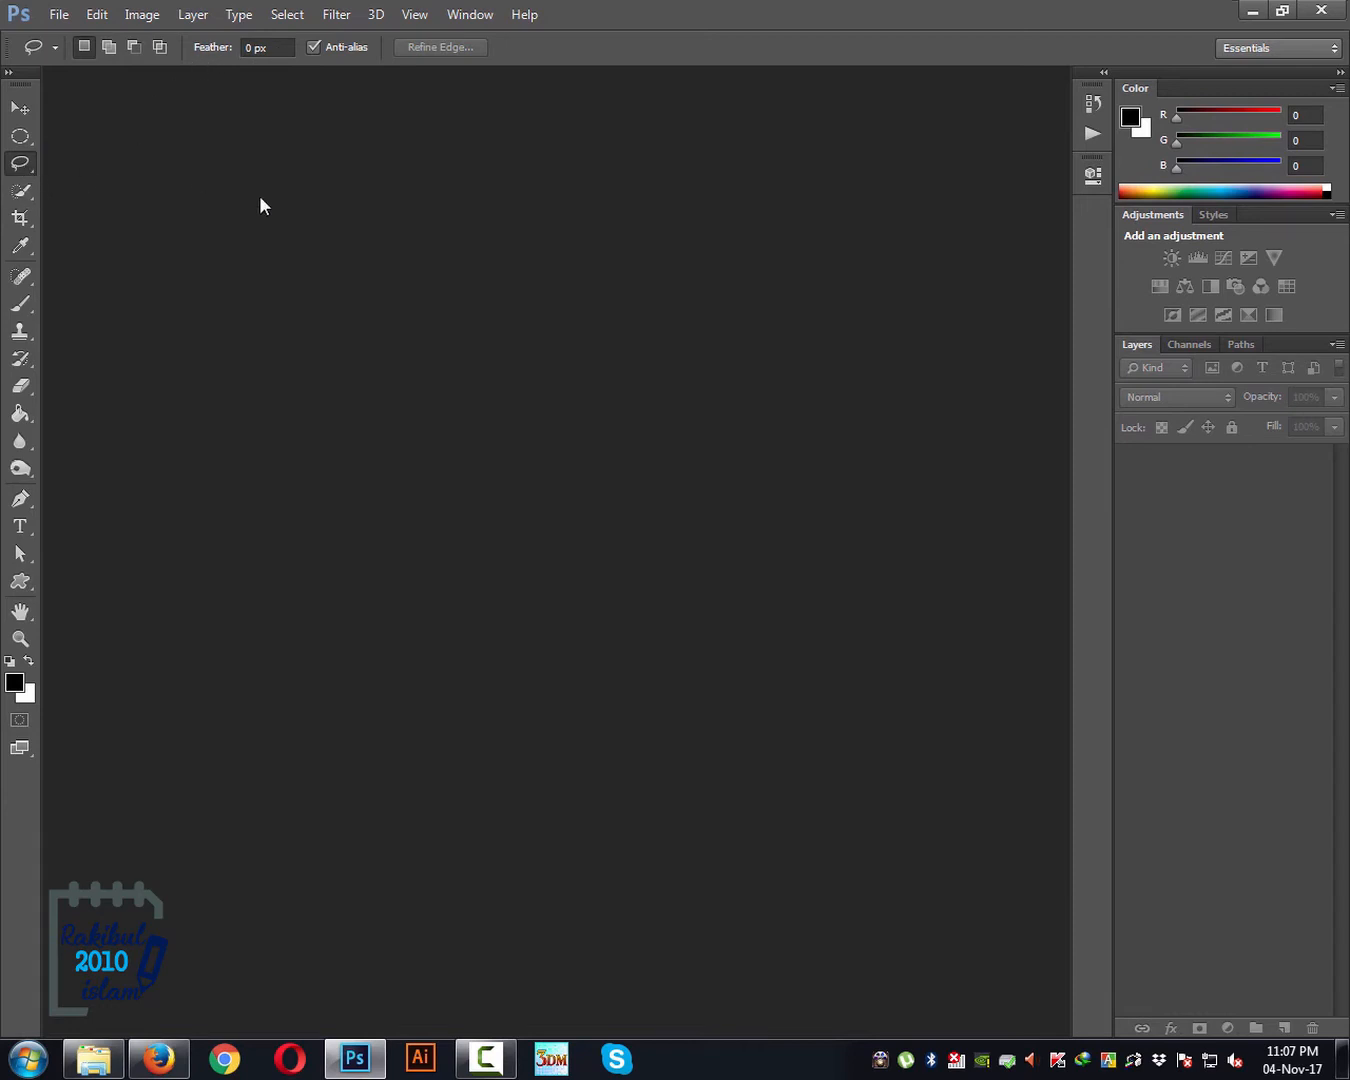
{"action": "mouse_move", "coordinate": [88, 170]}
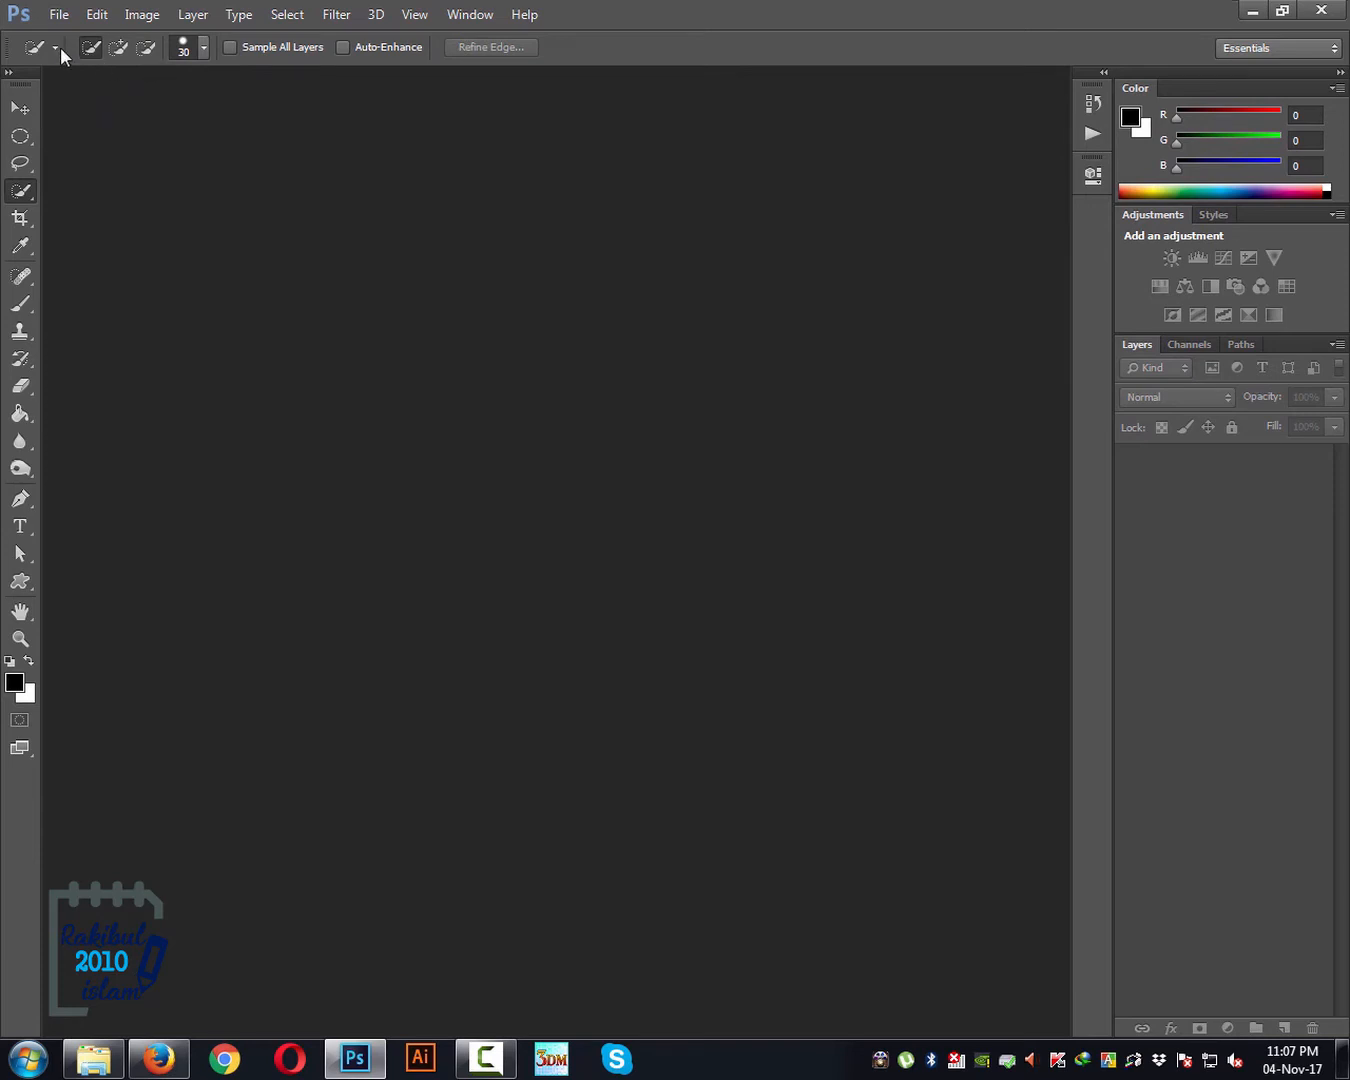
{"action": "left_click", "coordinate": [34, 47]}
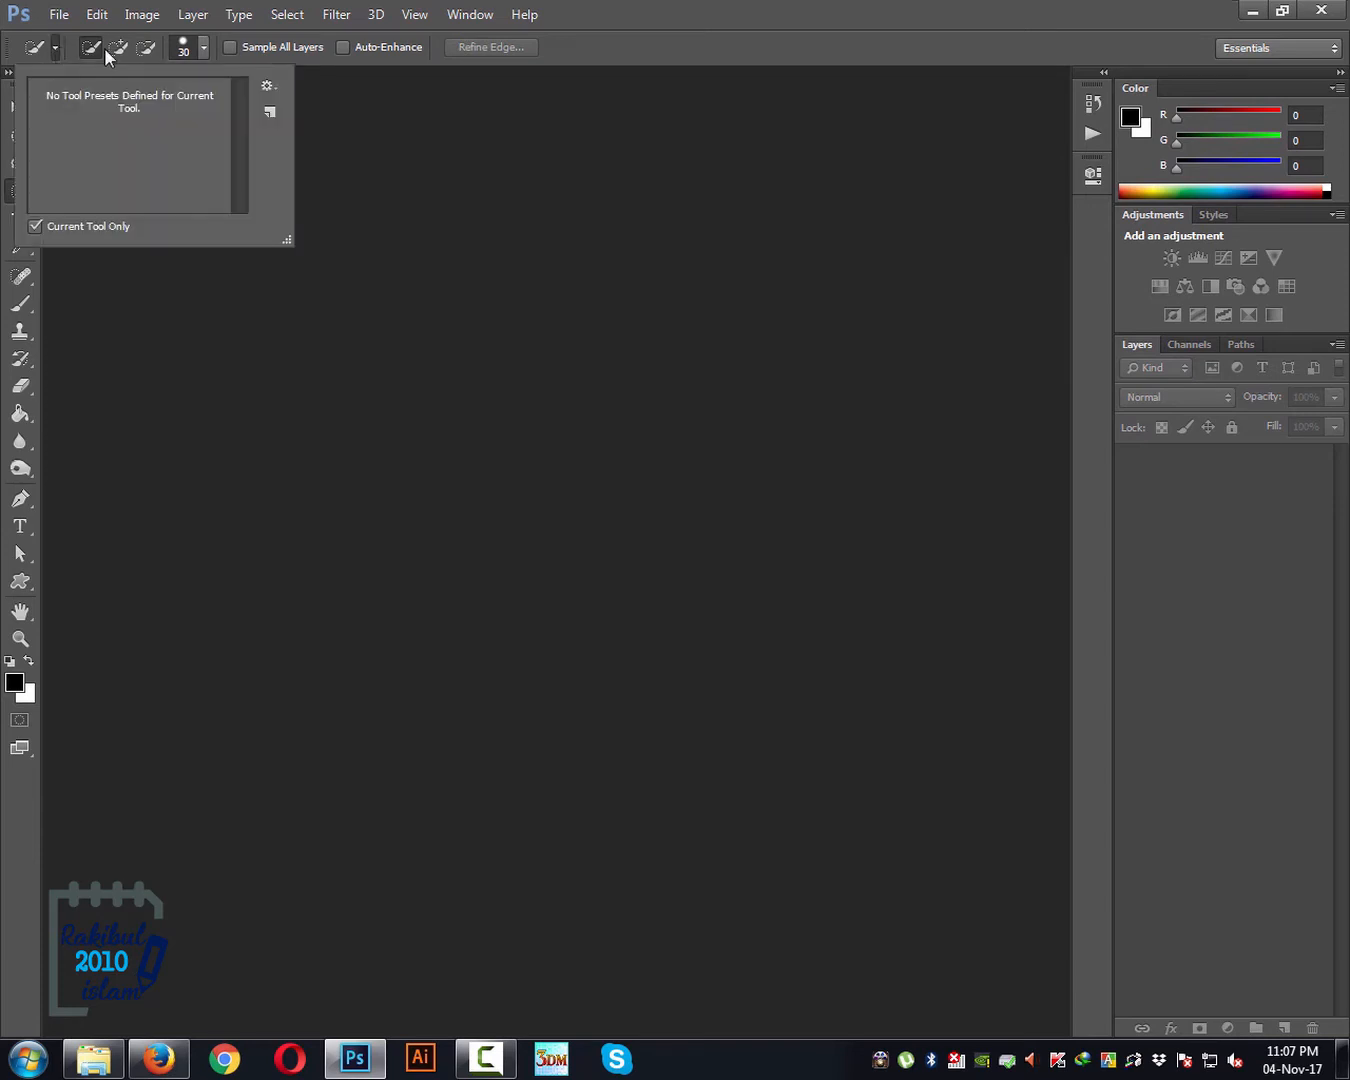
{"action": "left_click", "coordinate": [268, 85]}
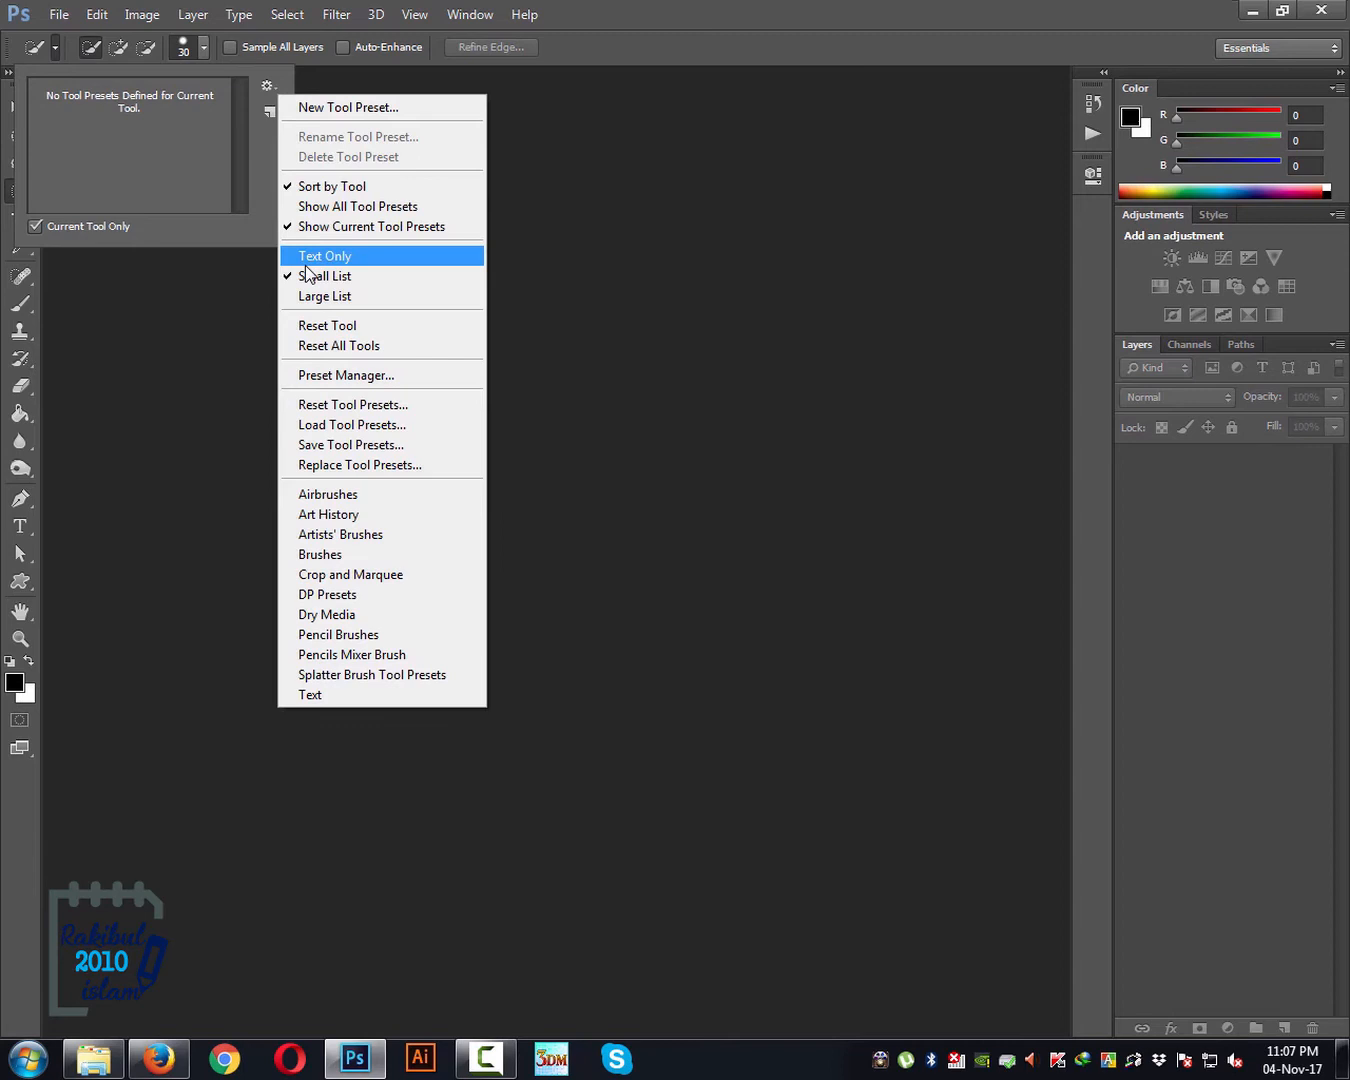
{"action": "mouse_move", "coordinate": [335, 325]}
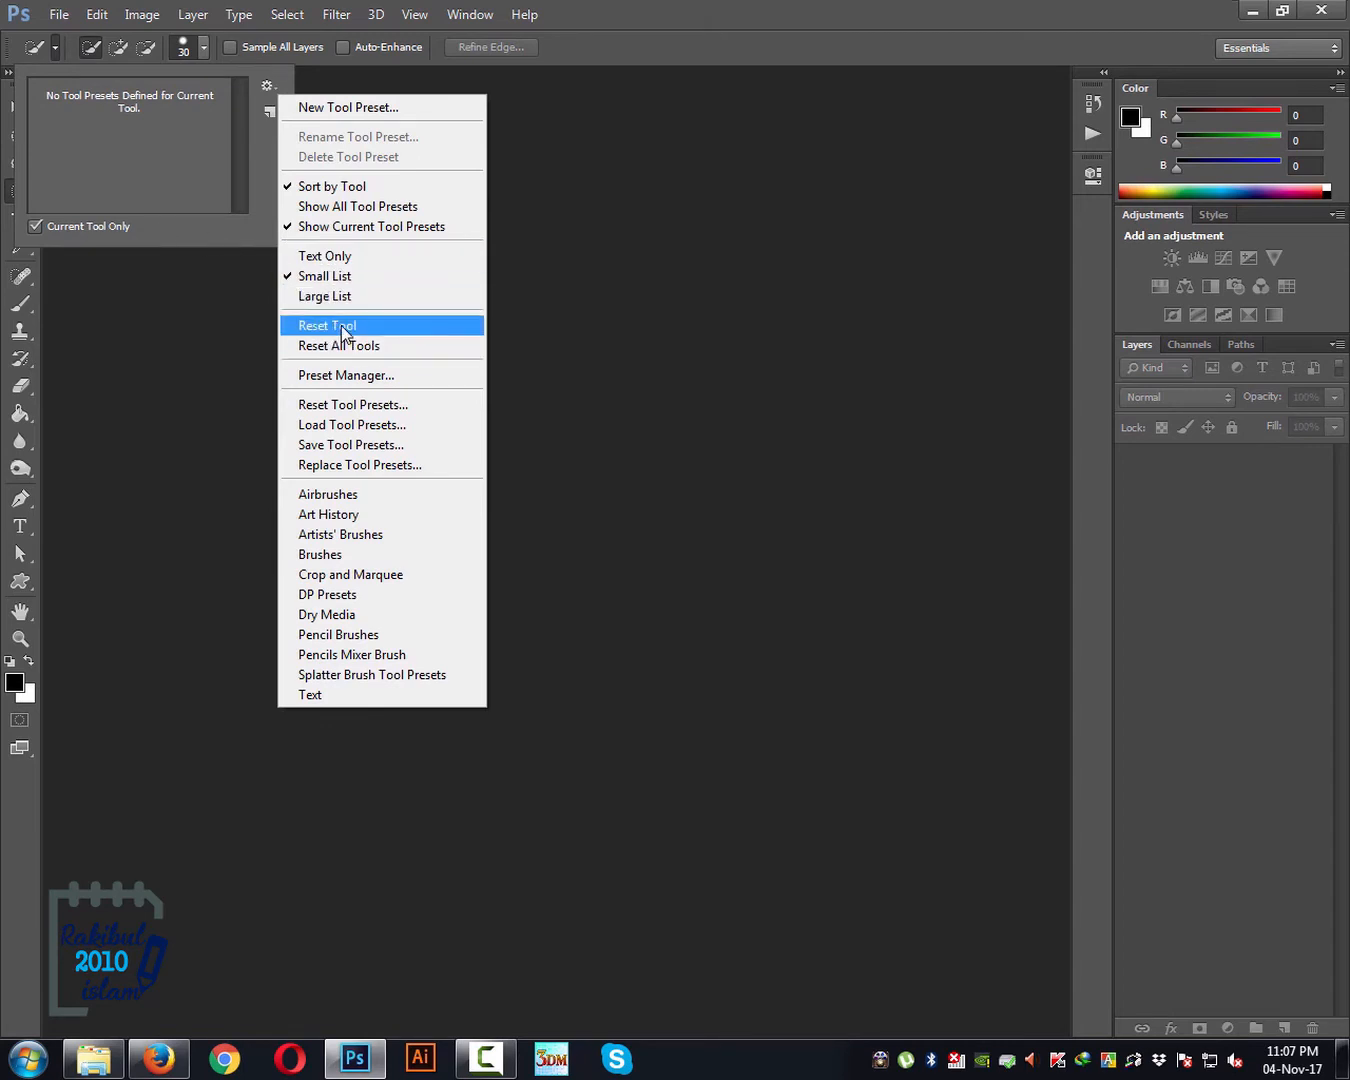
{"action": "mouse_move", "coordinate": [339, 345]}
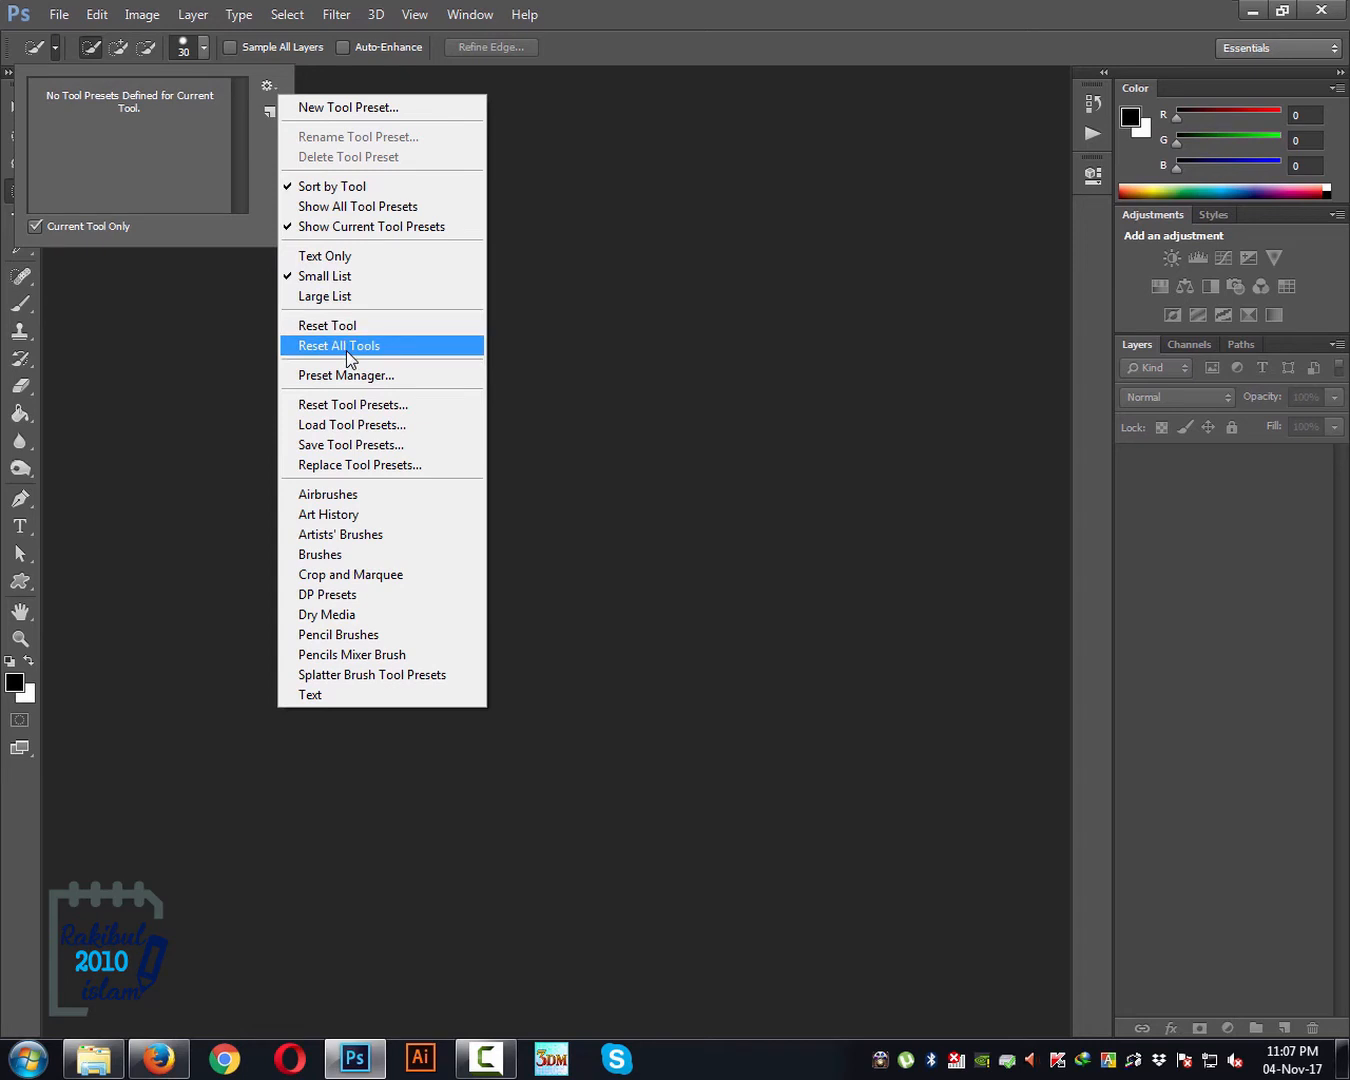
{"action": "mouse_move", "coordinate": [228, 107]}
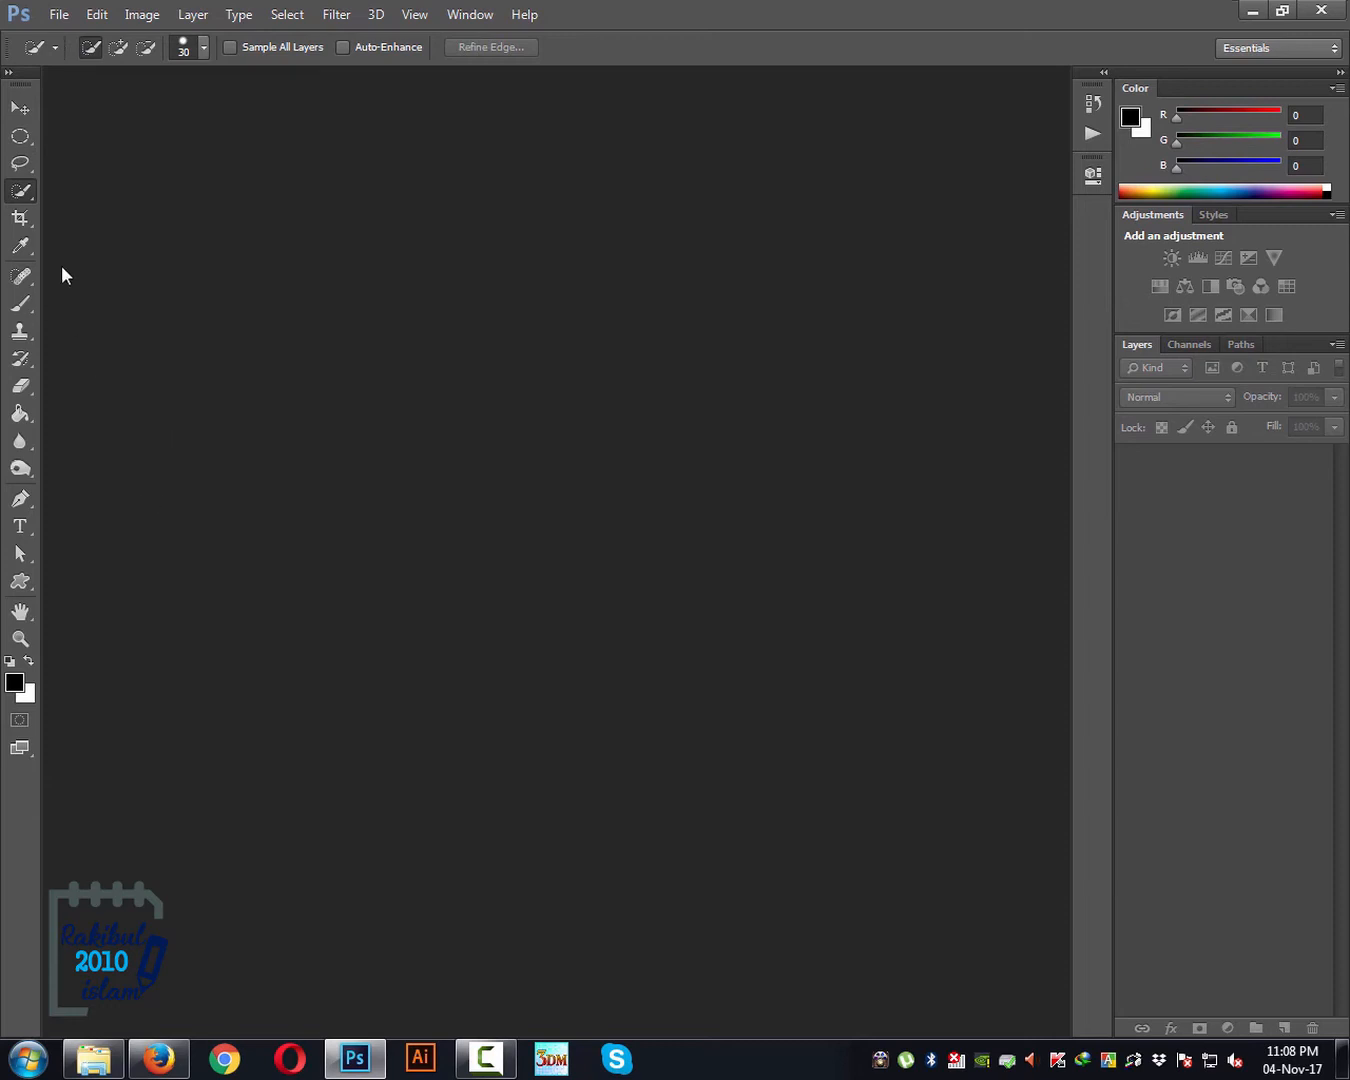
{"action": "mouse_move", "coordinate": [35, 205]}
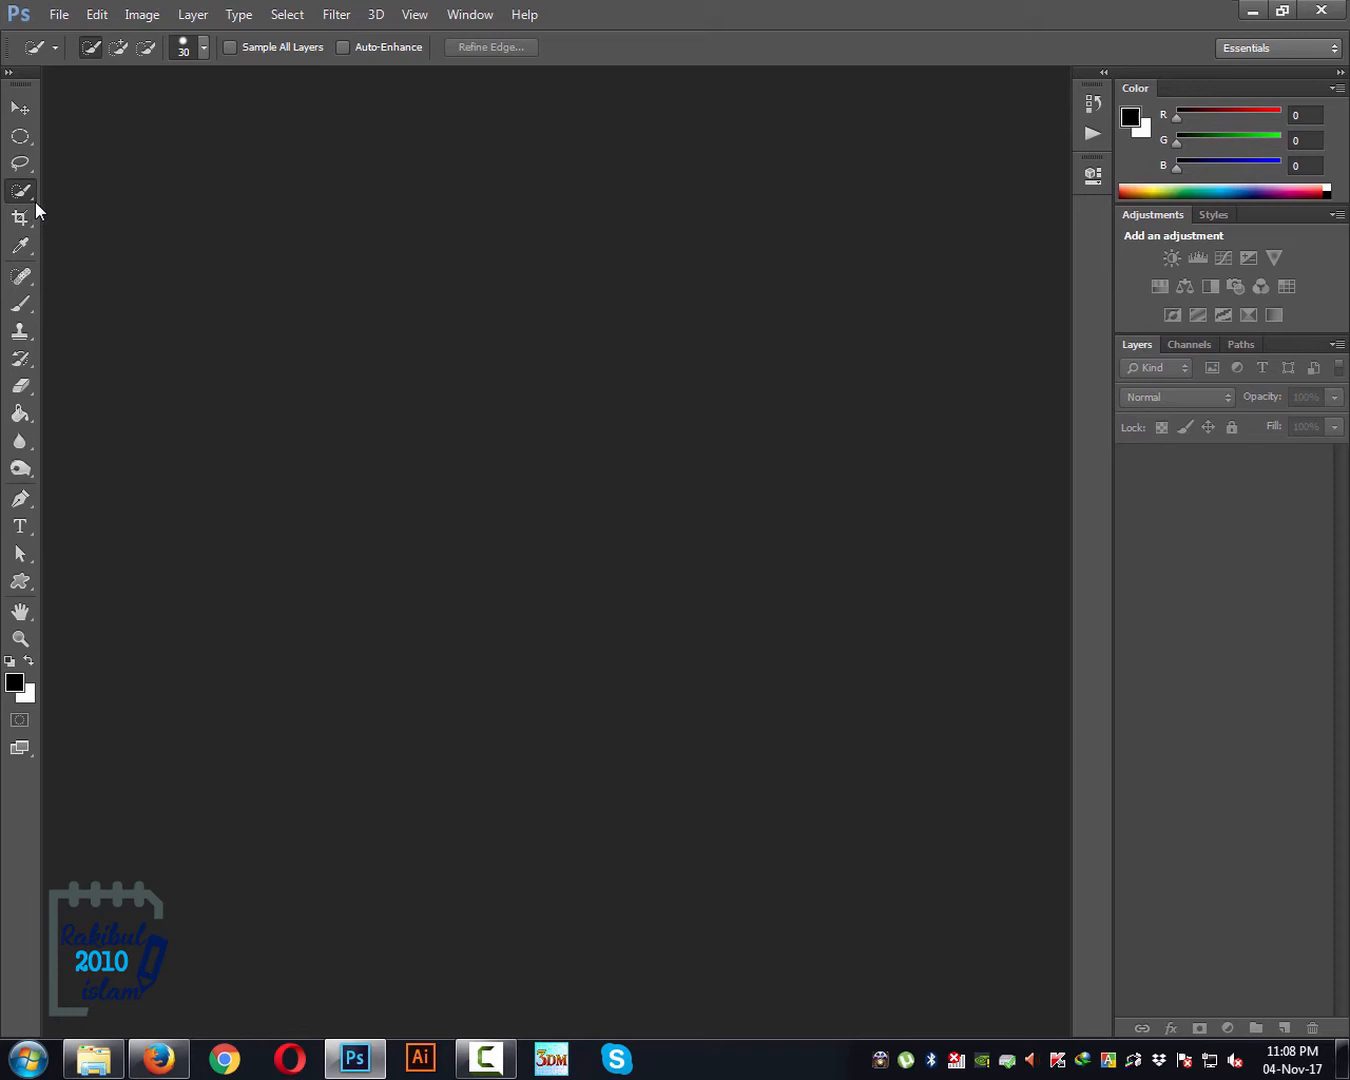
{"action": "mouse_move", "coordinate": [20, 192]}
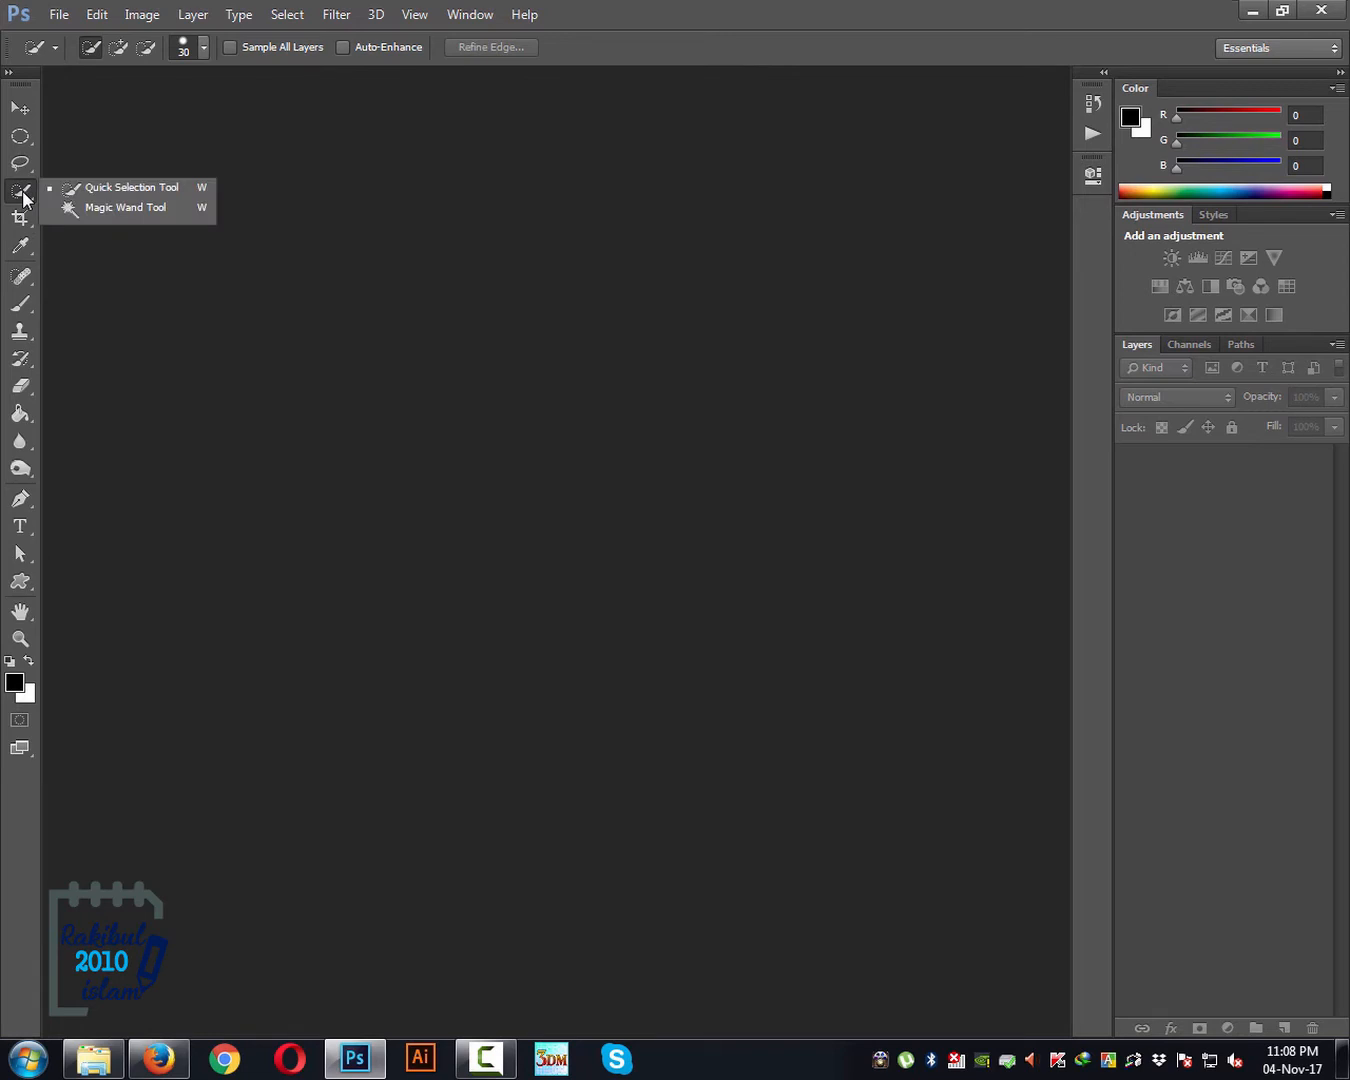
{"action": "mouse_move", "coordinate": [80, 187]}
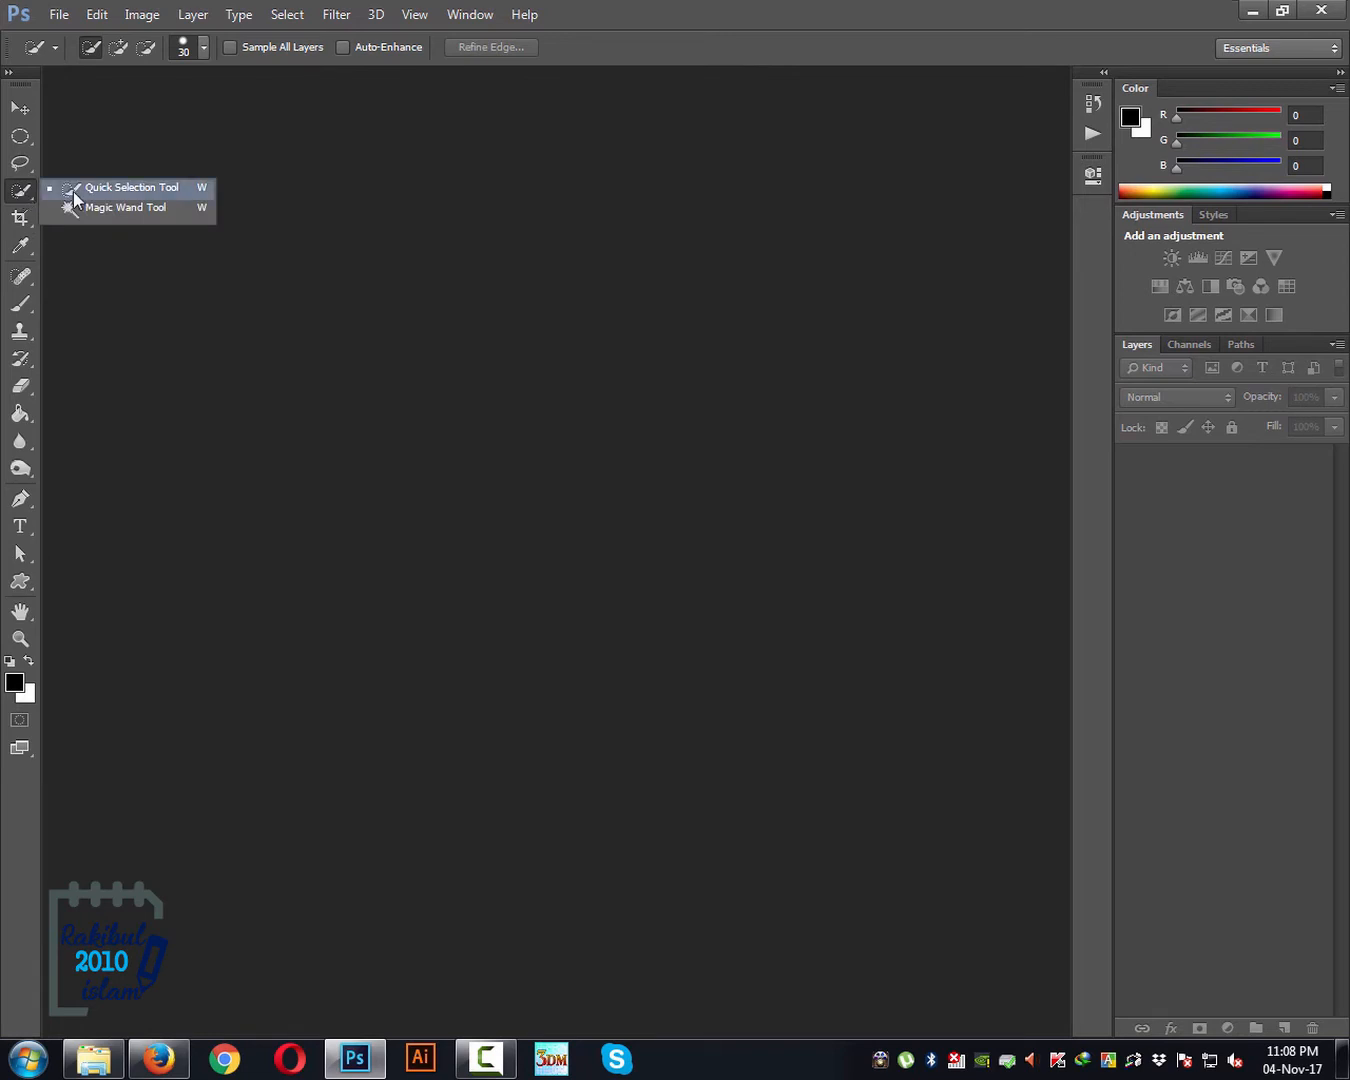
{"action": "mouse_move", "coordinate": [125, 207]}
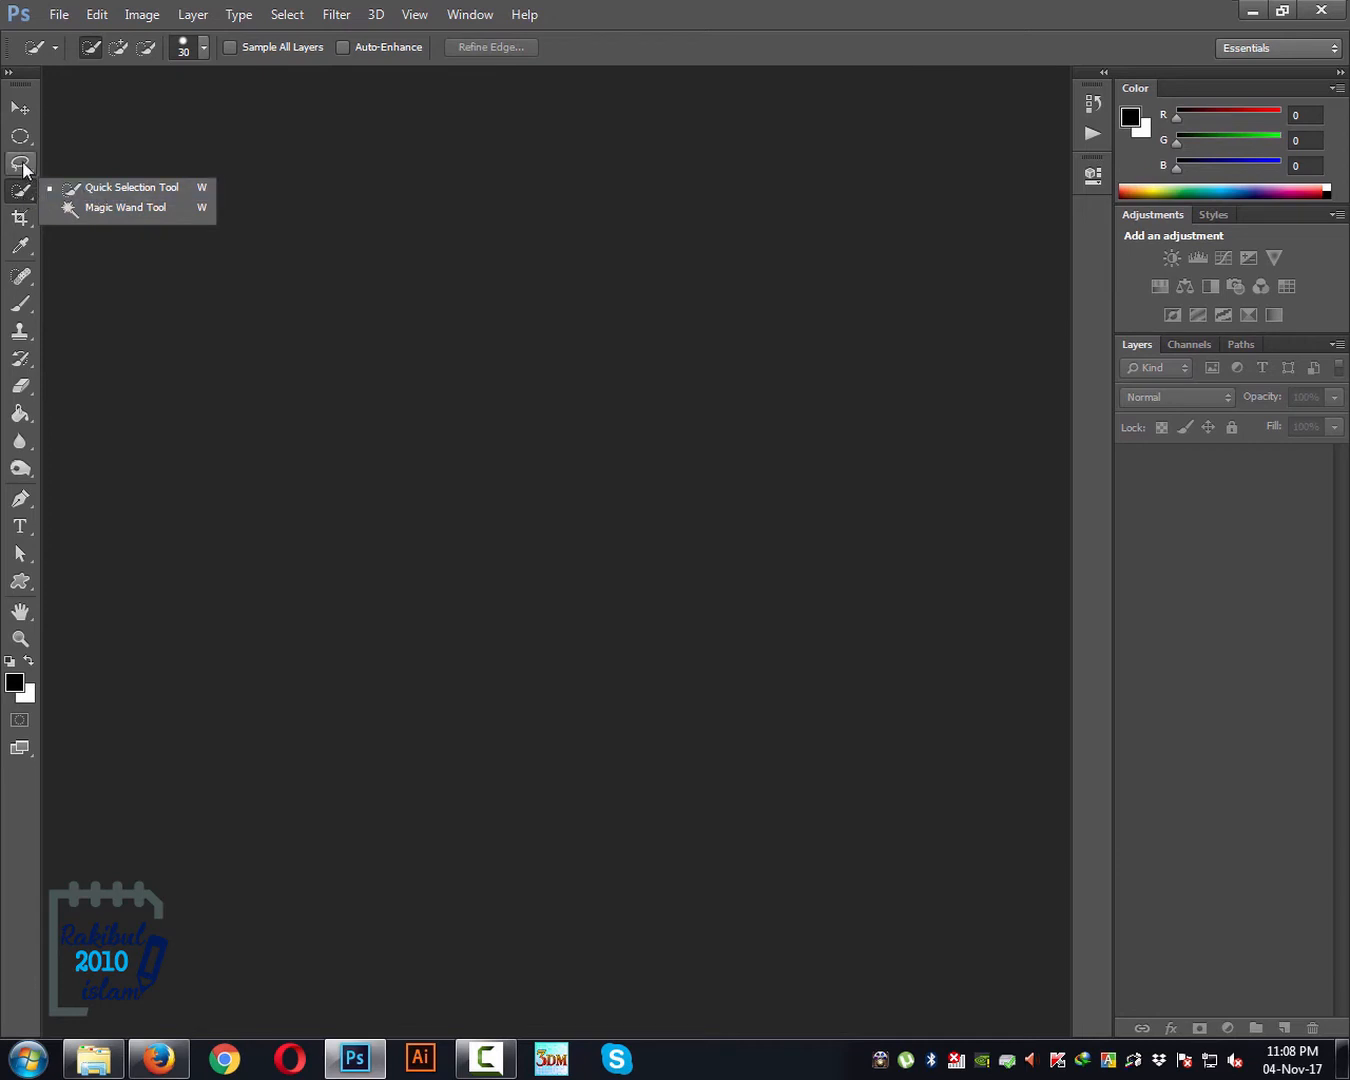
Open the Lasso tool flyout and choose the Polygonal Lasso tool
{"action": "left_click", "coordinate": [21, 162]}
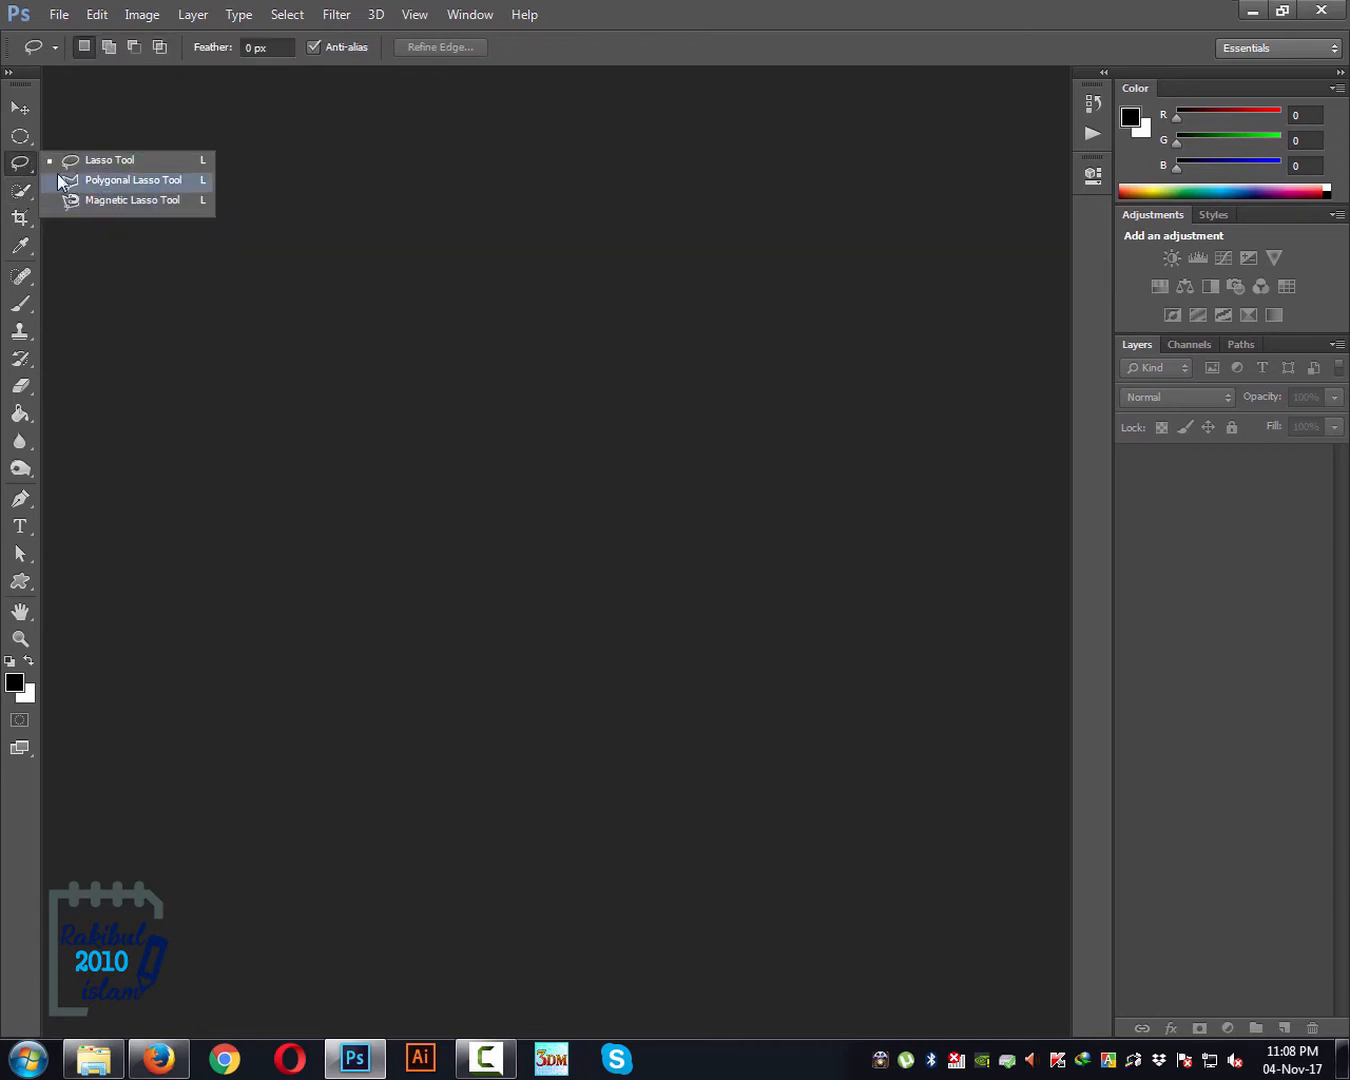
{"action": "mouse_move", "coordinate": [105, 191]}
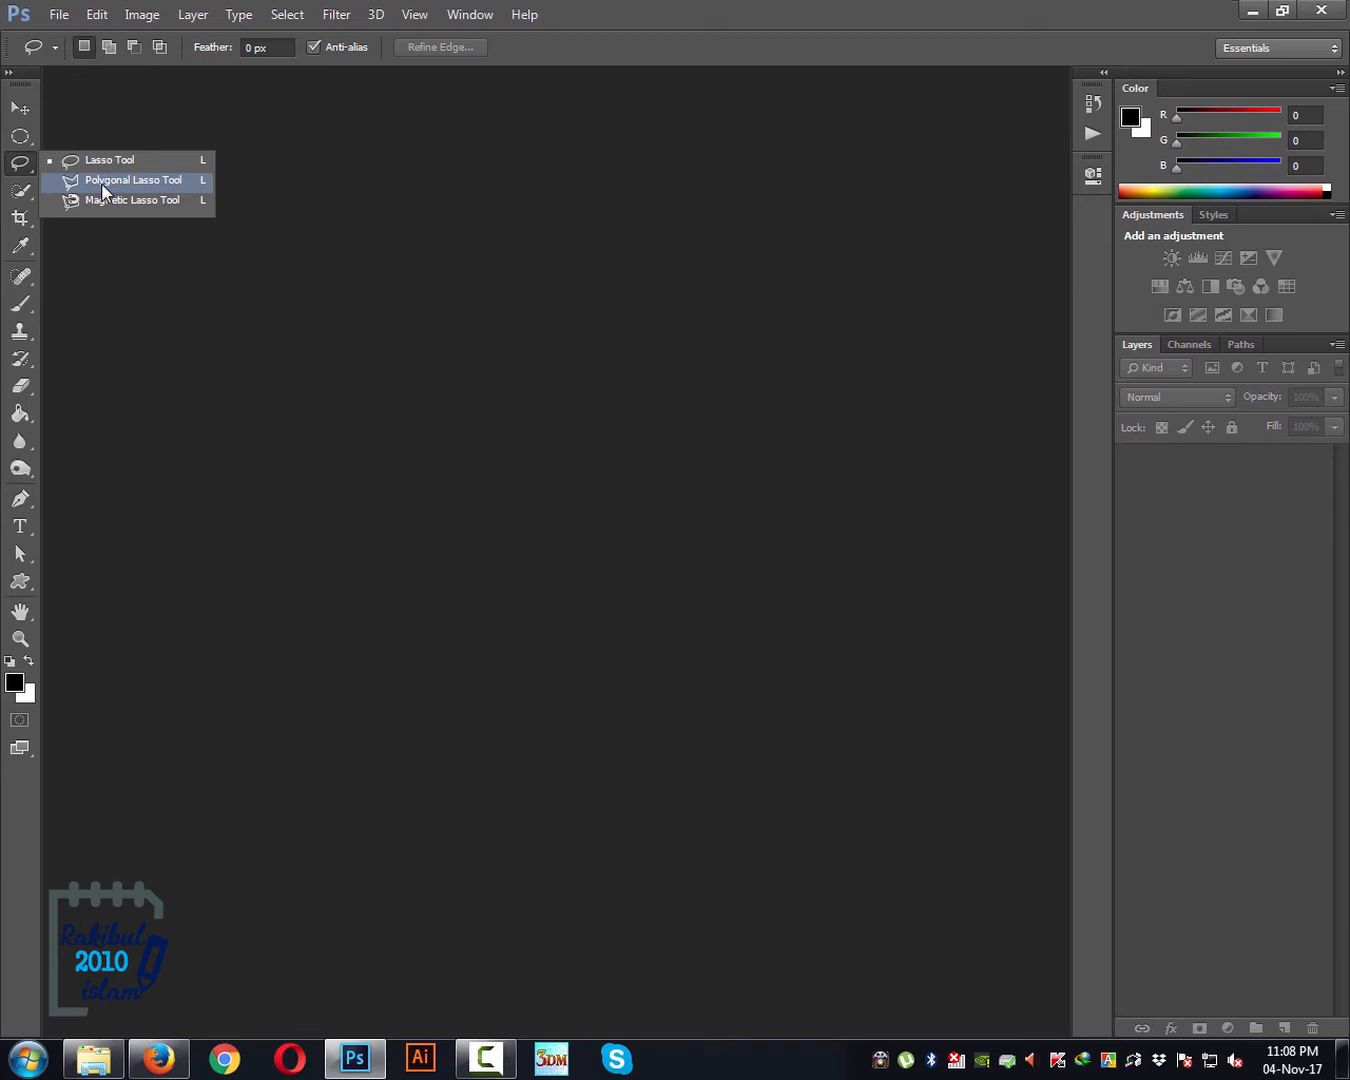
{"action": "left_click", "coordinate": [133, 180]}
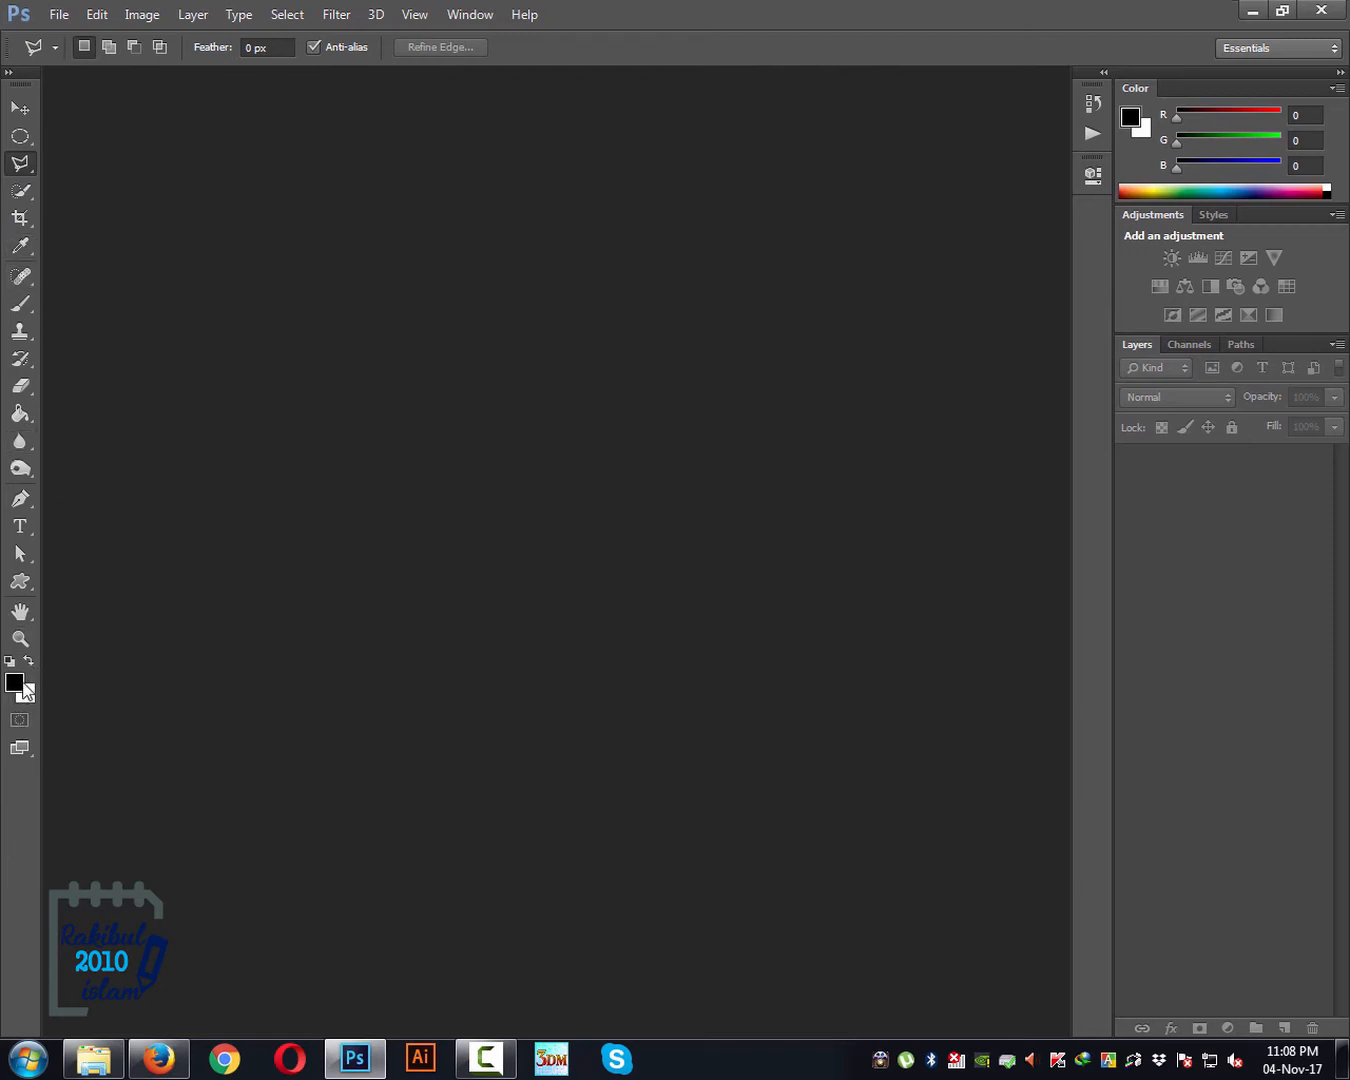
{"action": "mouse_move", "coordinate": [27, 707]}
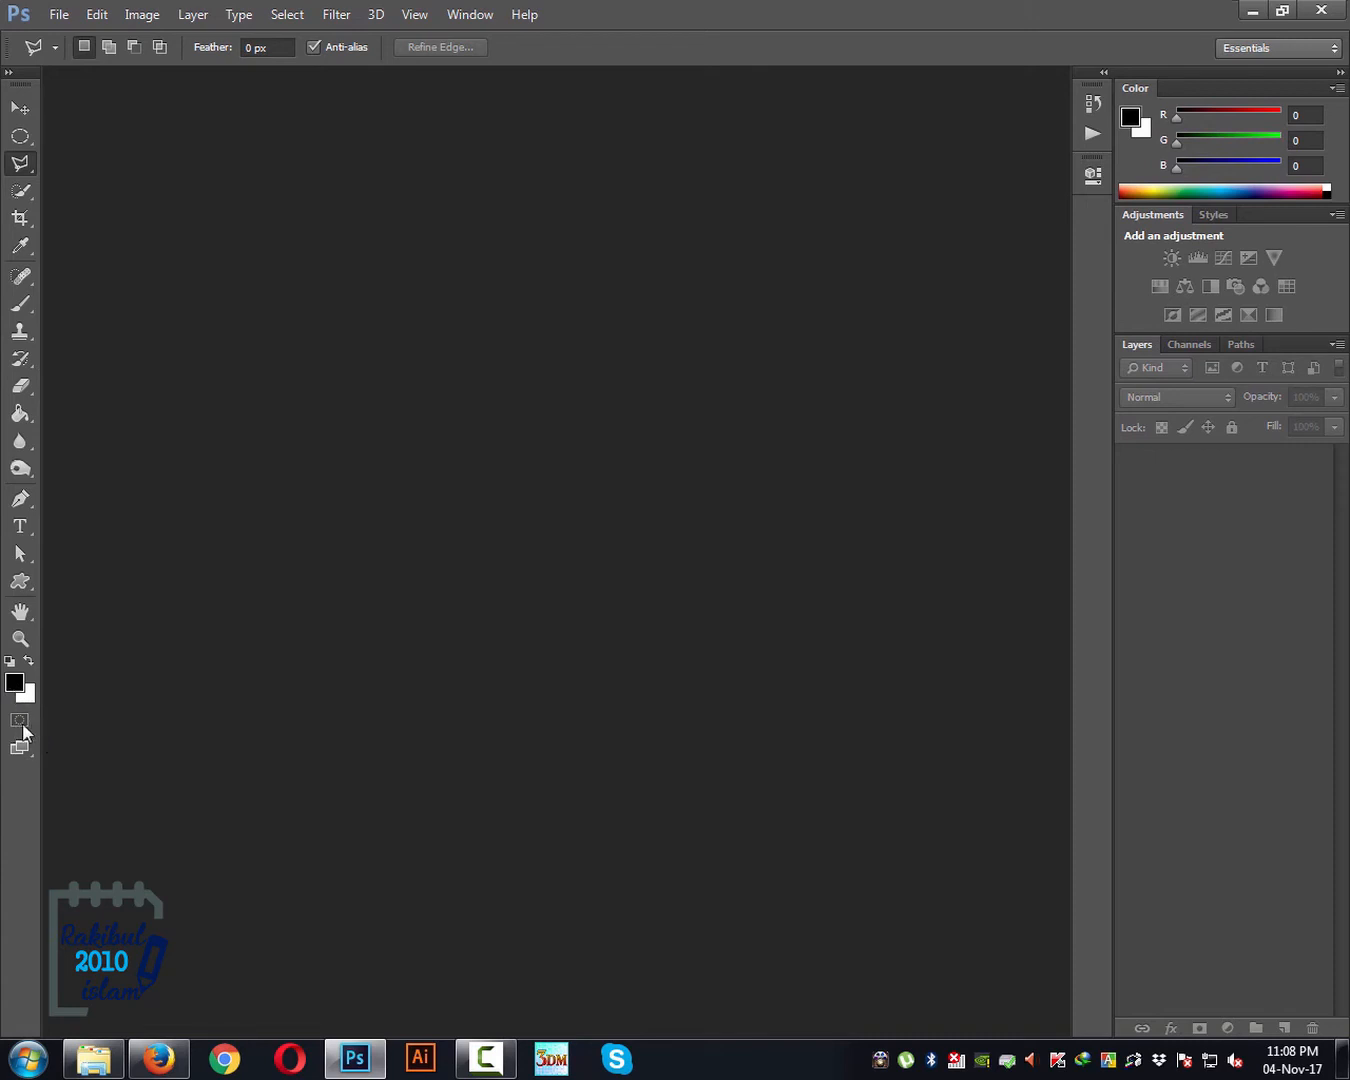
{"action": "mouse_move", "coordinate": [20, 747]}
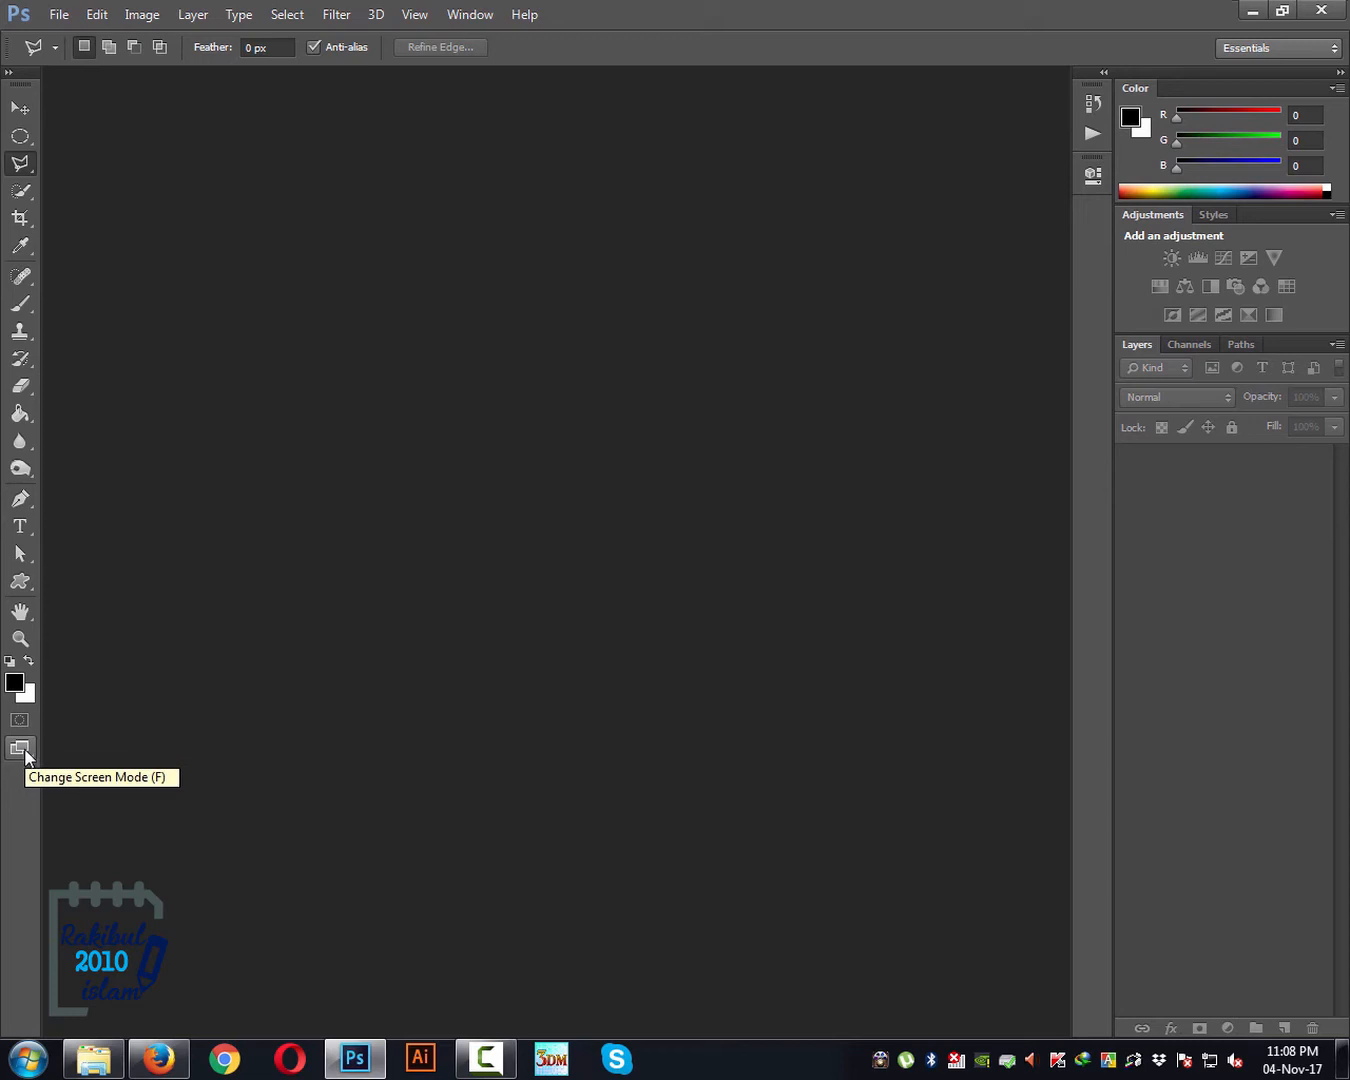
{"action": "mouse_move", "coordinate": [85, 887]}
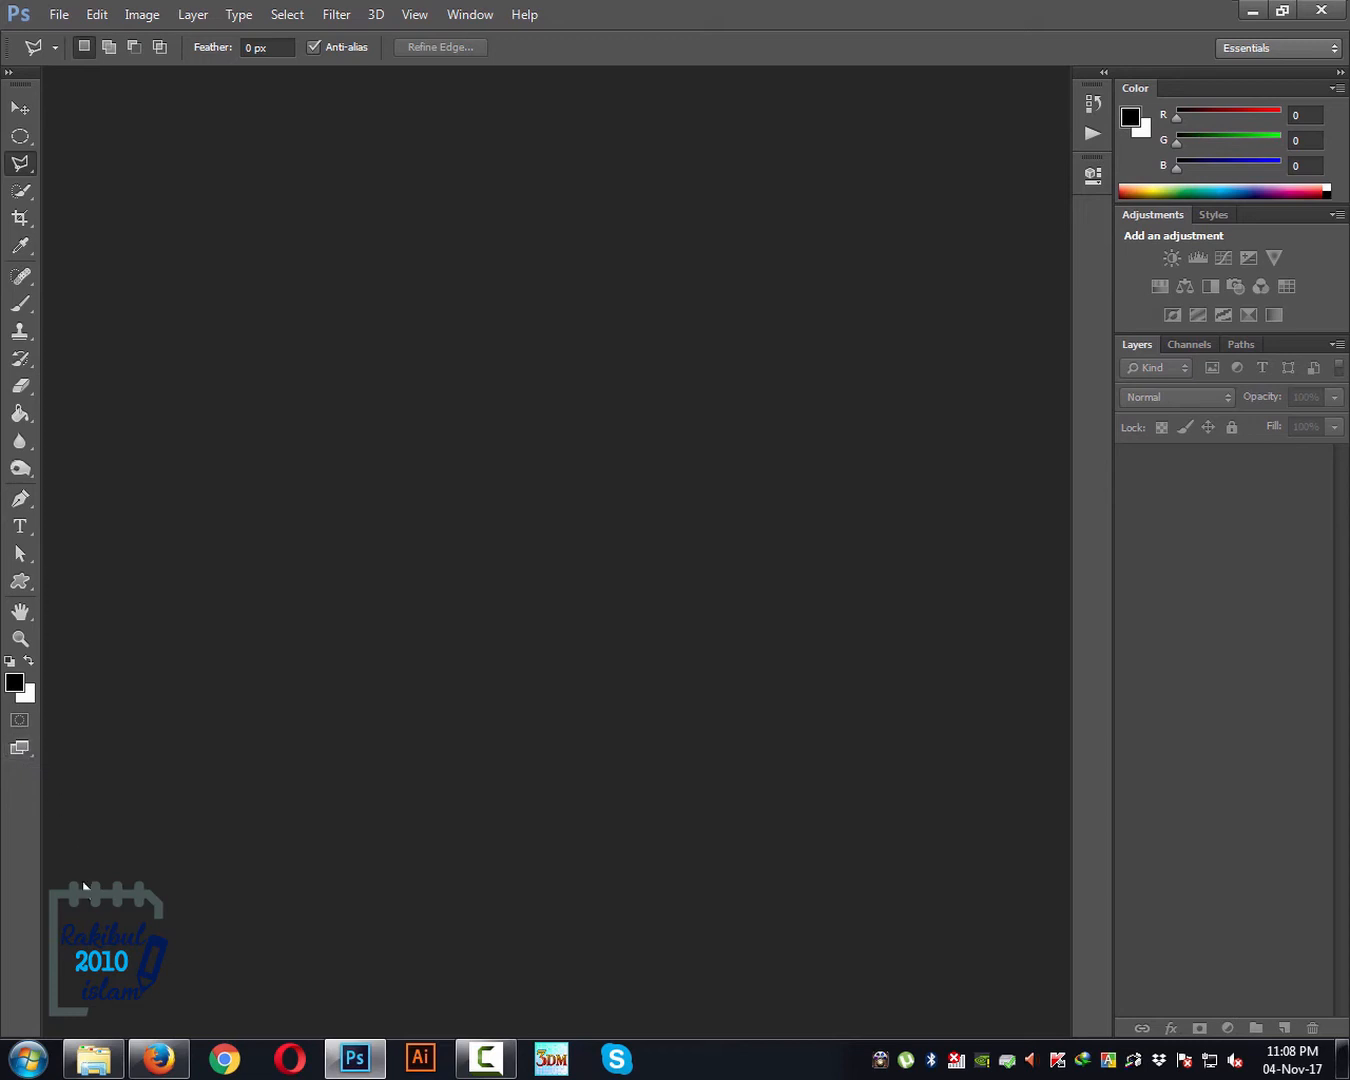
{"action": "mouse_move", "coordinate": [20, 748]}
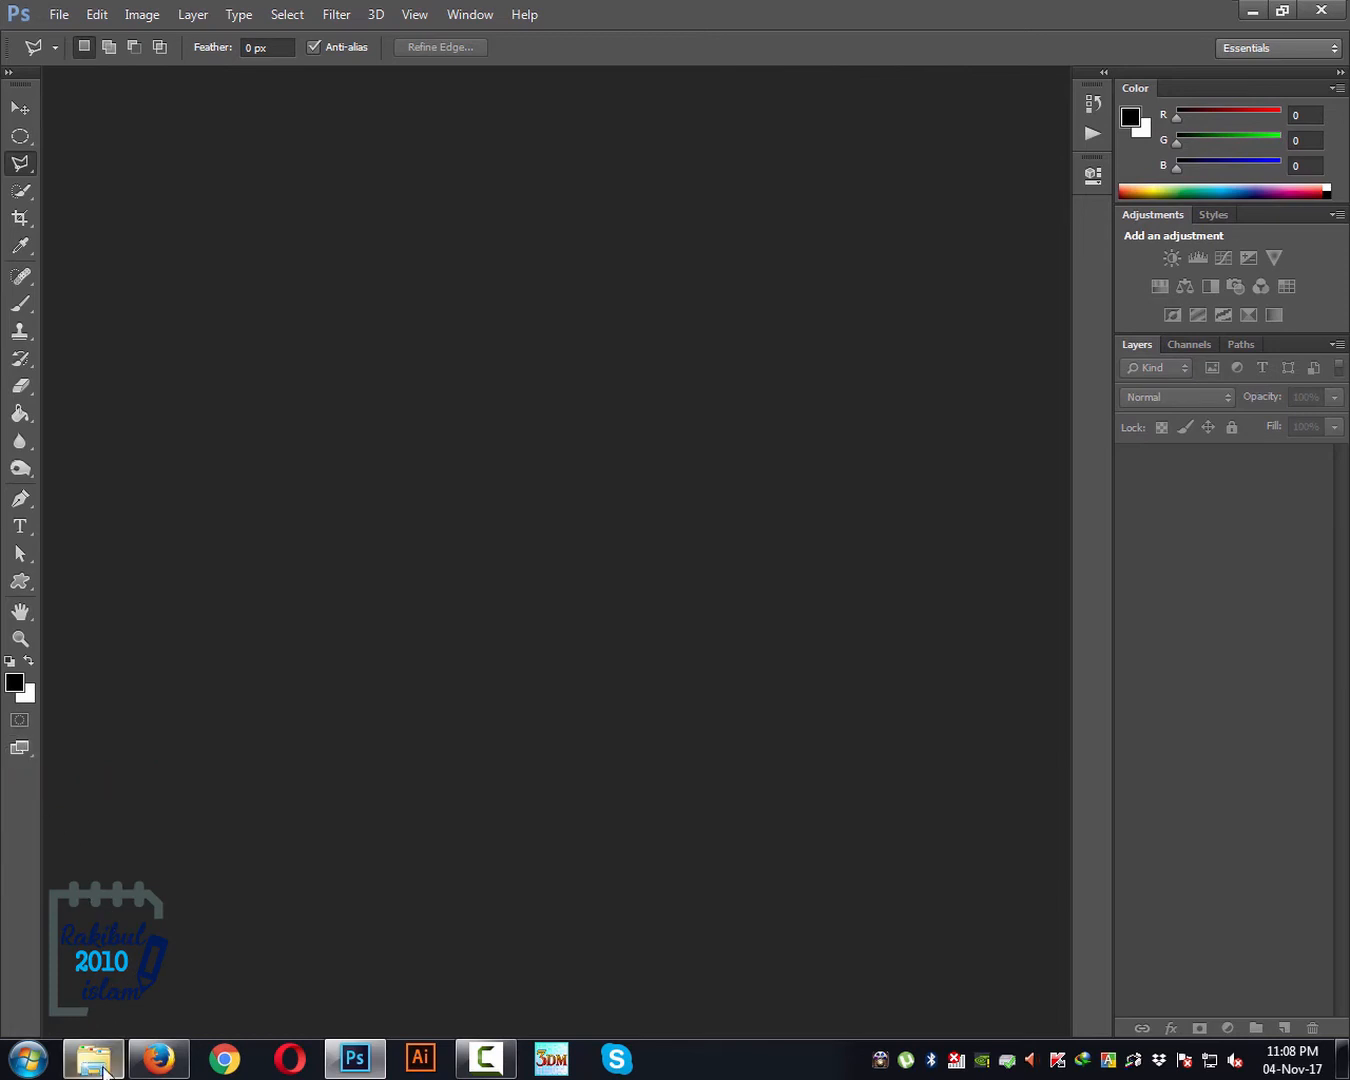
Open Example.jpg from Photoshop Editing Tutorials > 2 in Photoshop
{"action": "left_click", "coordinate": [93, 1058]}
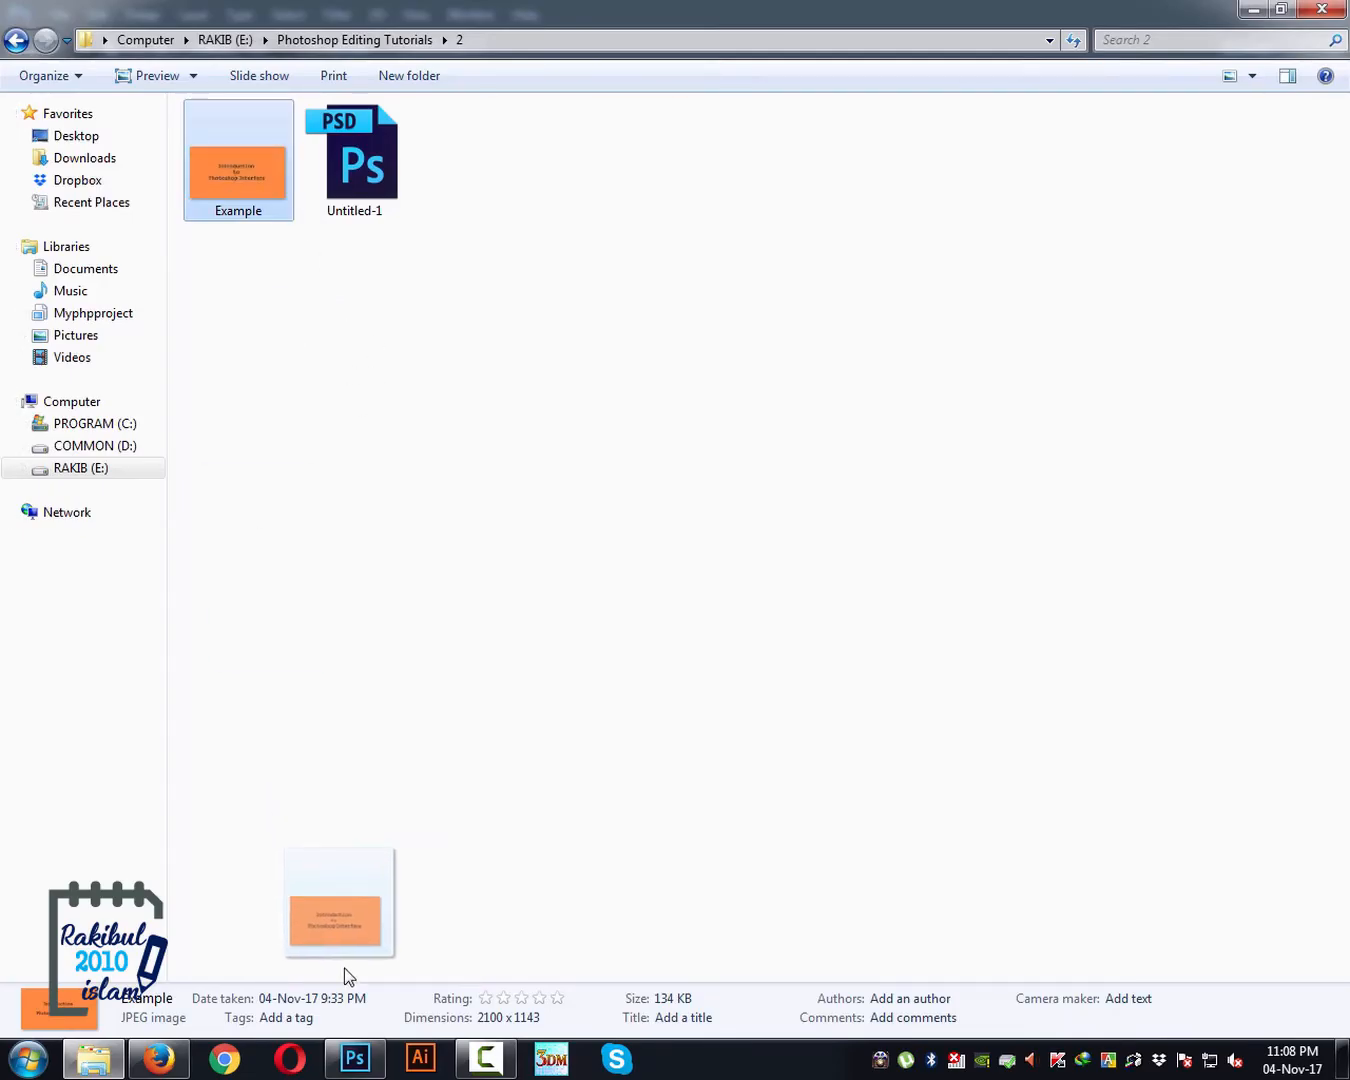
{"action": "double_click", "coordinate": [238, 160]}
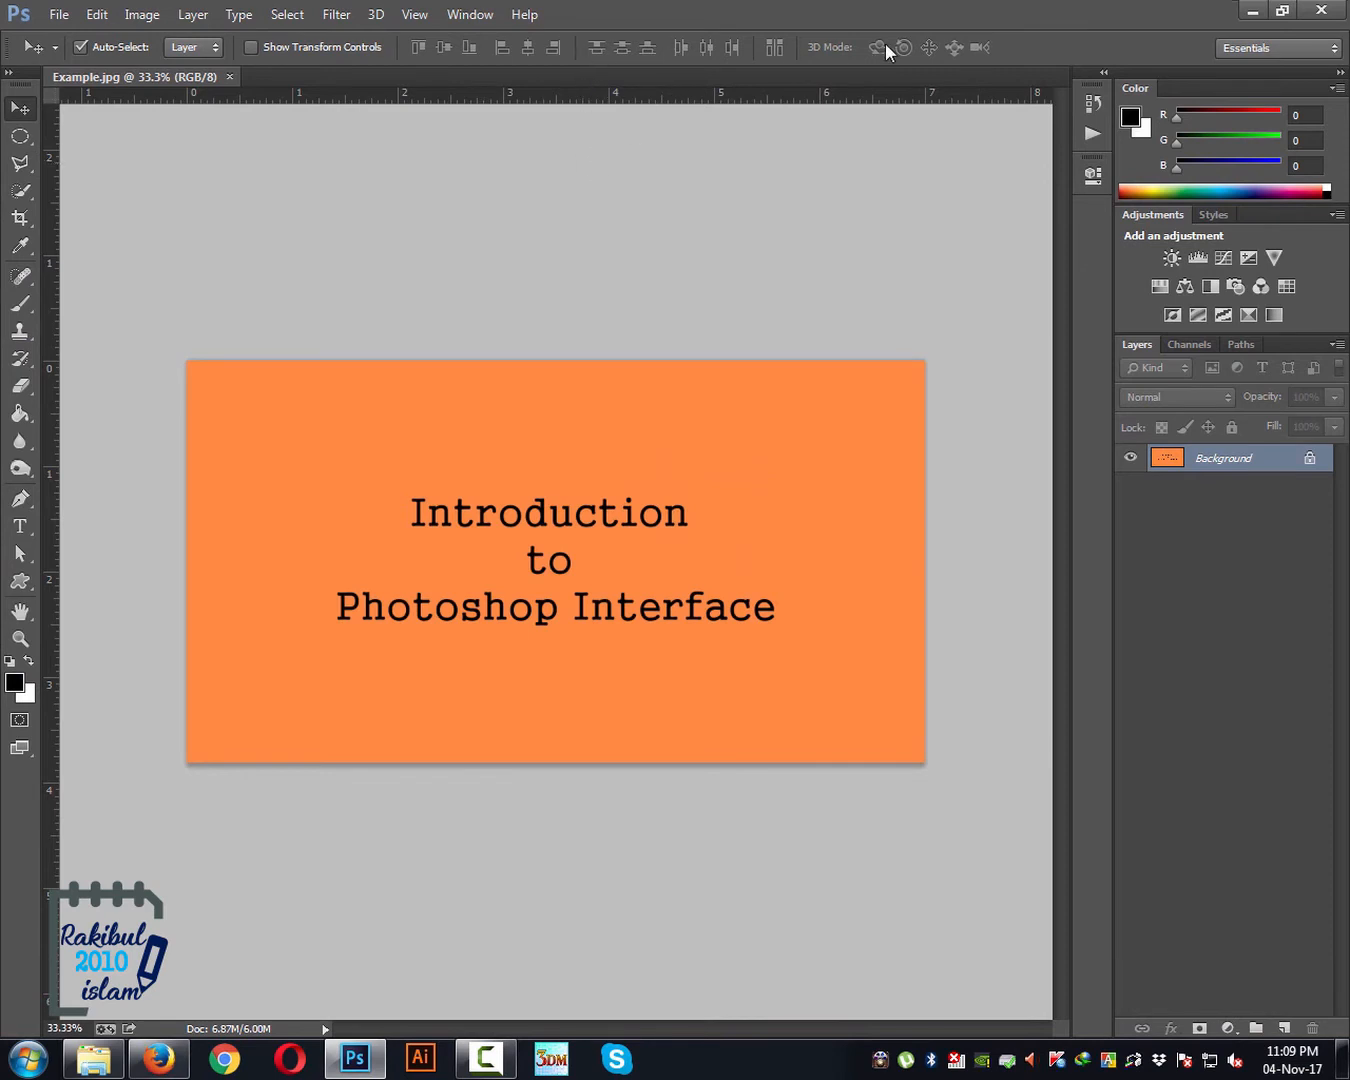
{"action": "mouse_move", "coordinate": [1238, 55]}
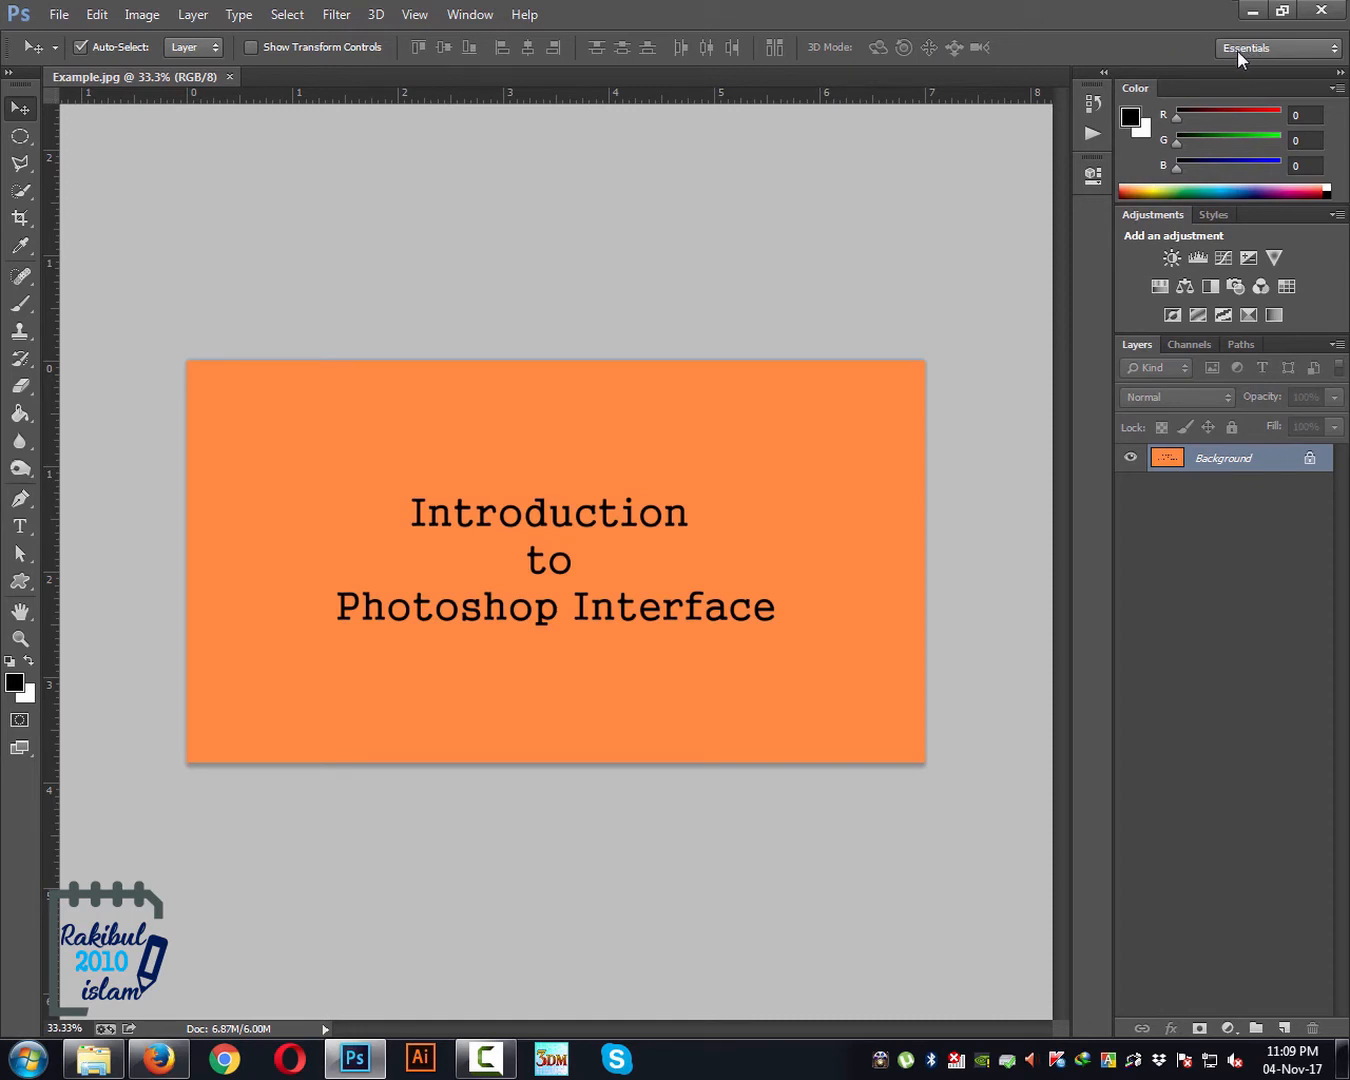
{"action": "mouse_move", "coordinate": [1280, 48]}
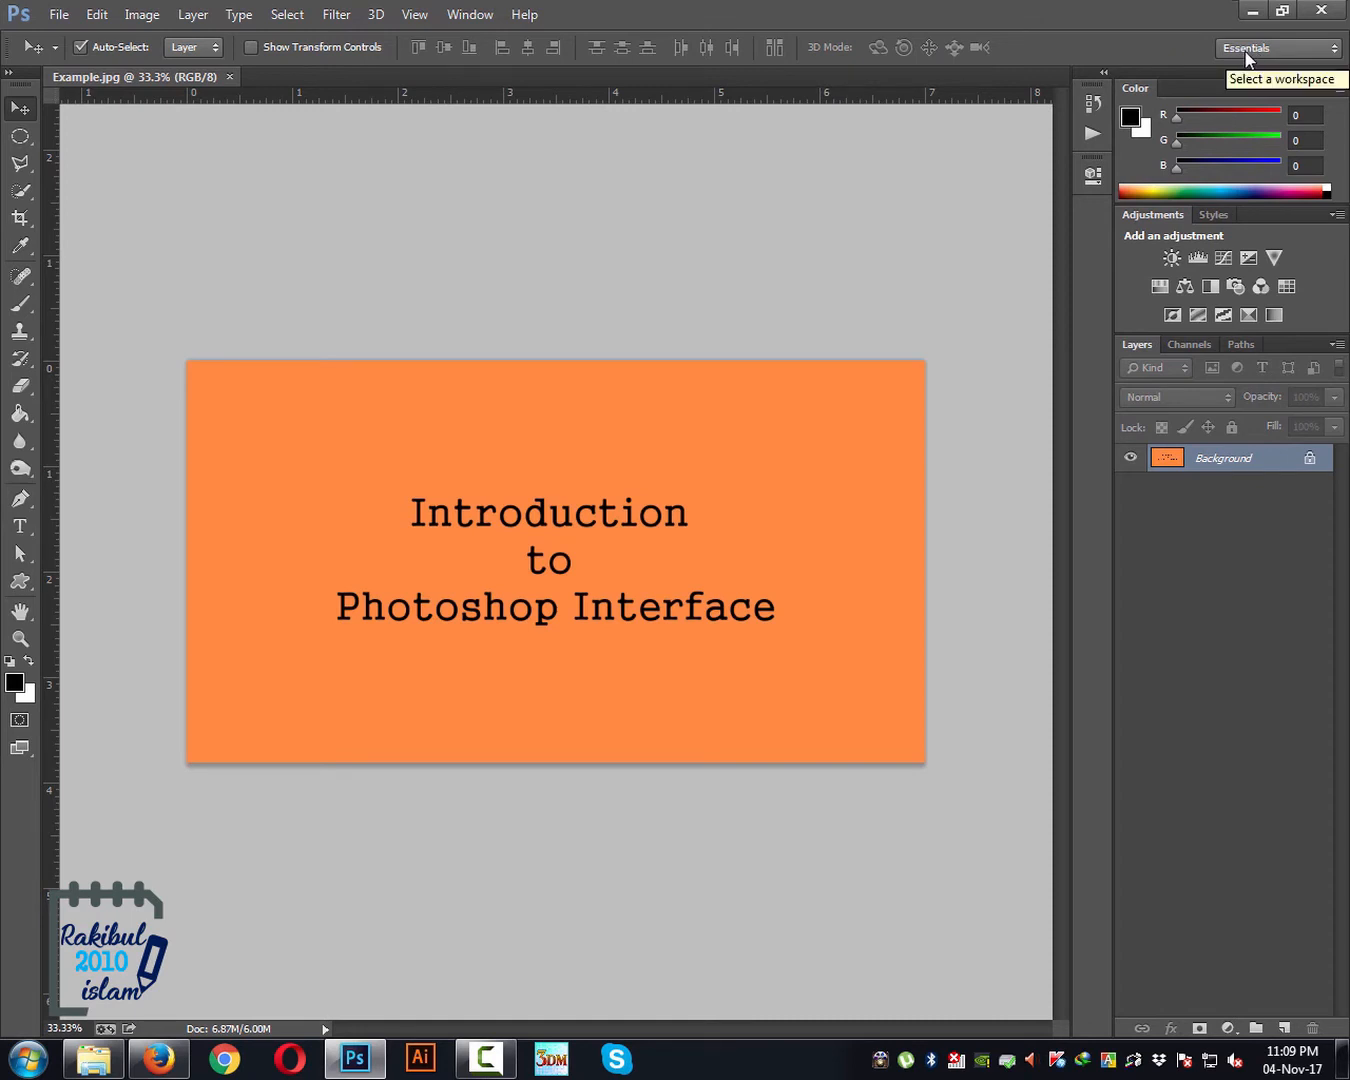
Change the workspace from Essentials to Painting
{"action": "left_click", "coordinate": [1277, 48]}
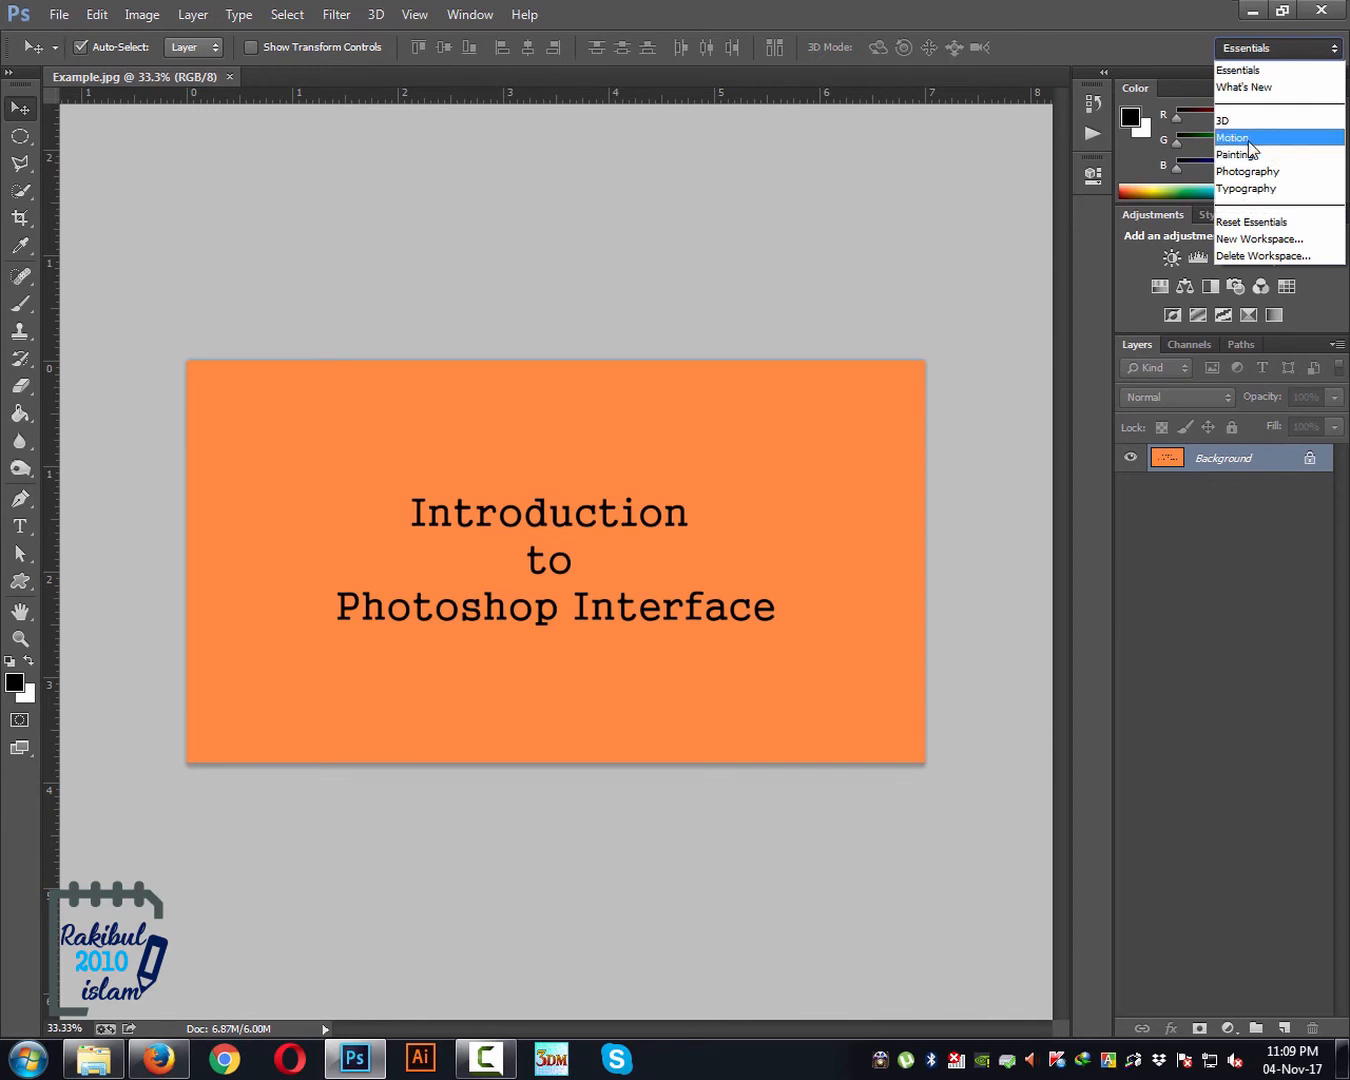
{"action": "left_click", "coordinate": [1235, 154]}
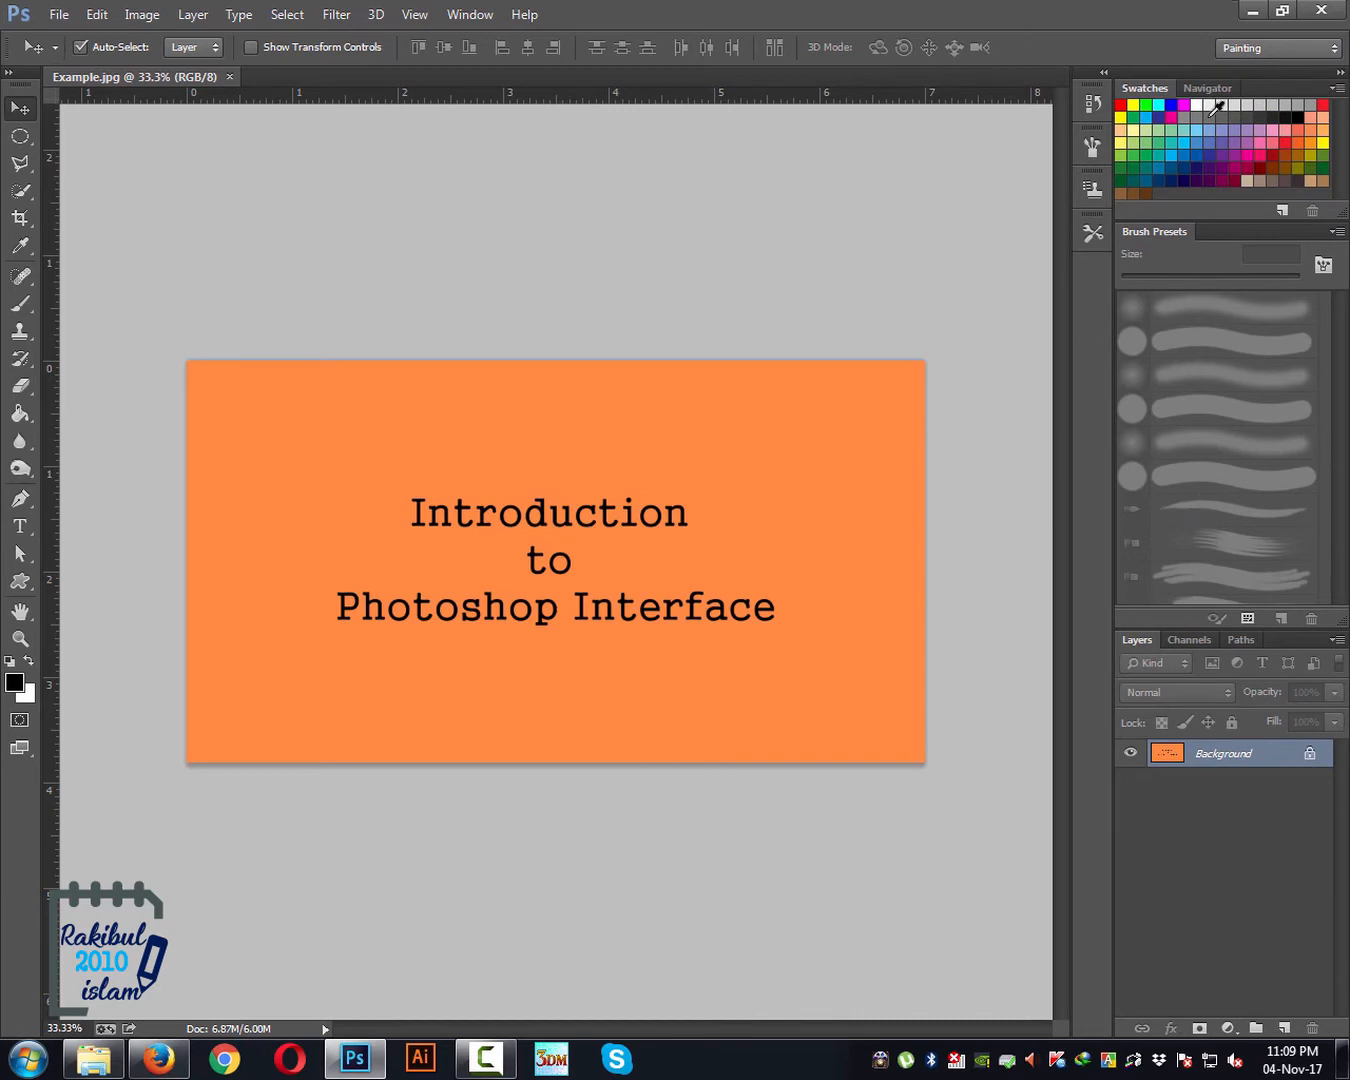
{"action": "mouse_move", "coordinate": [1231, 363]}
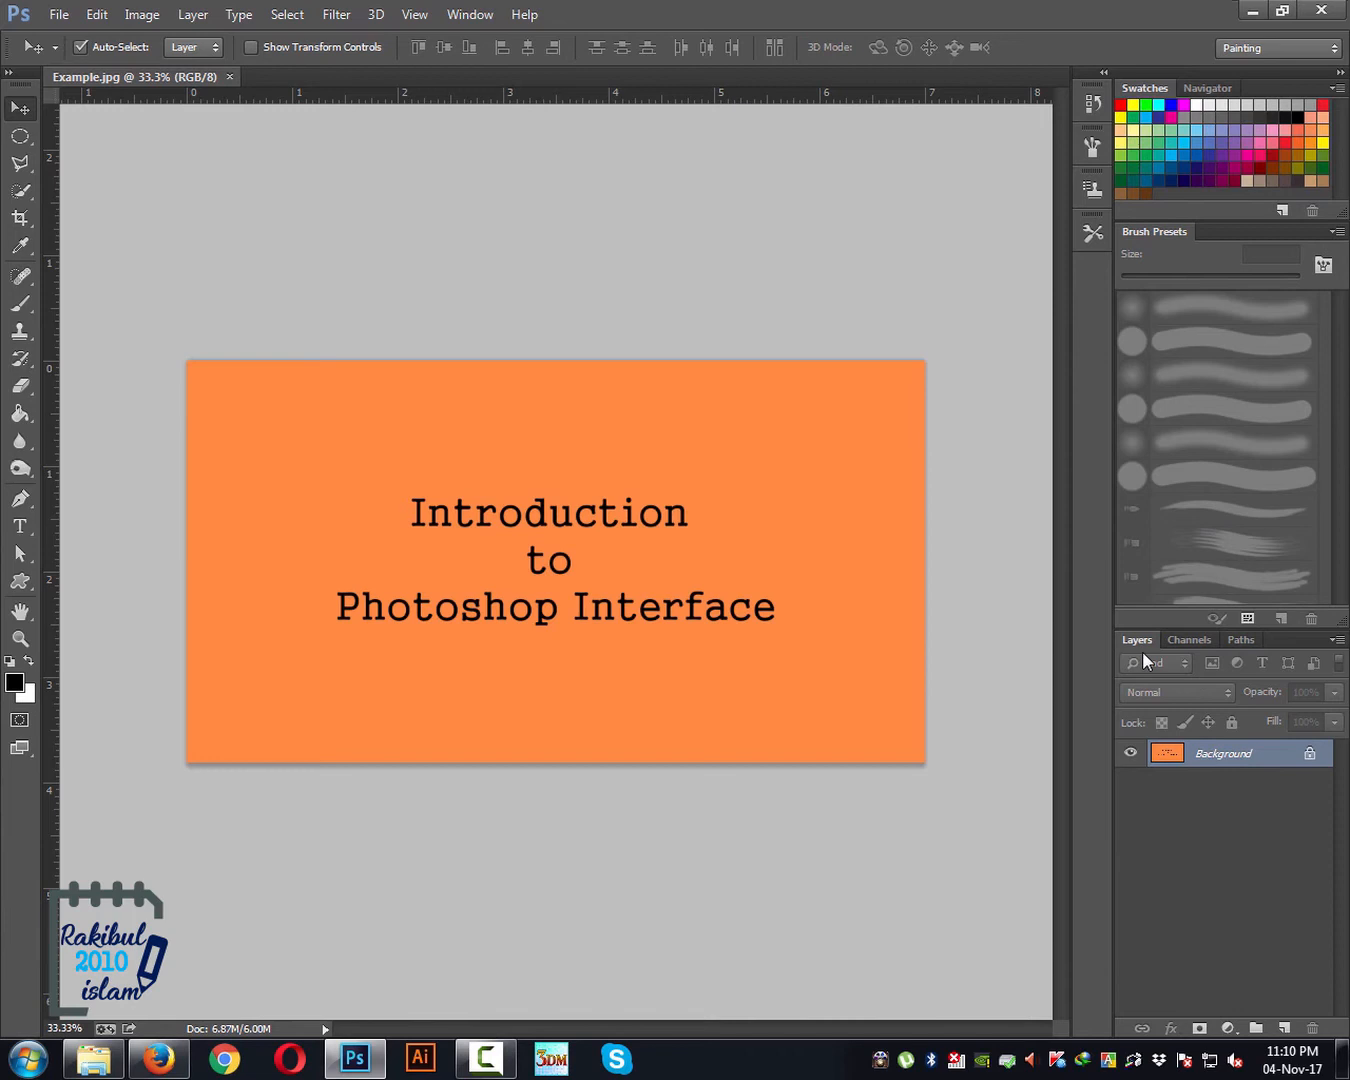
Float the Layers panel, then dock it back alongside Channels and Paths
{"action": "left_click_drag", "start_coordinate": [1137, 639], "coordinate": [887, 639]}
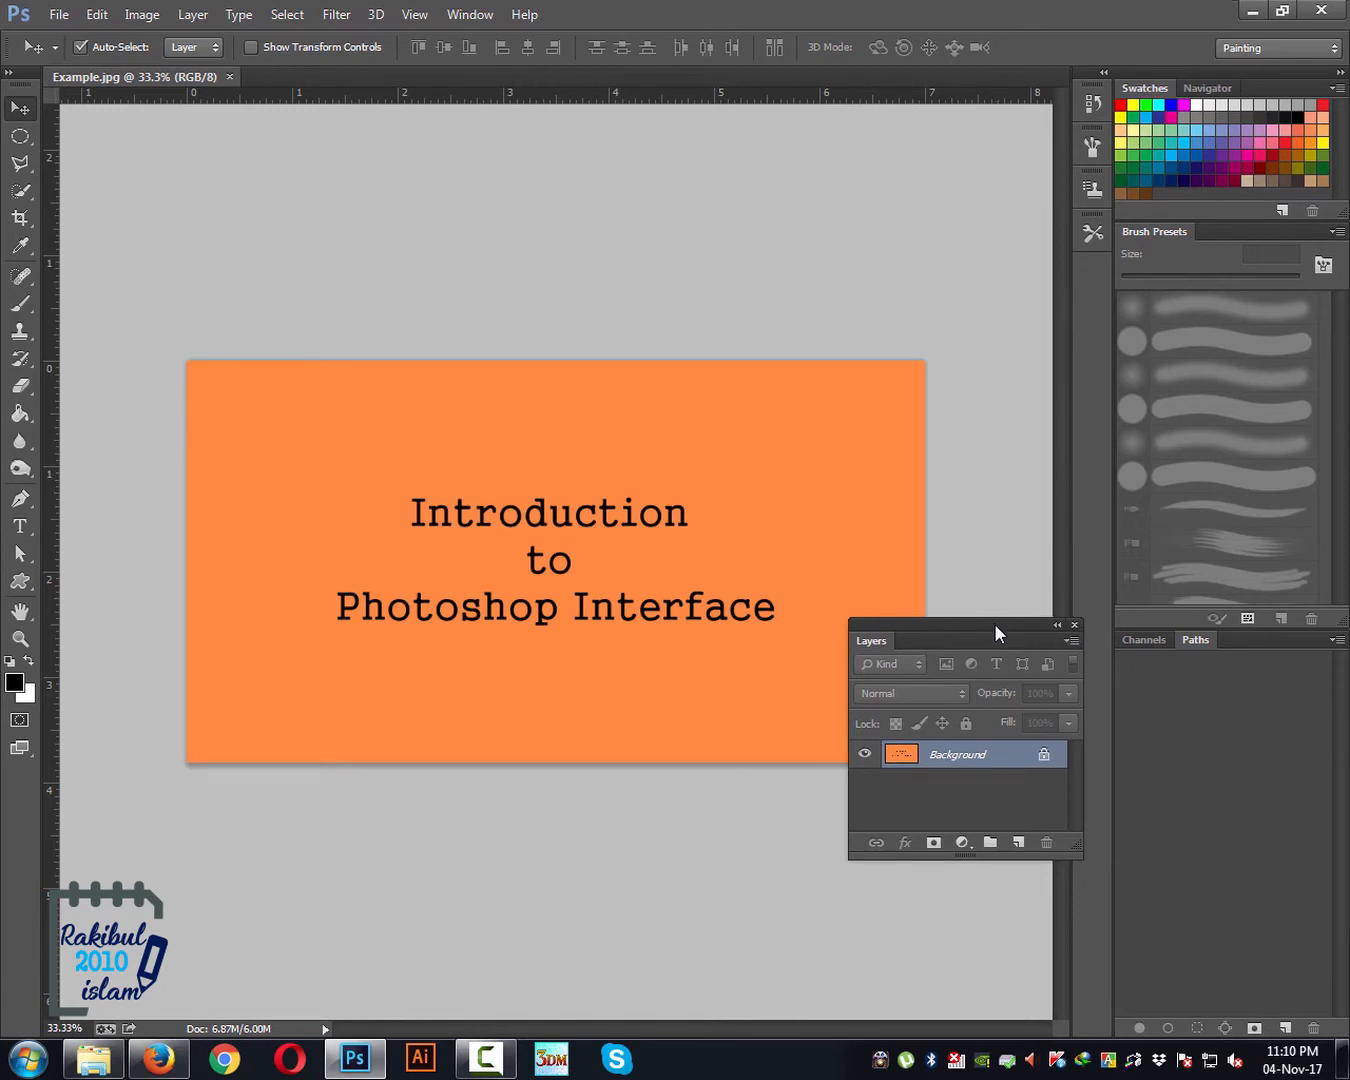
{"action": "left_click_drag", "start_coordinate": [995, 640], "coordinate": [1210, 640]}
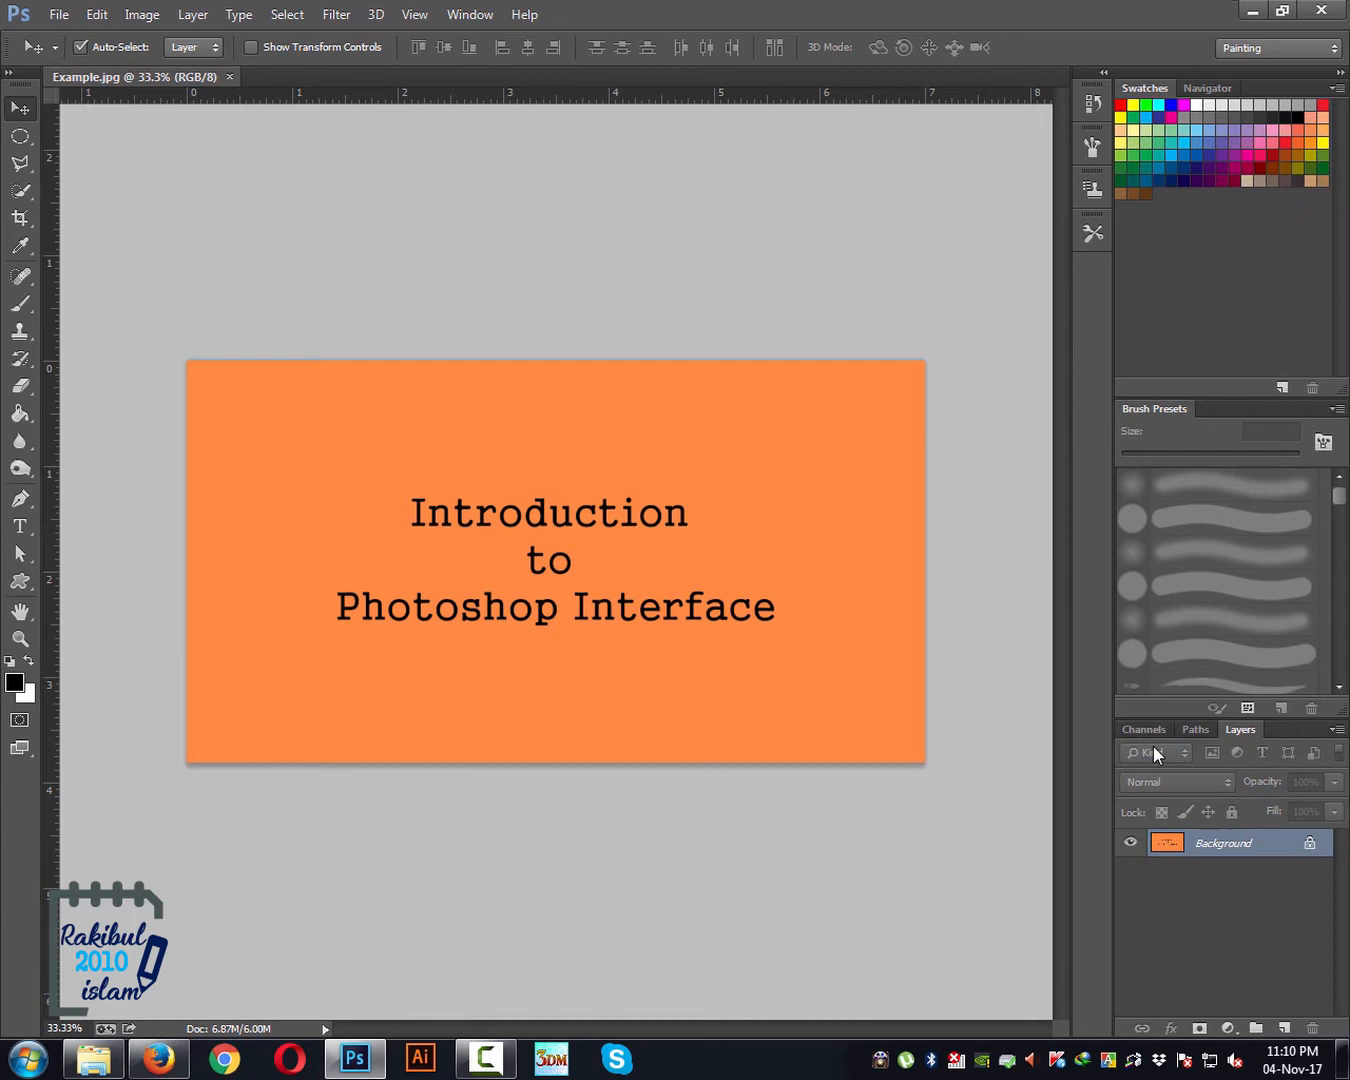
Switch the workspace from Painting back to Essentials
{"action": "left_click", "coordinate": [1278, 48]}
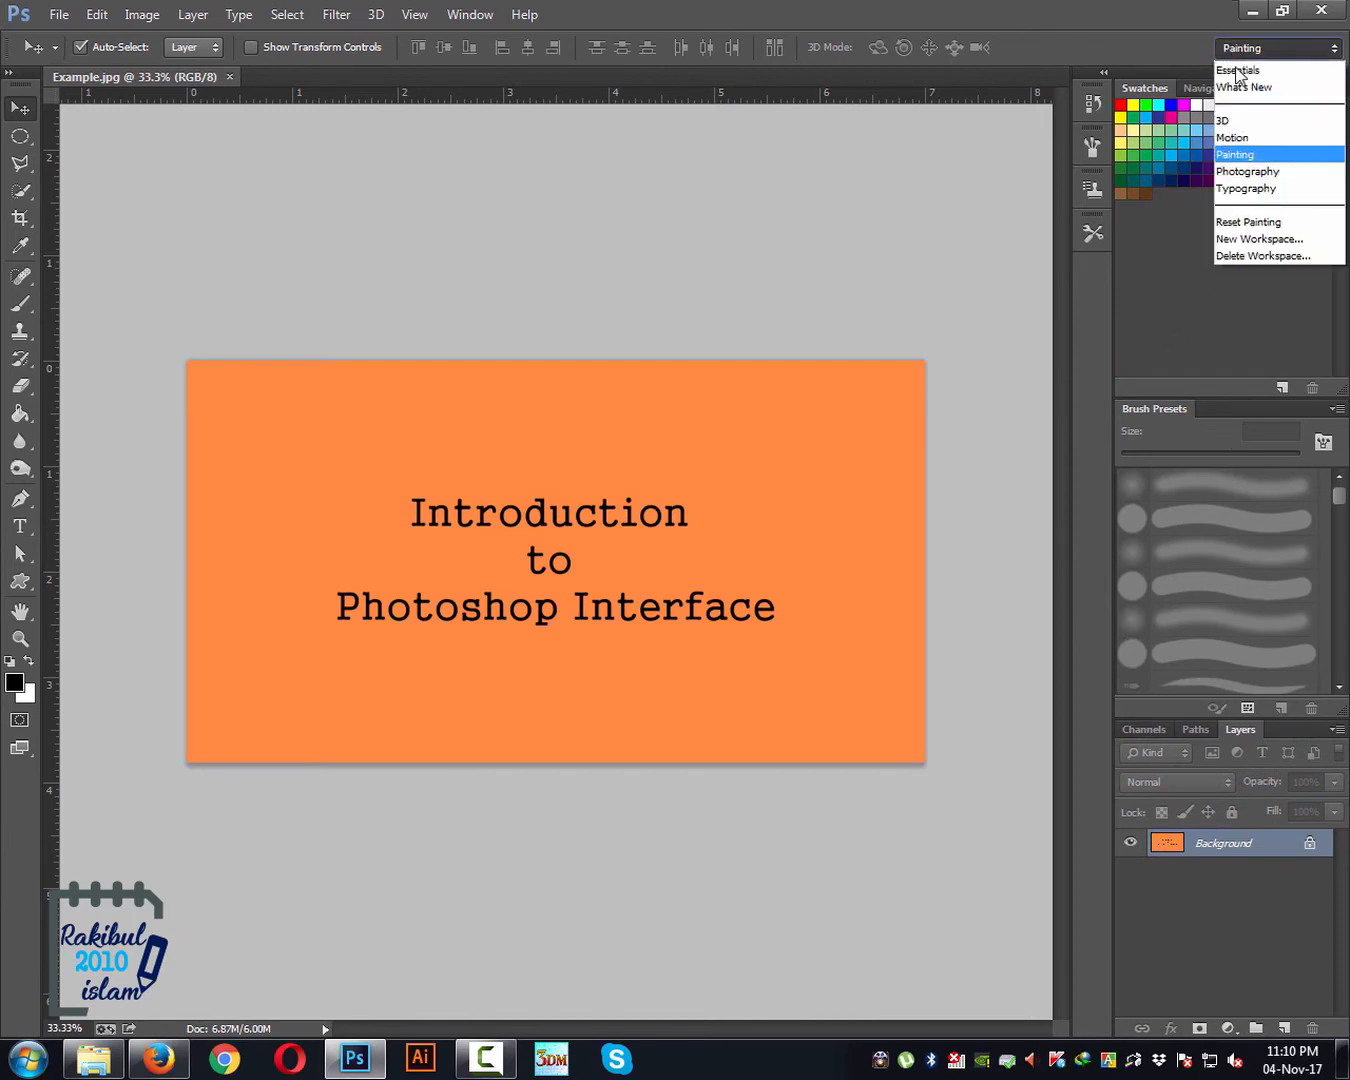
{"action": "left_click", "coordinate": [1238, 70]}
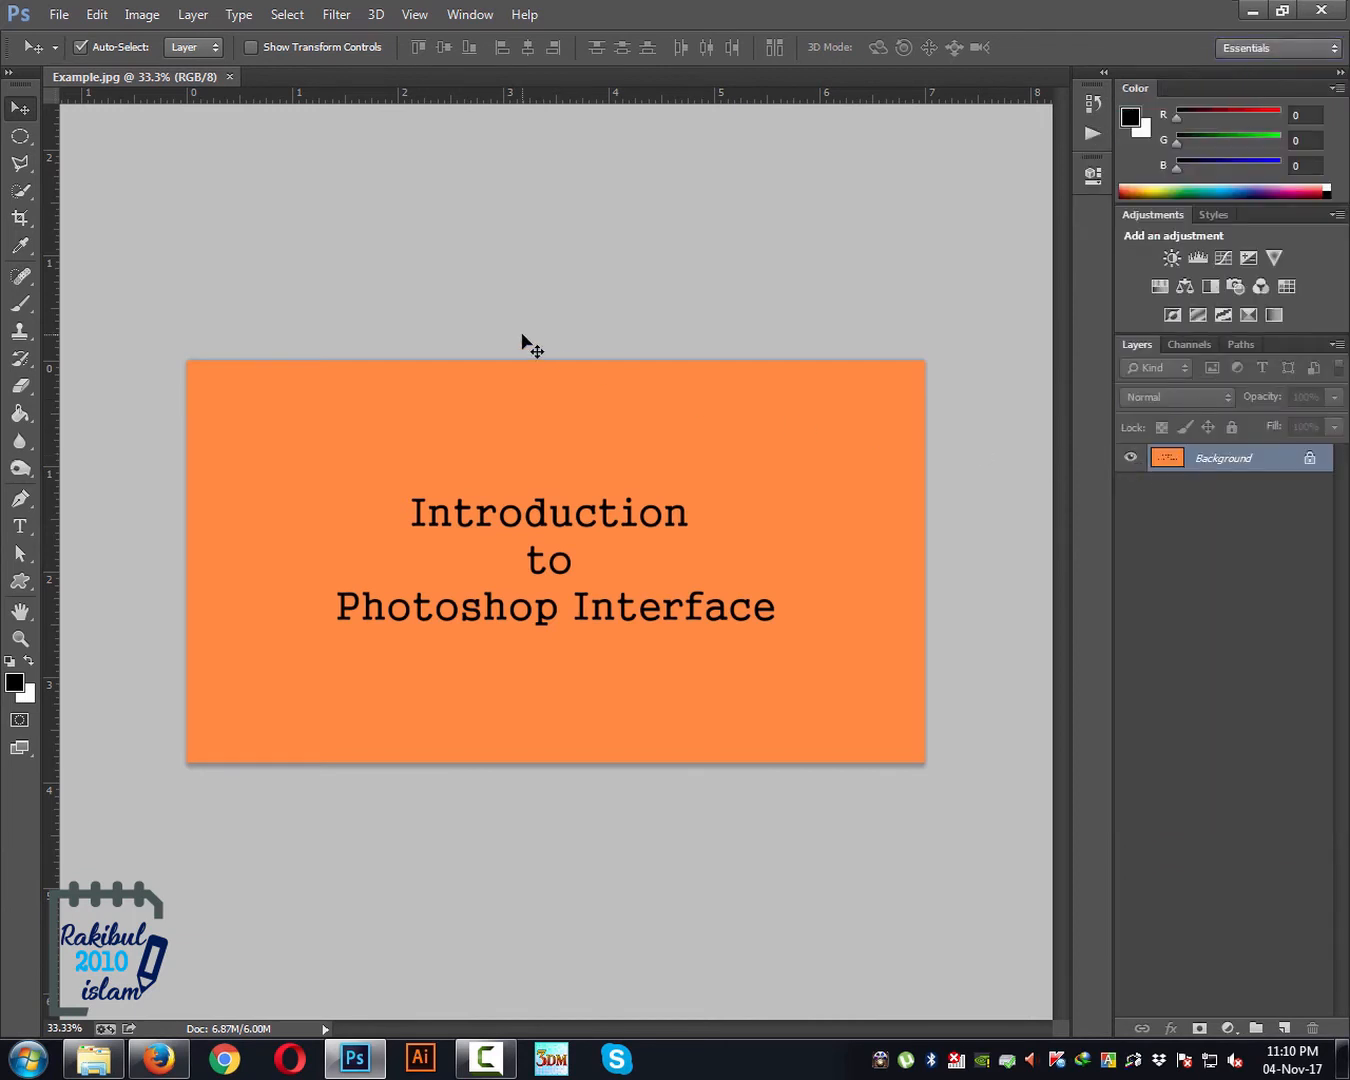
{"action": "mouse_move", "coordinate": [160, 120]}
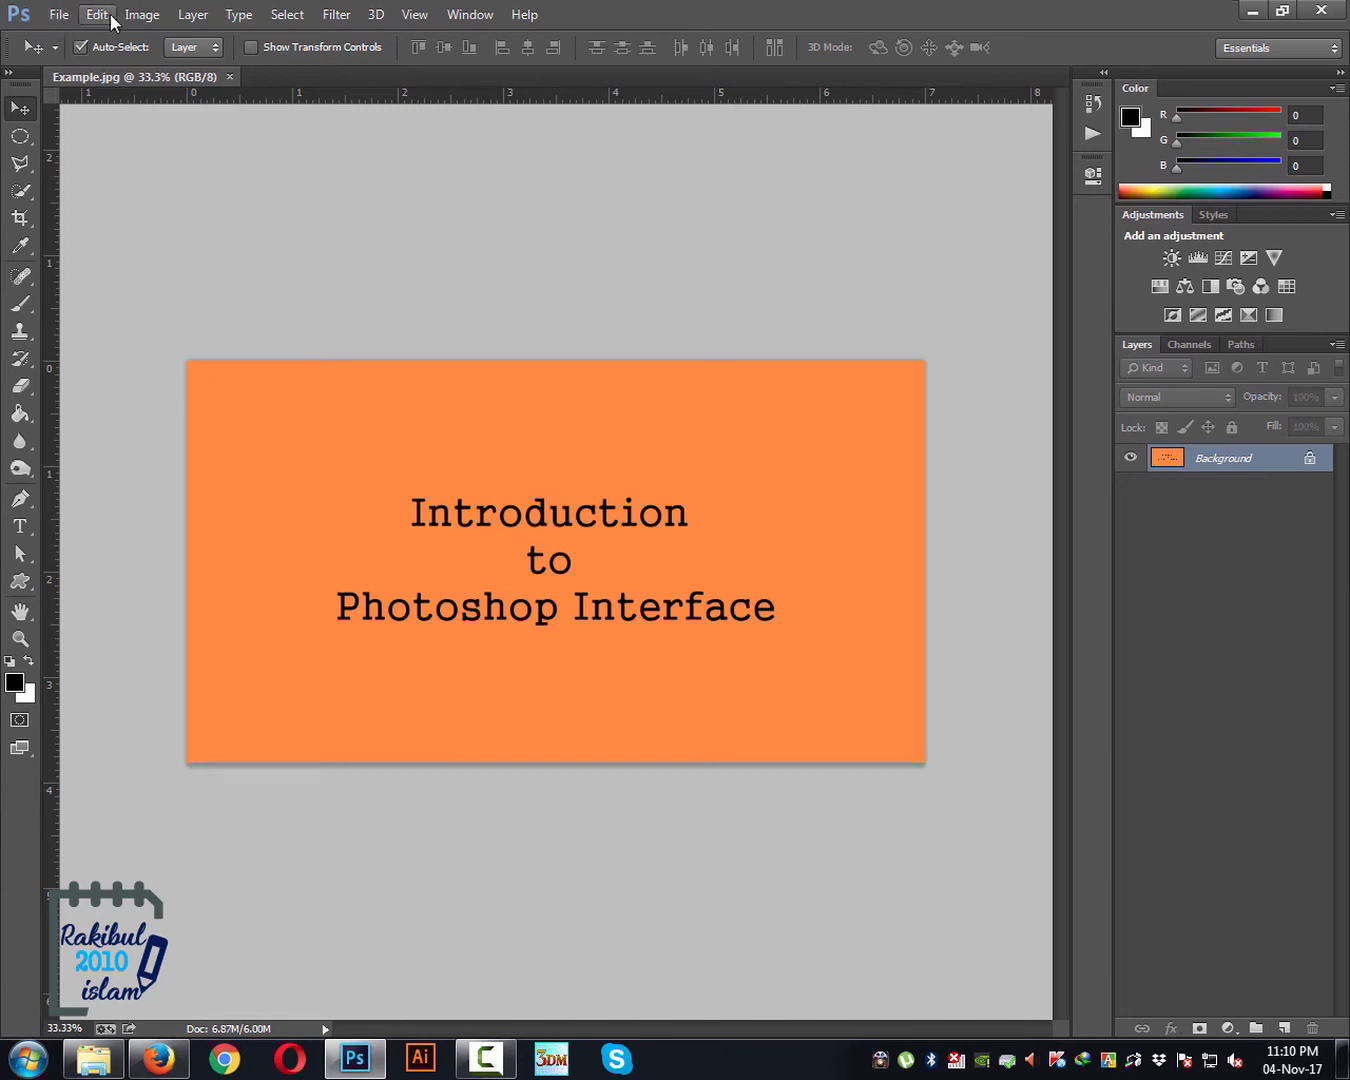
{"action": "mouse_move", "coordinate": [192, 14]}
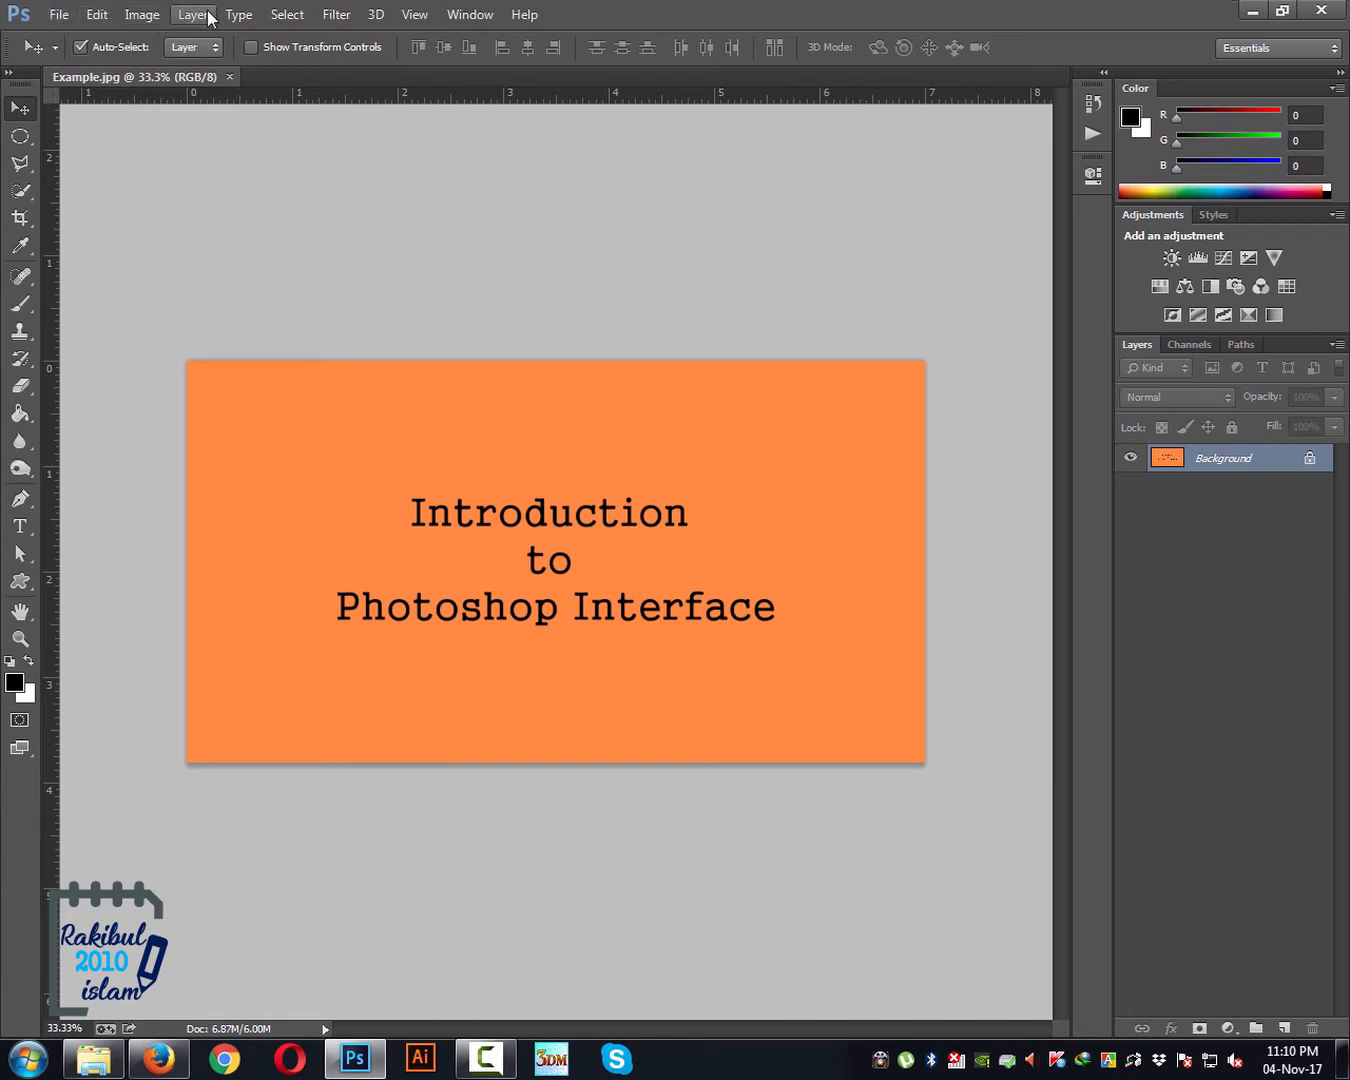
{"action": "mouse_move", "coordinate": [96, 14]}
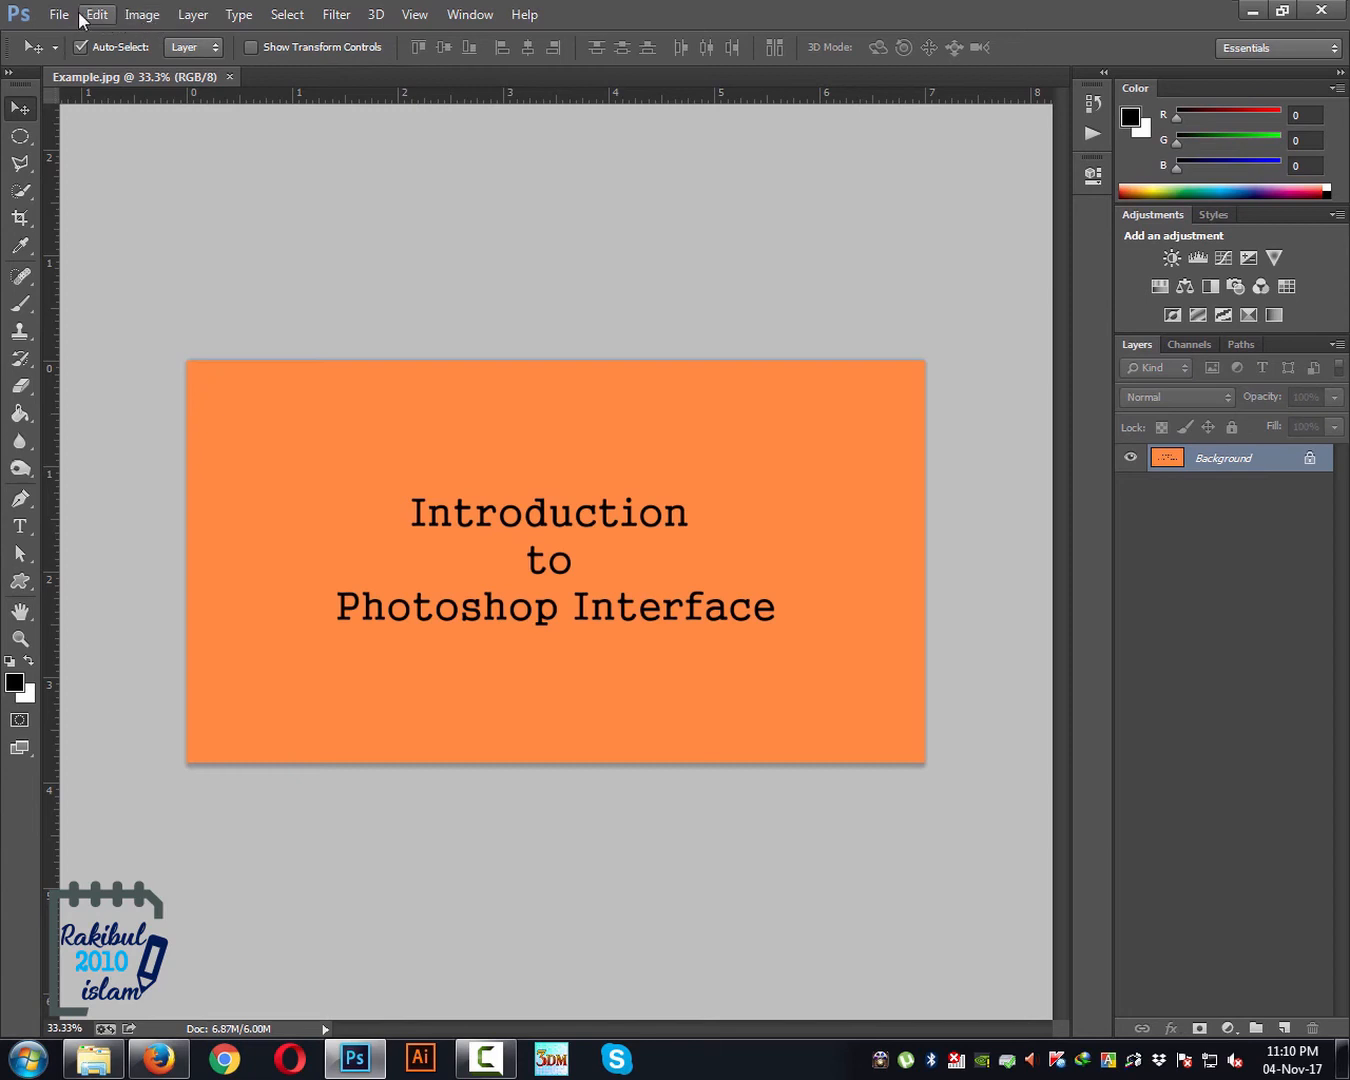
{"action": "mouse_move", "coordinate": [238, 14]}
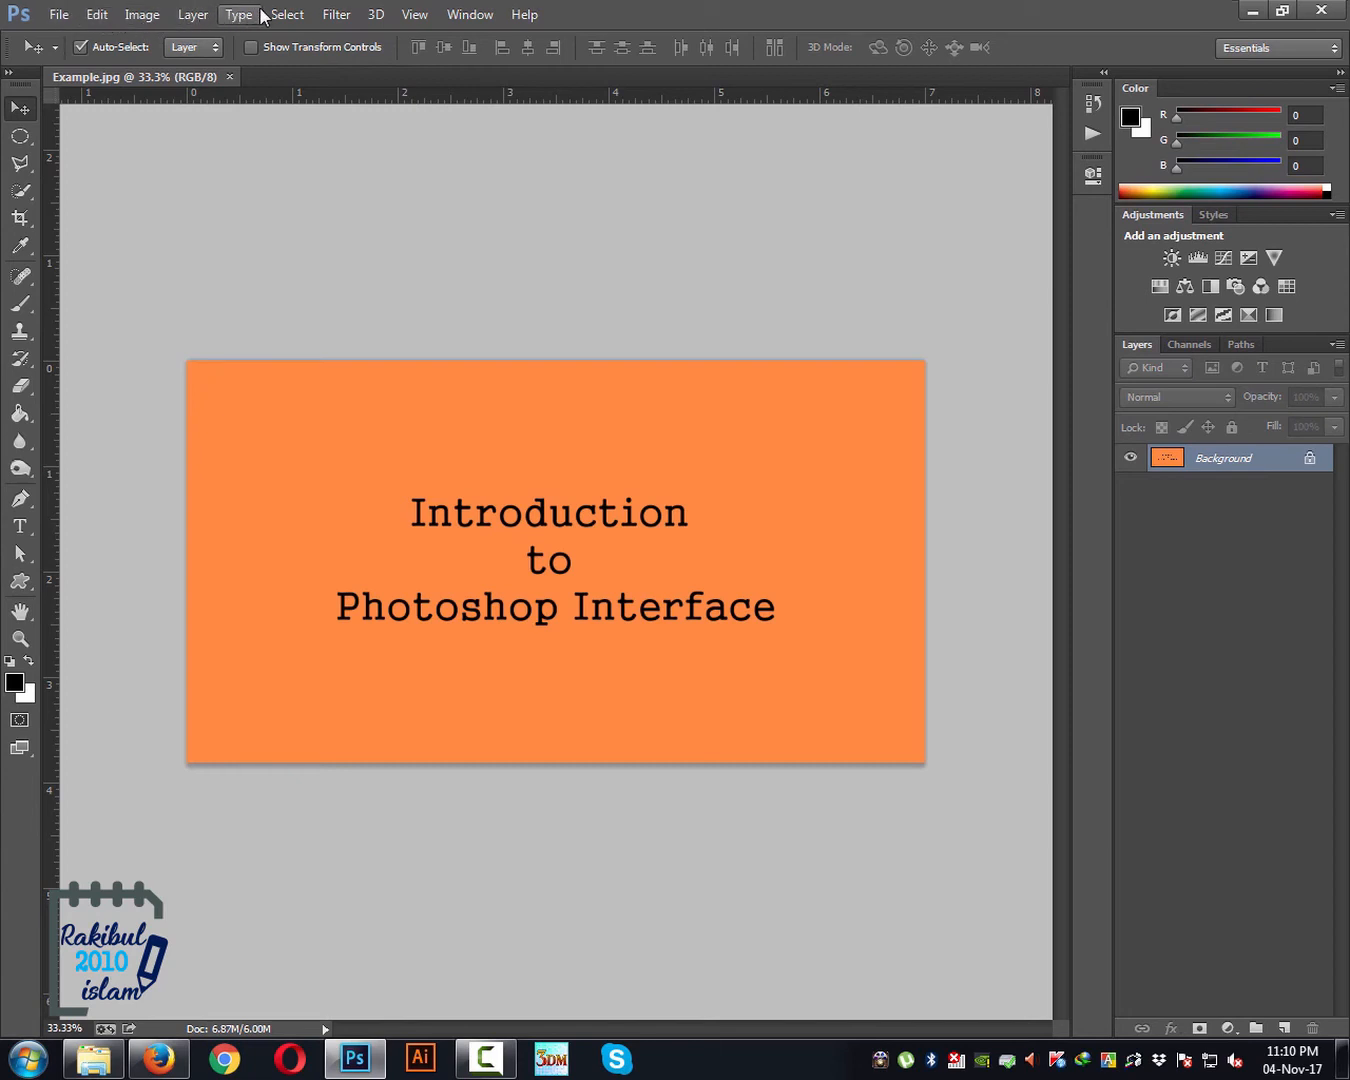
{"action": "mouse_move", "coordinate": [245, 20]}
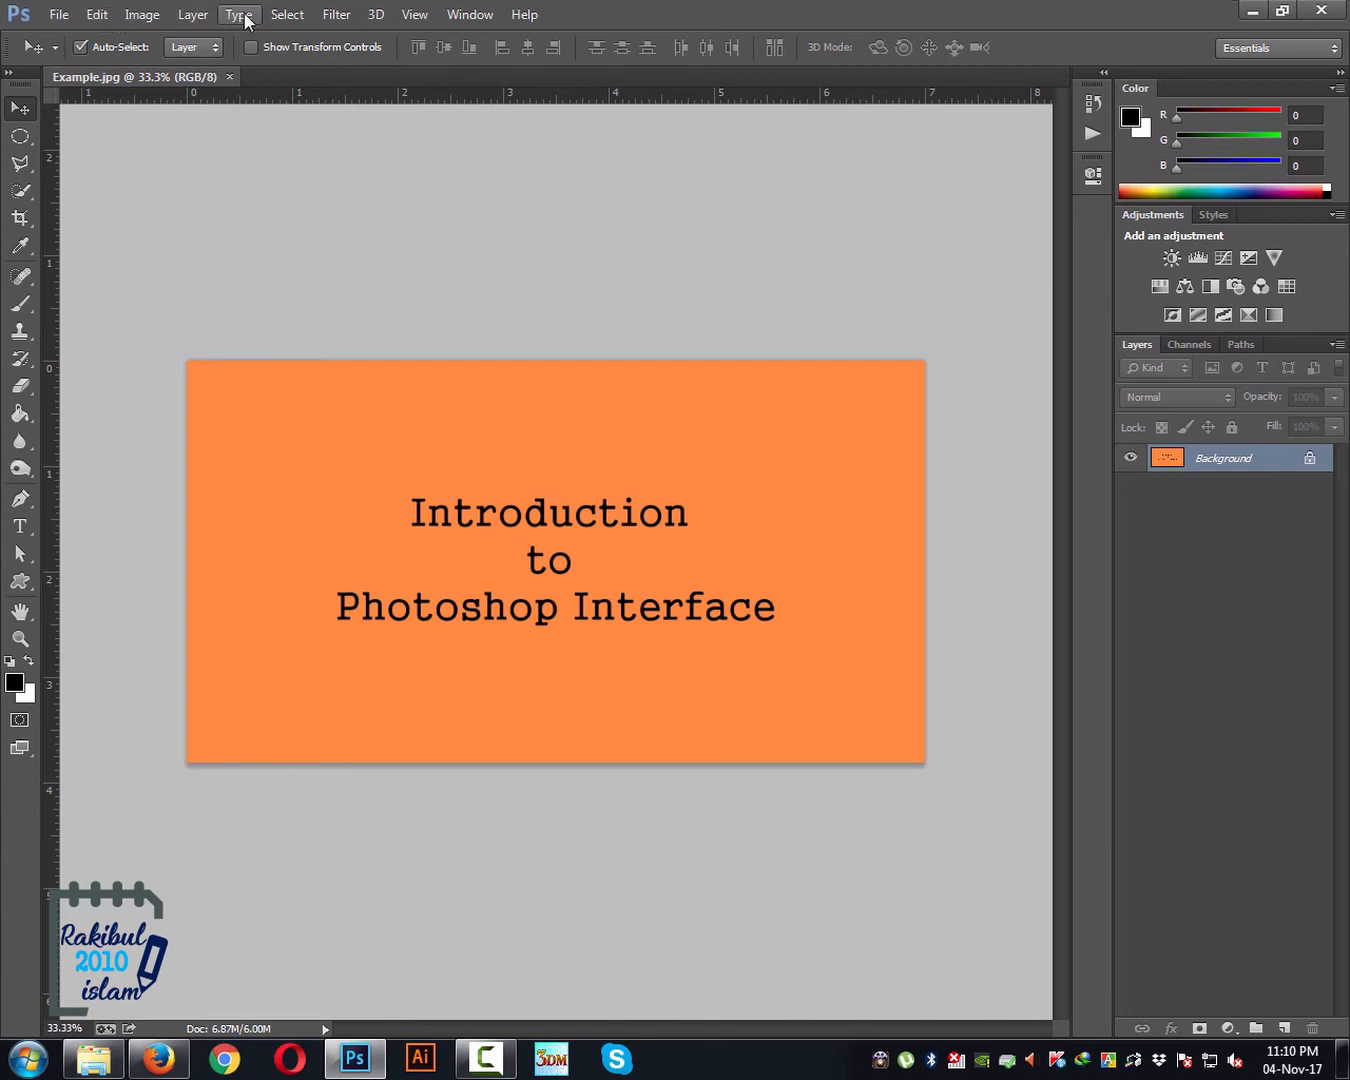
{"action": "mouse_move", "coordinate": [697, 333]}
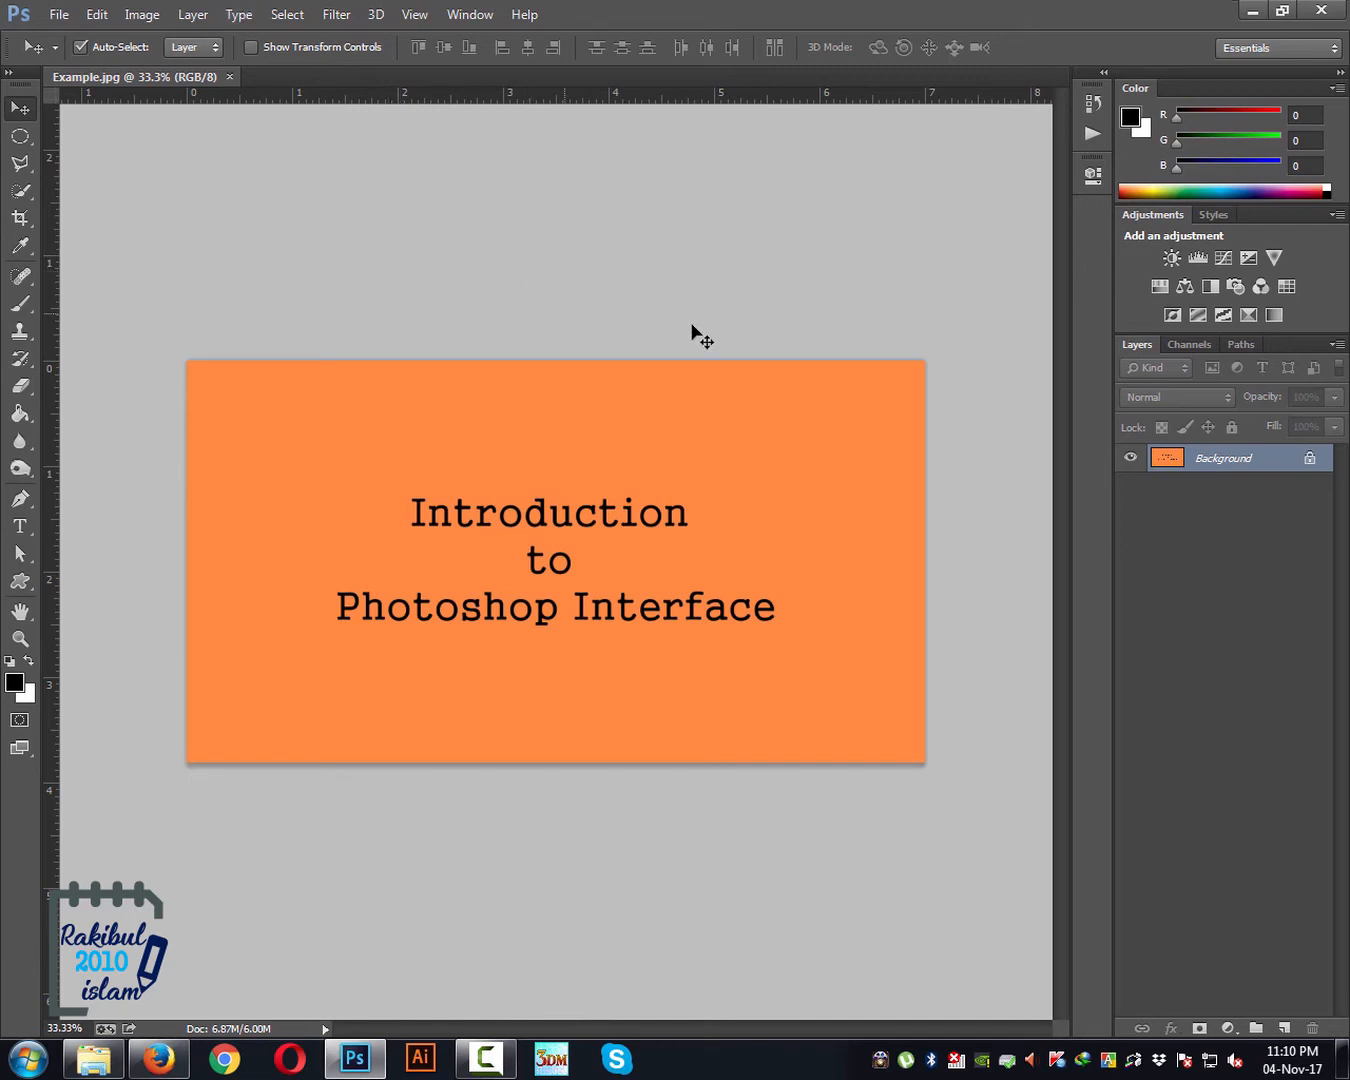
{"action": "mouse_move", "coordinate": [1320, 553]}
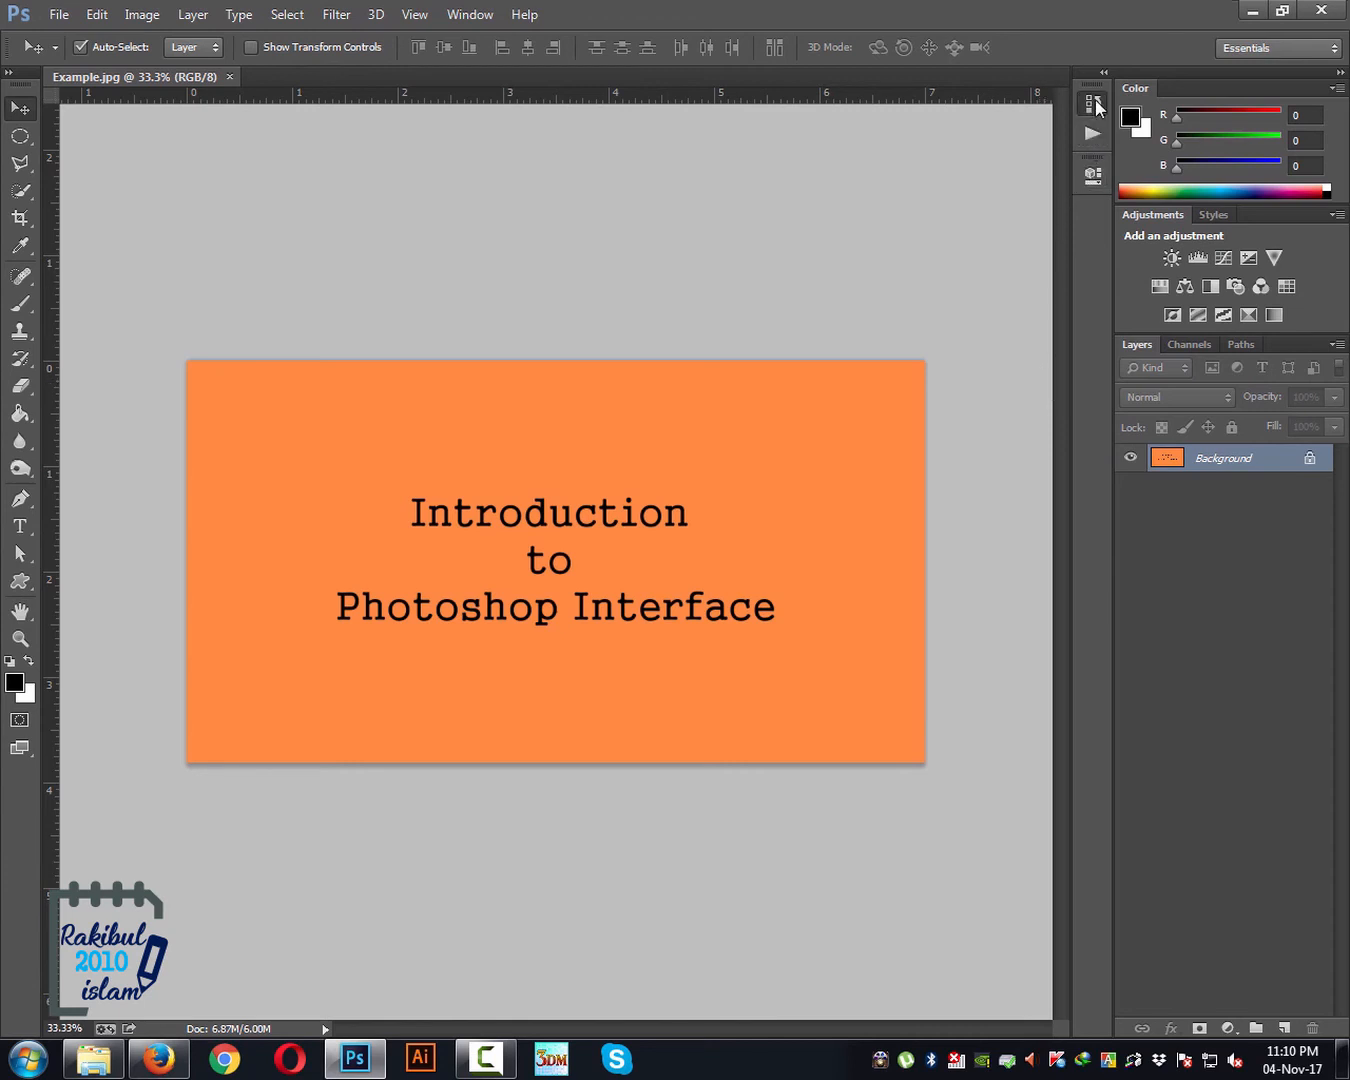
{"action": "left_click", "coordinate": [1092, 104]}
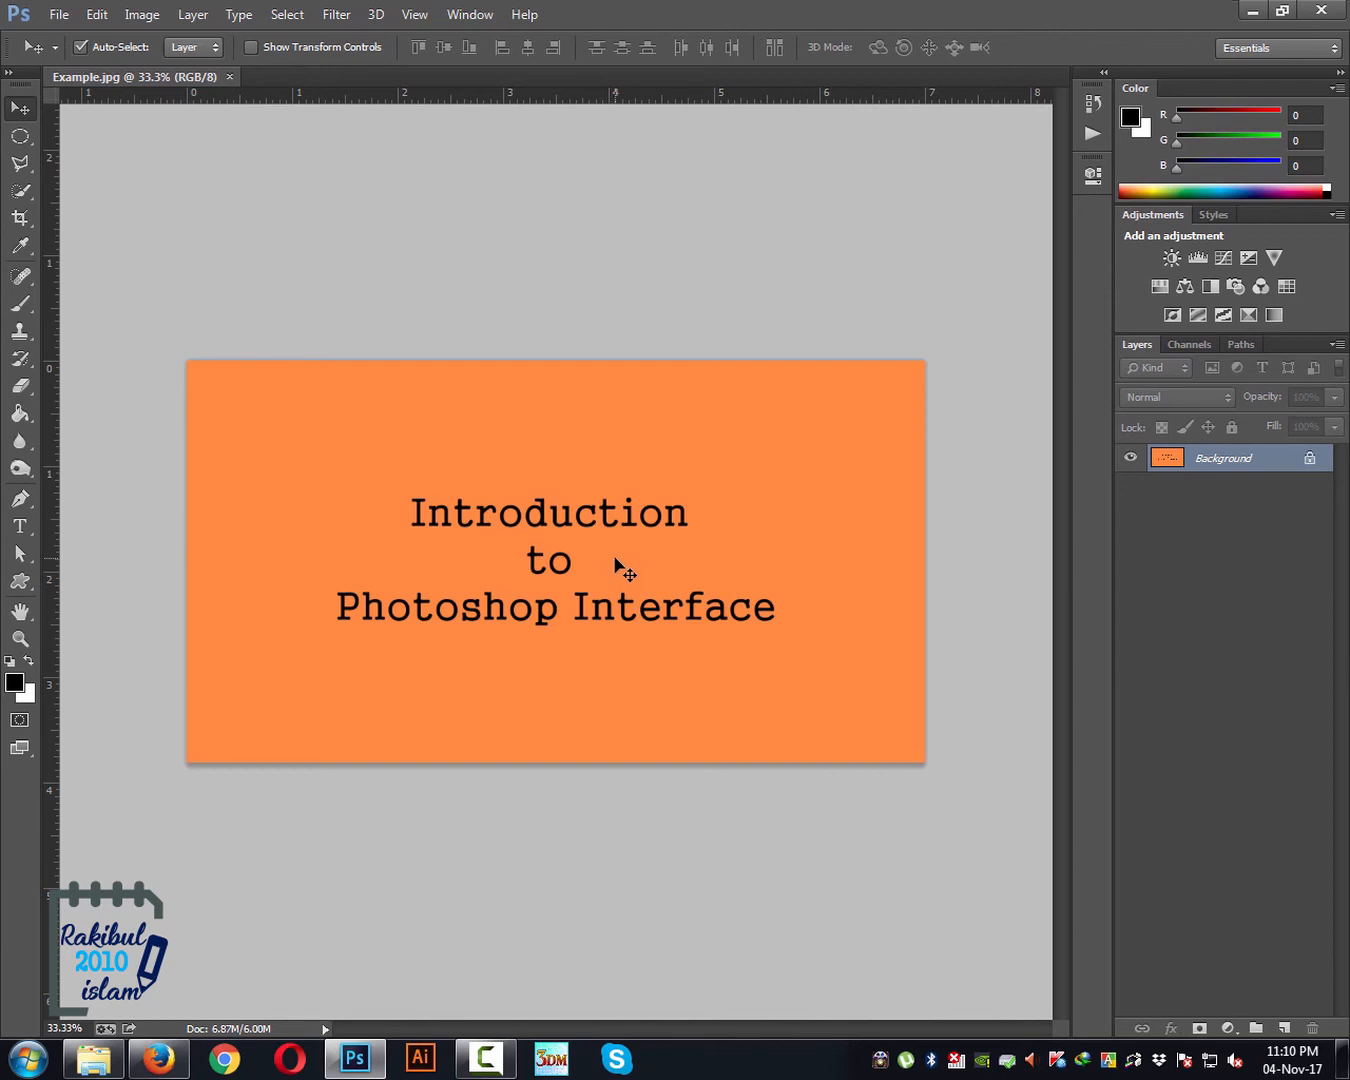
{"action": "mouse_move", "coordinate": [588, 538]}
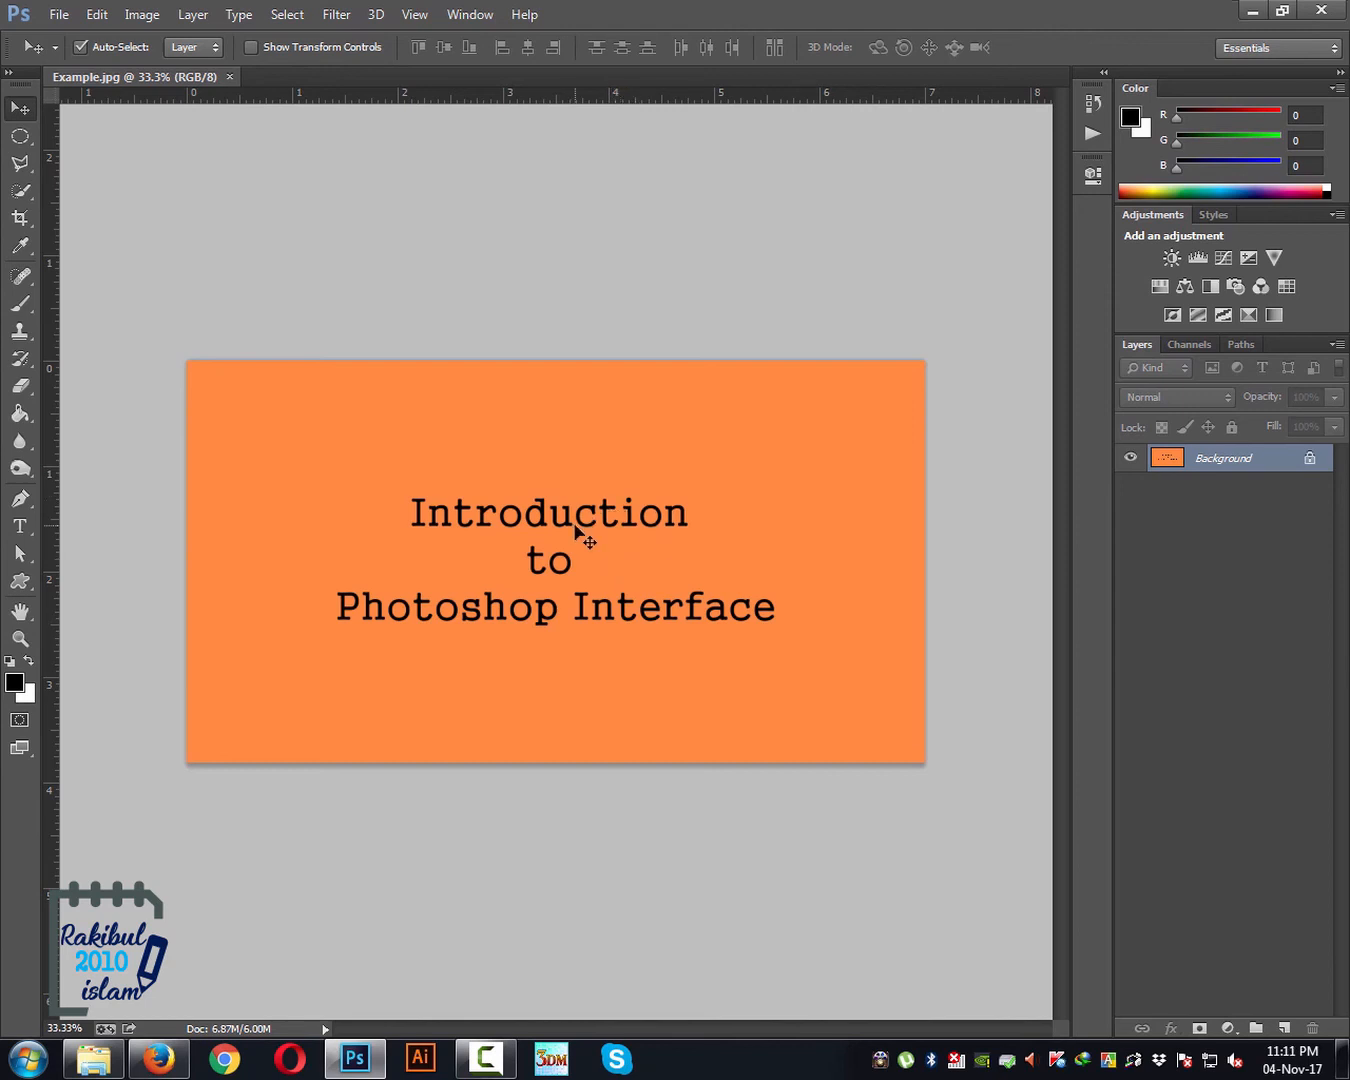
{"action": "mouse_move", "coordinate": [1072, 607]}
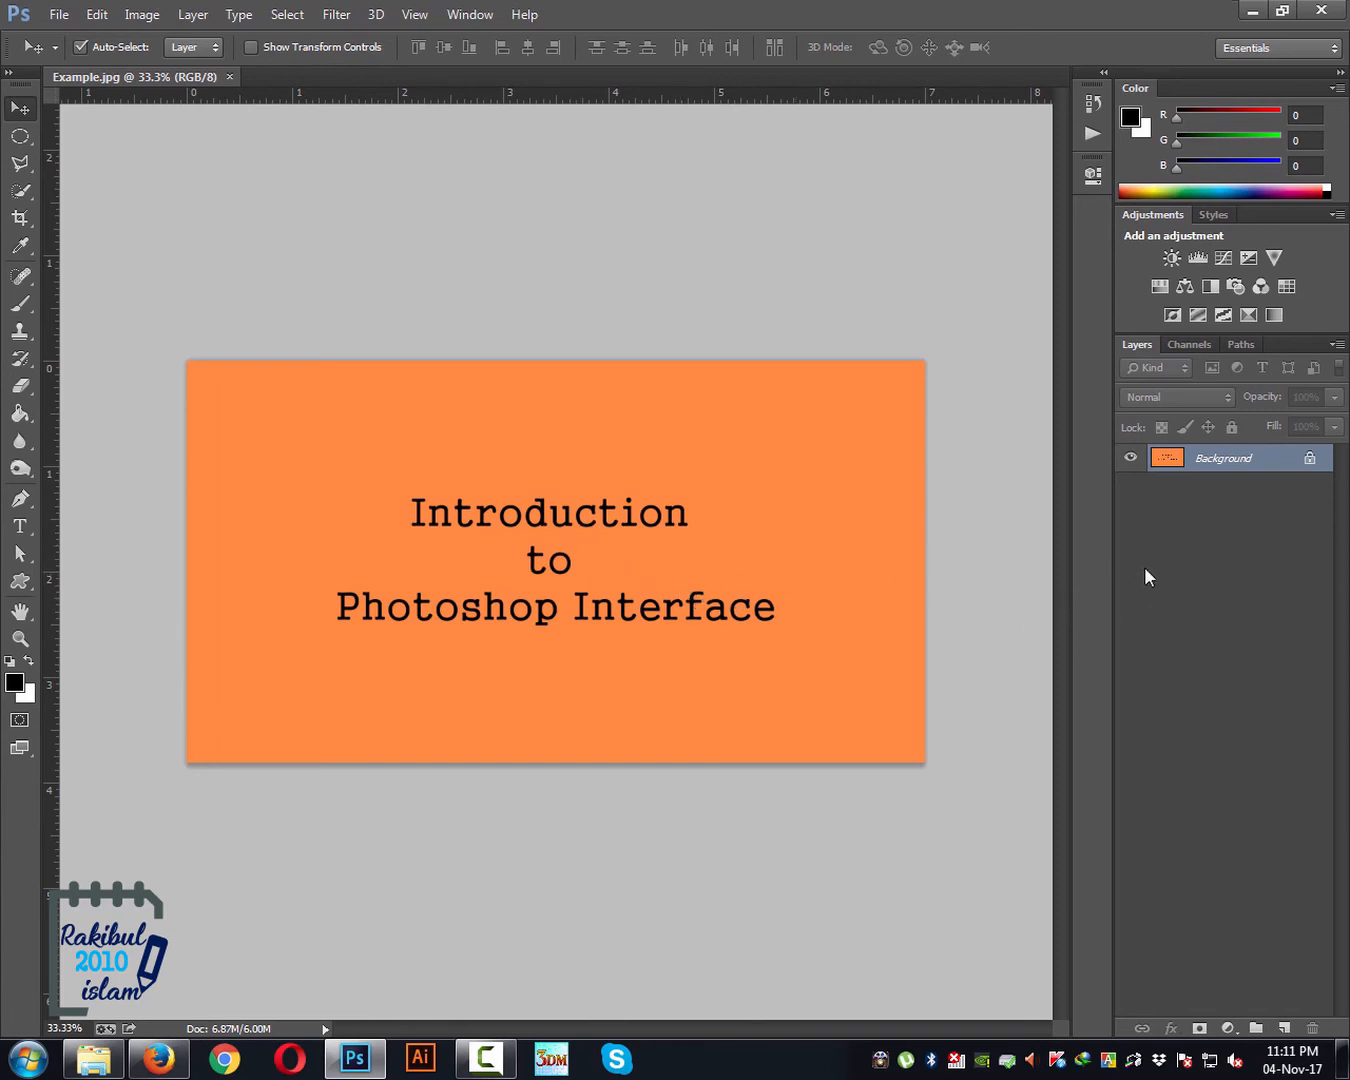
{"action": "mouse_move", "coordinate": [1147, 582]}
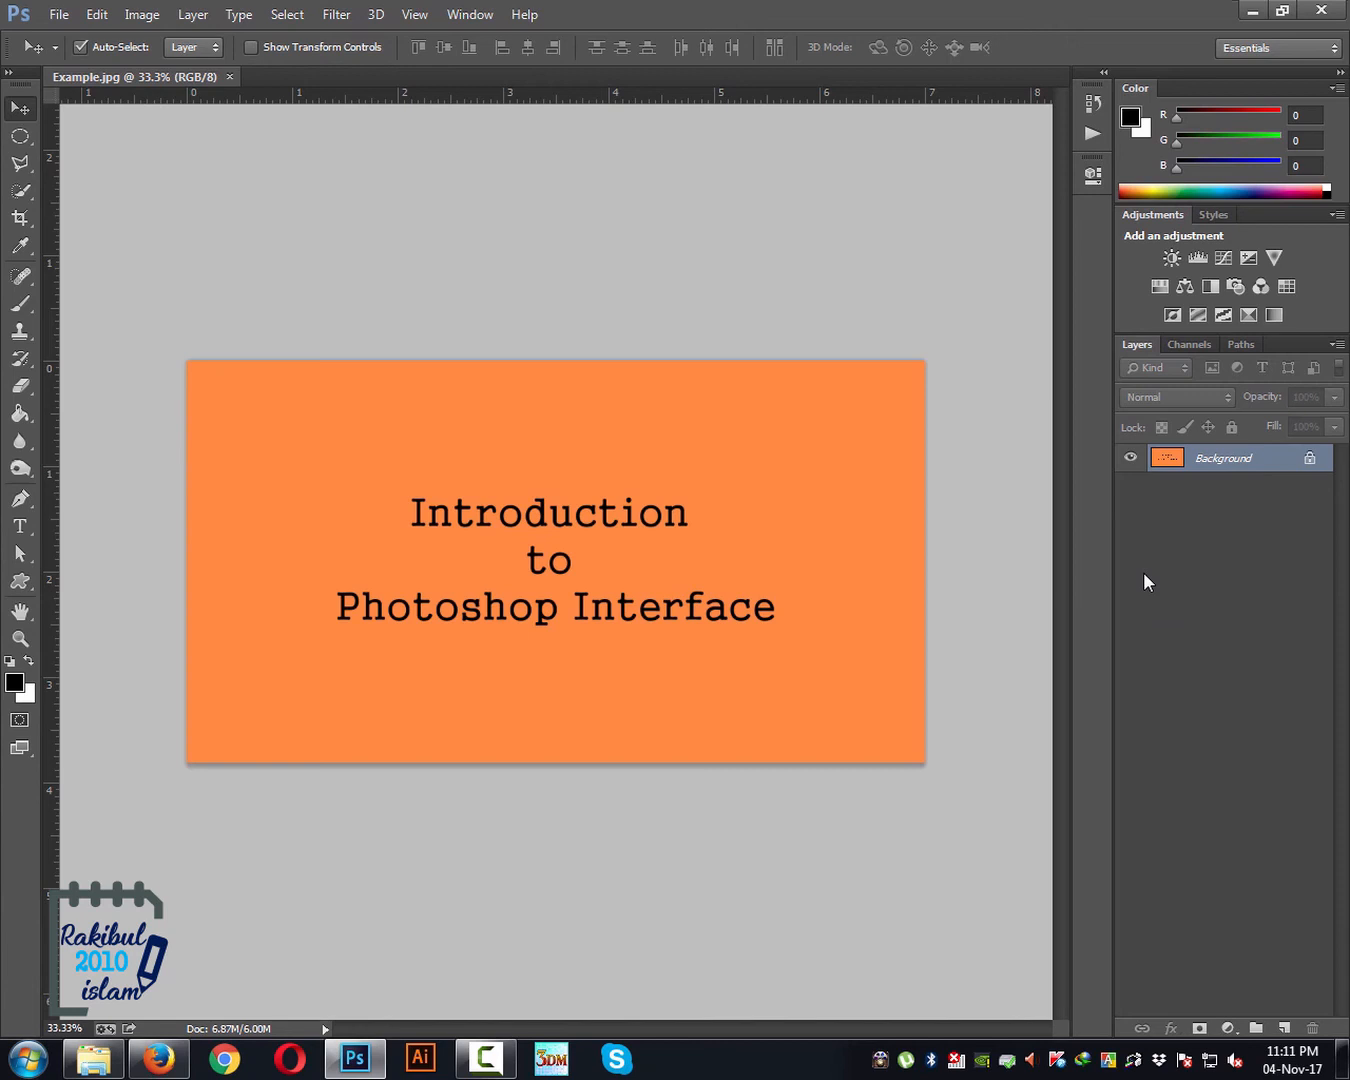
{"action": "mouse_move", "coordinate": [765, 590]}
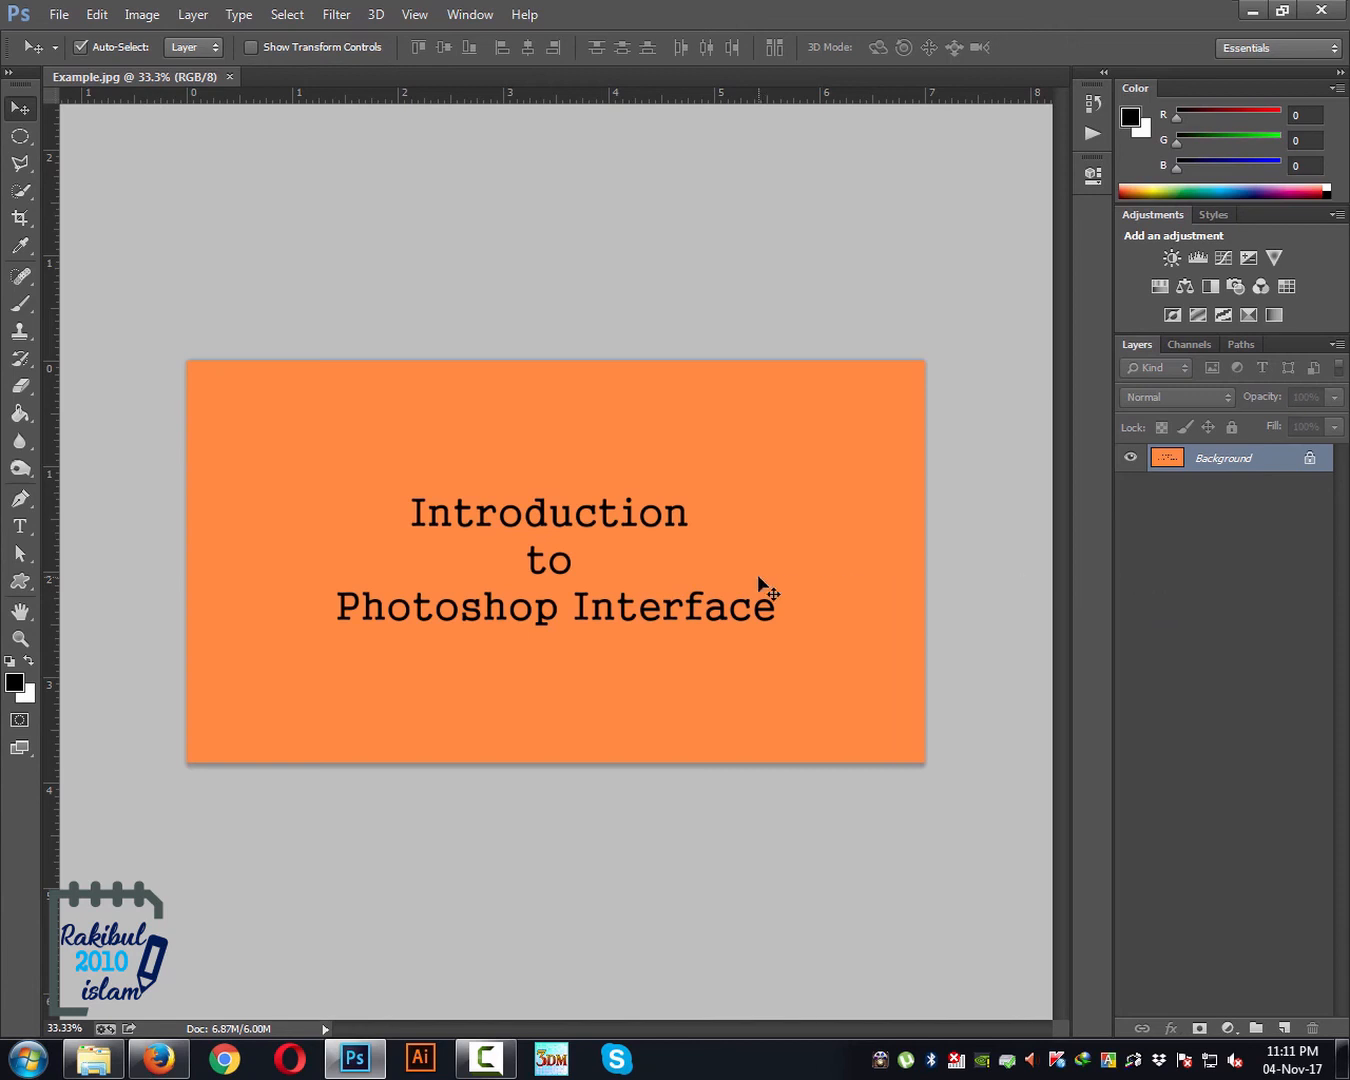
{"action": "mouse_move", "coordinate": [720, 550]}
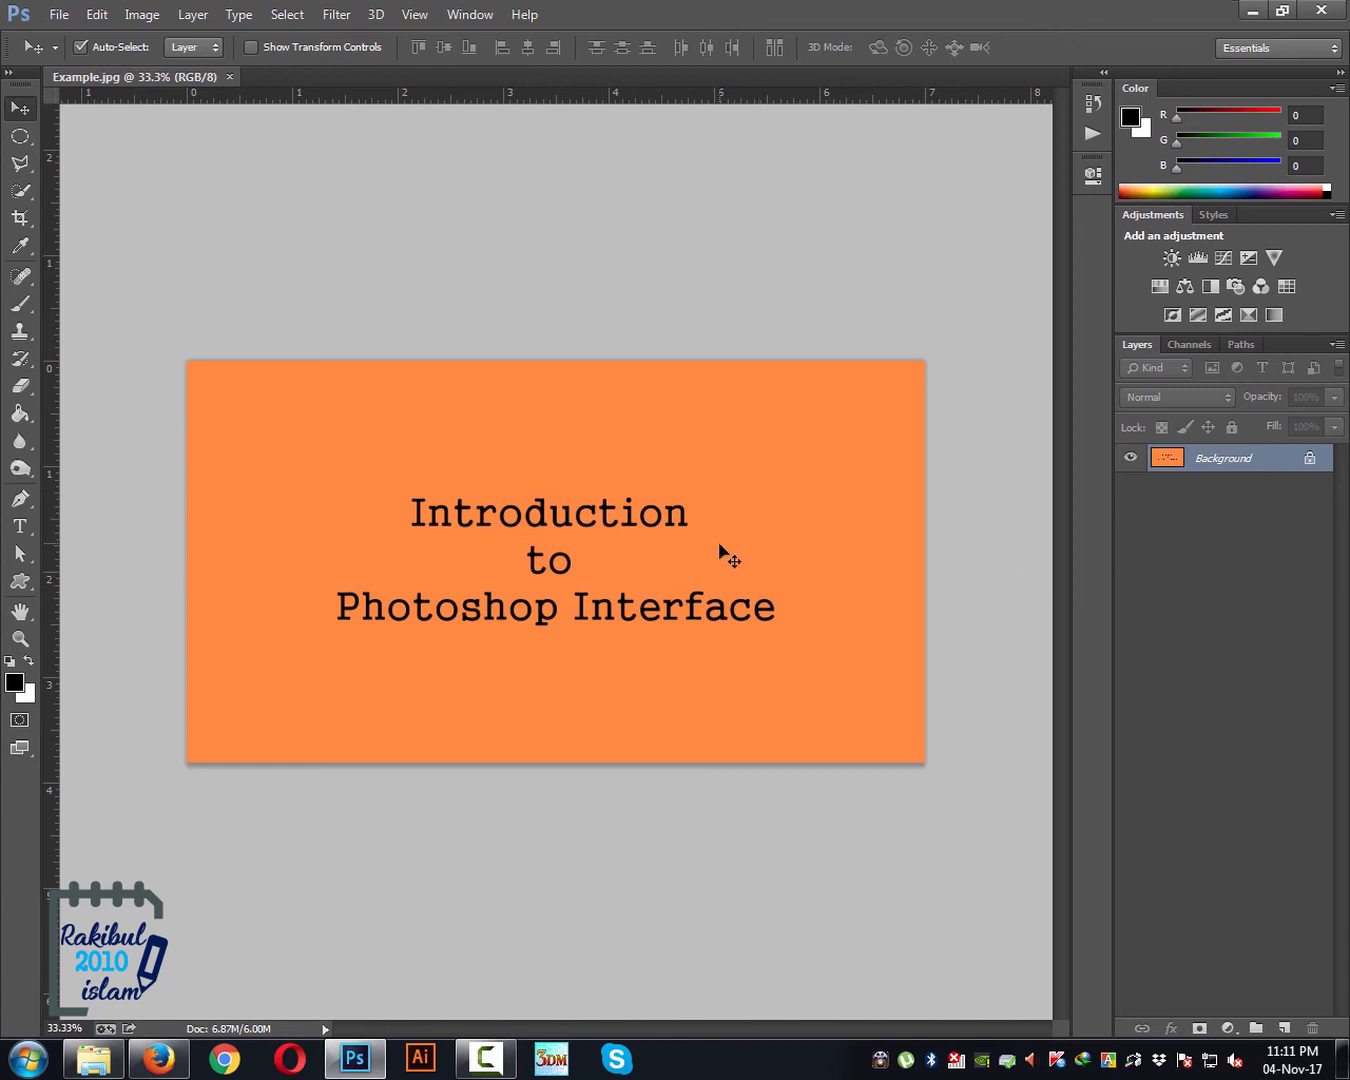
{"action": "mouse_move", "coordinate": [598, 518]}
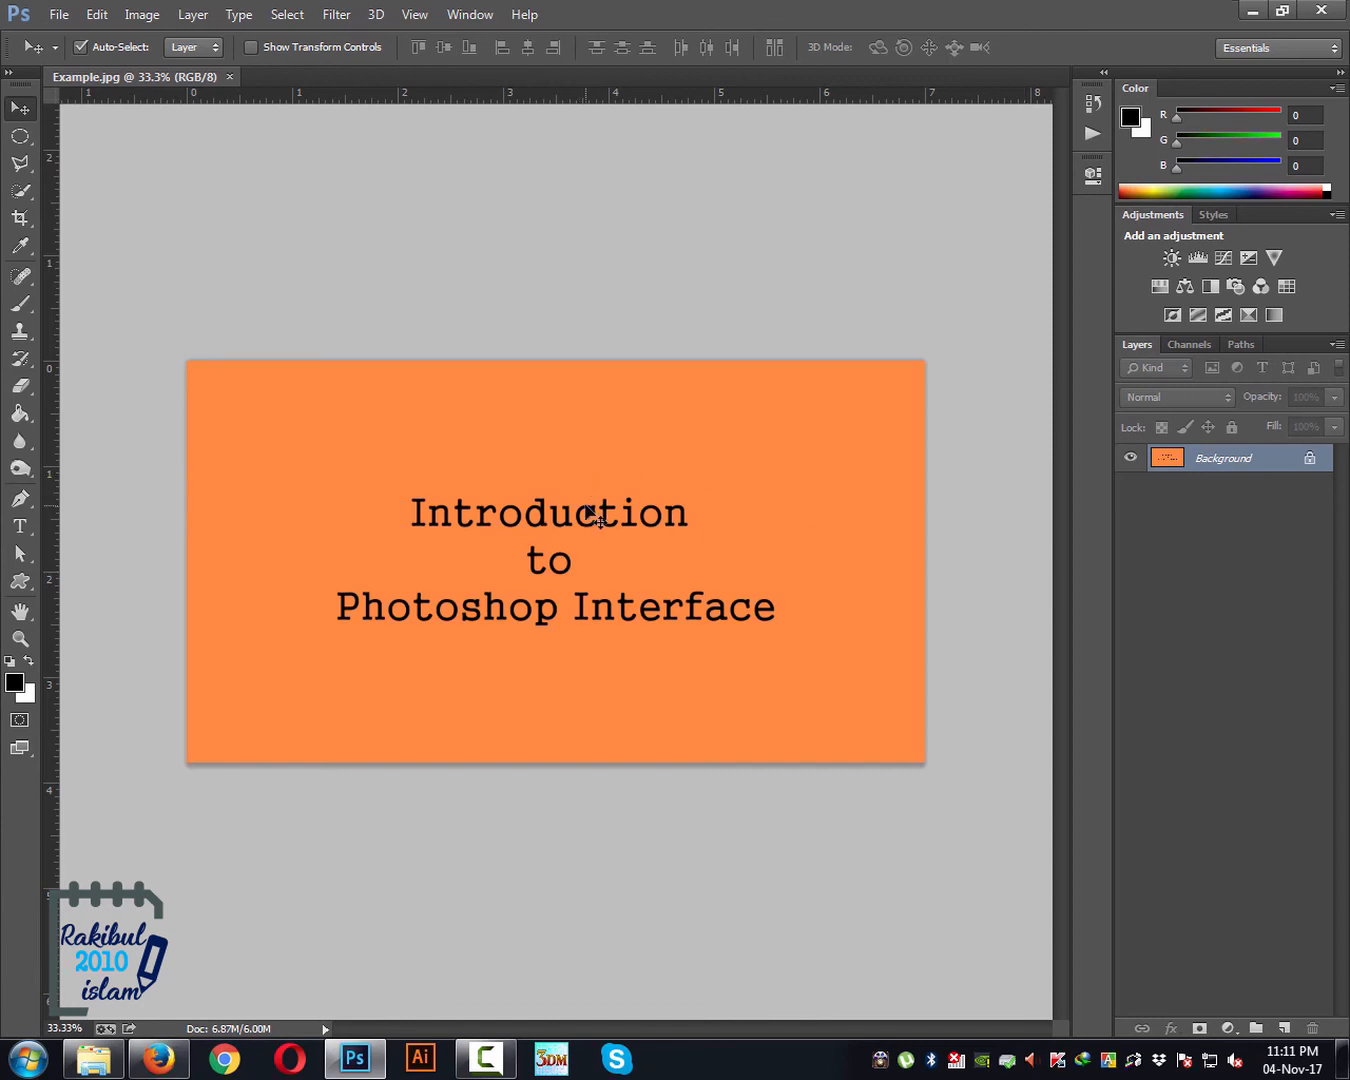
{"action": "mouse_move", "coordinate": [568, 498]}
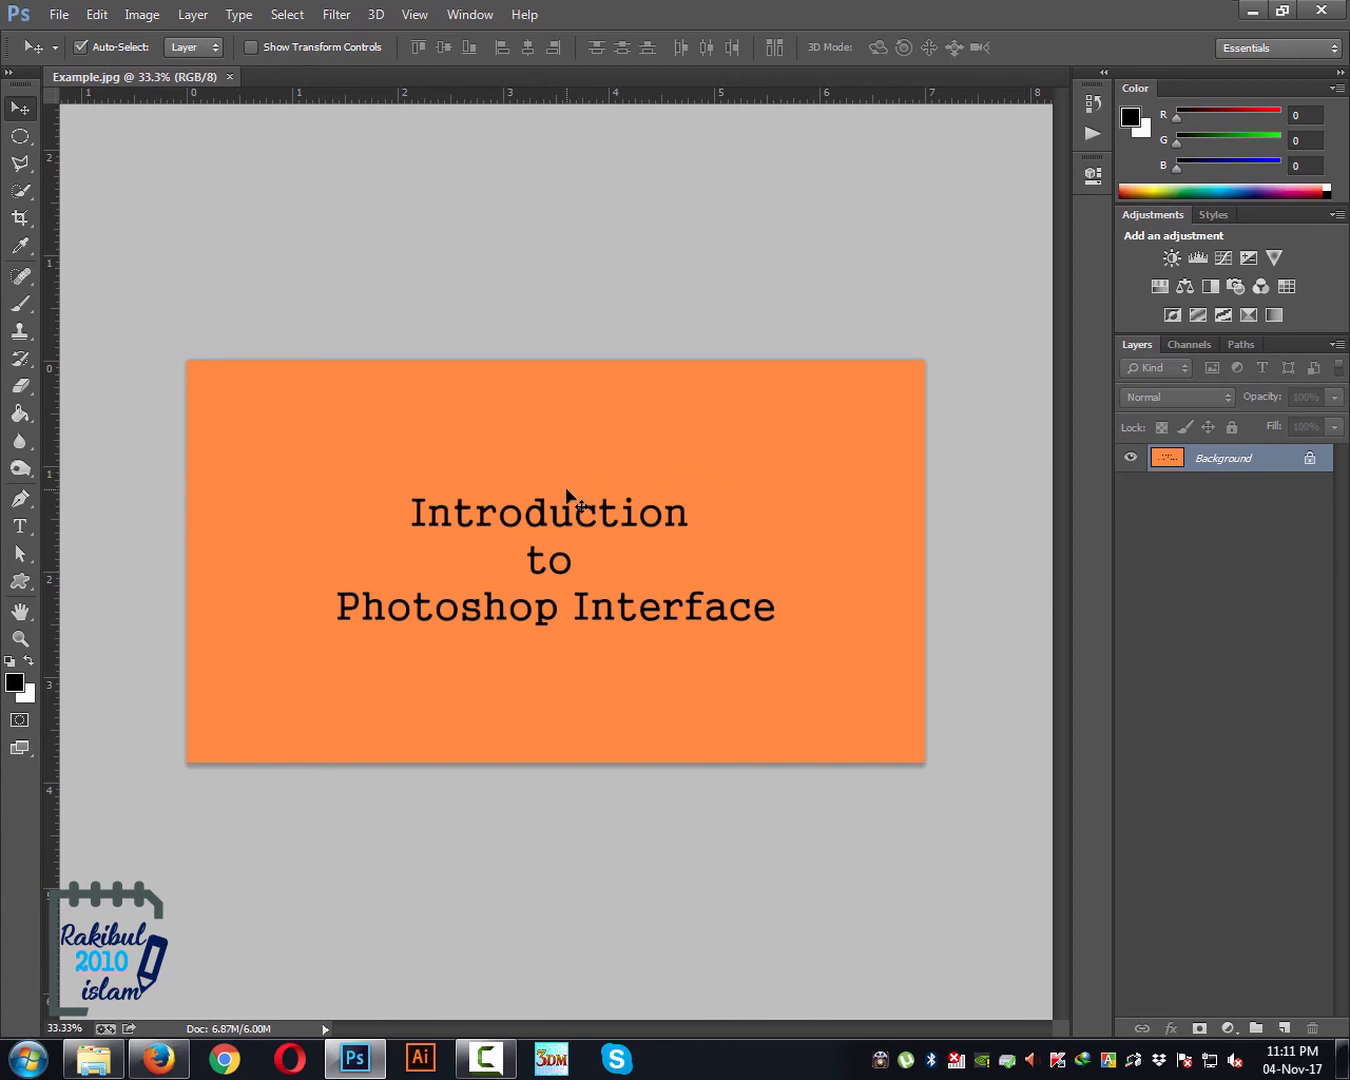
{"action": "mouse_move", "coordinate": [1010, 520]}
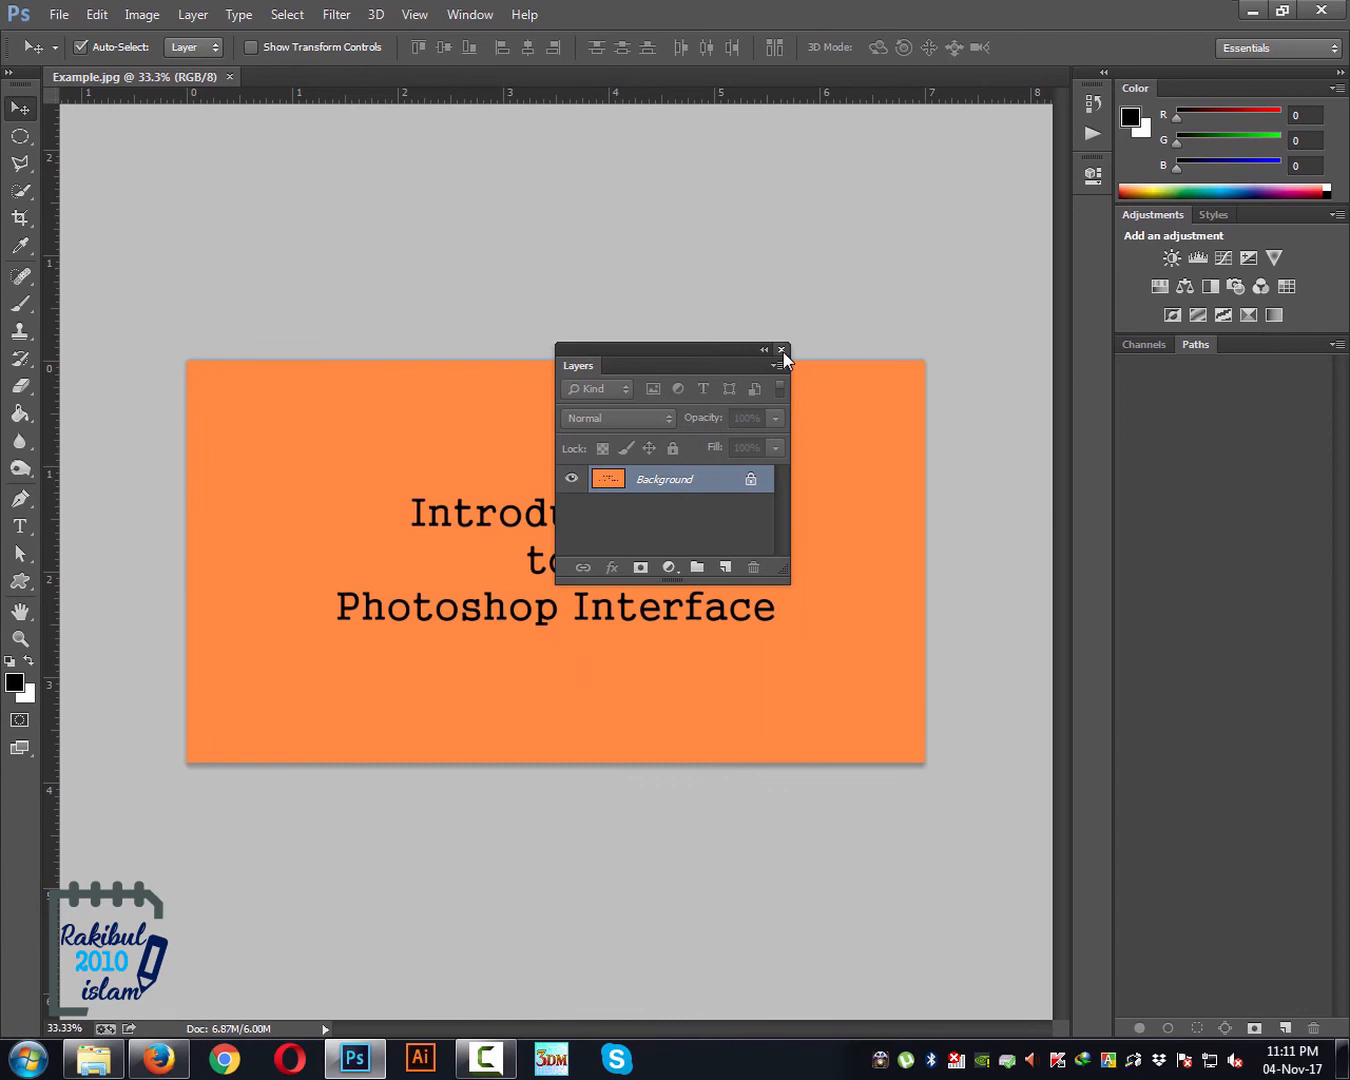
Close the floating Layers panel and reopen it from Window > Layers
{"action": "left_click", "coordinate": [783, 350]}
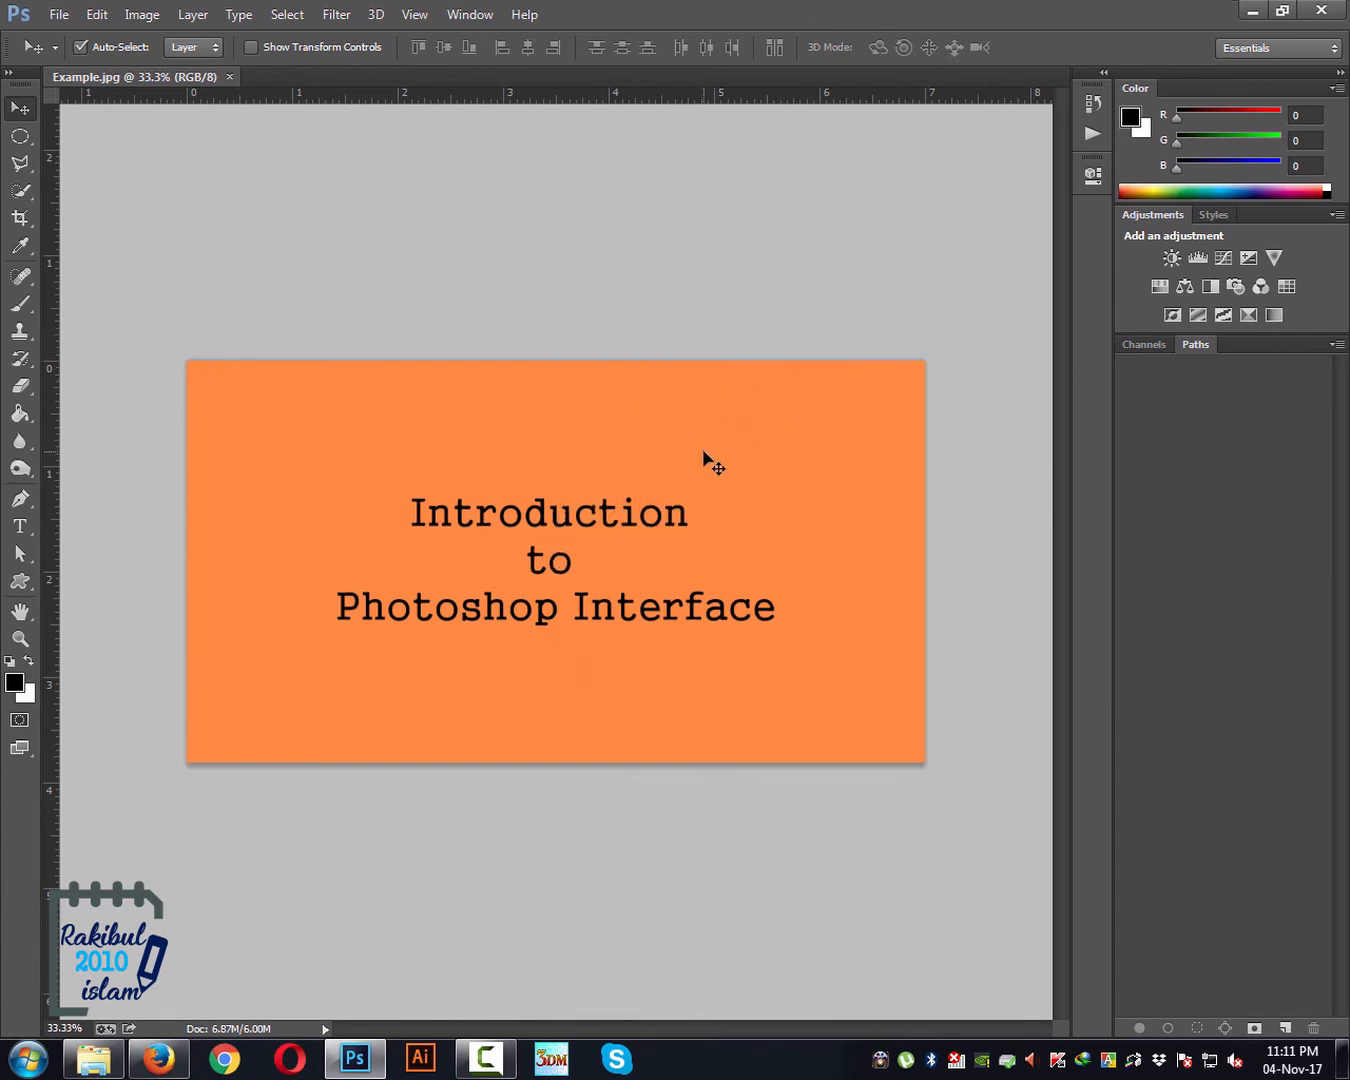
{"action": "left_click", "coordinate": [468, 14]}
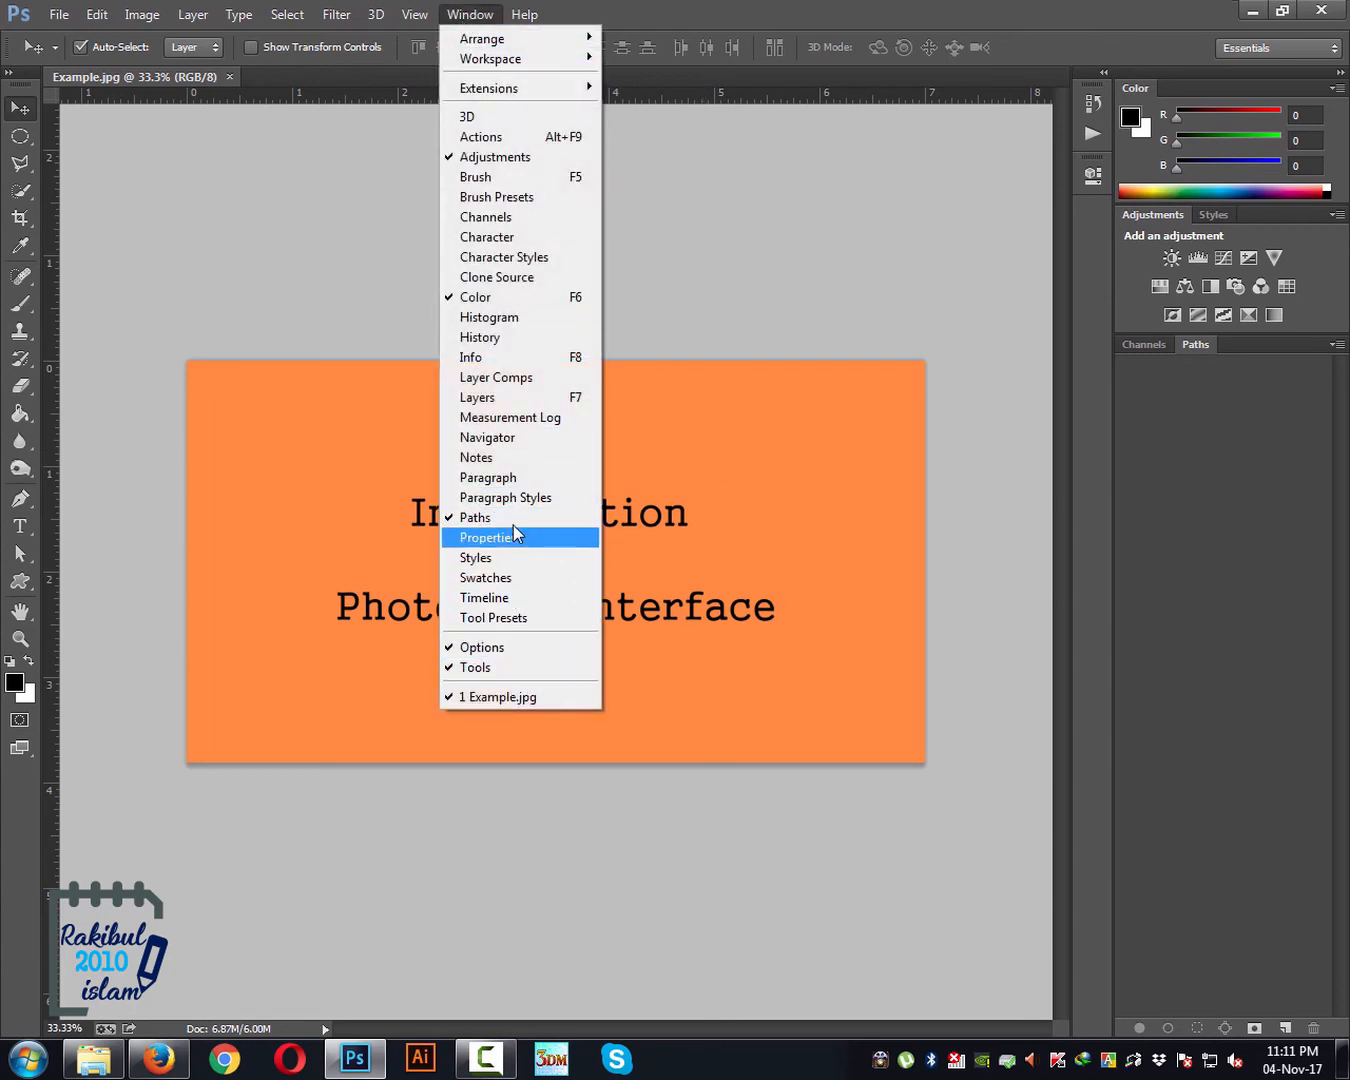
{"action": "left_click", "coordinate": [477, 397]}
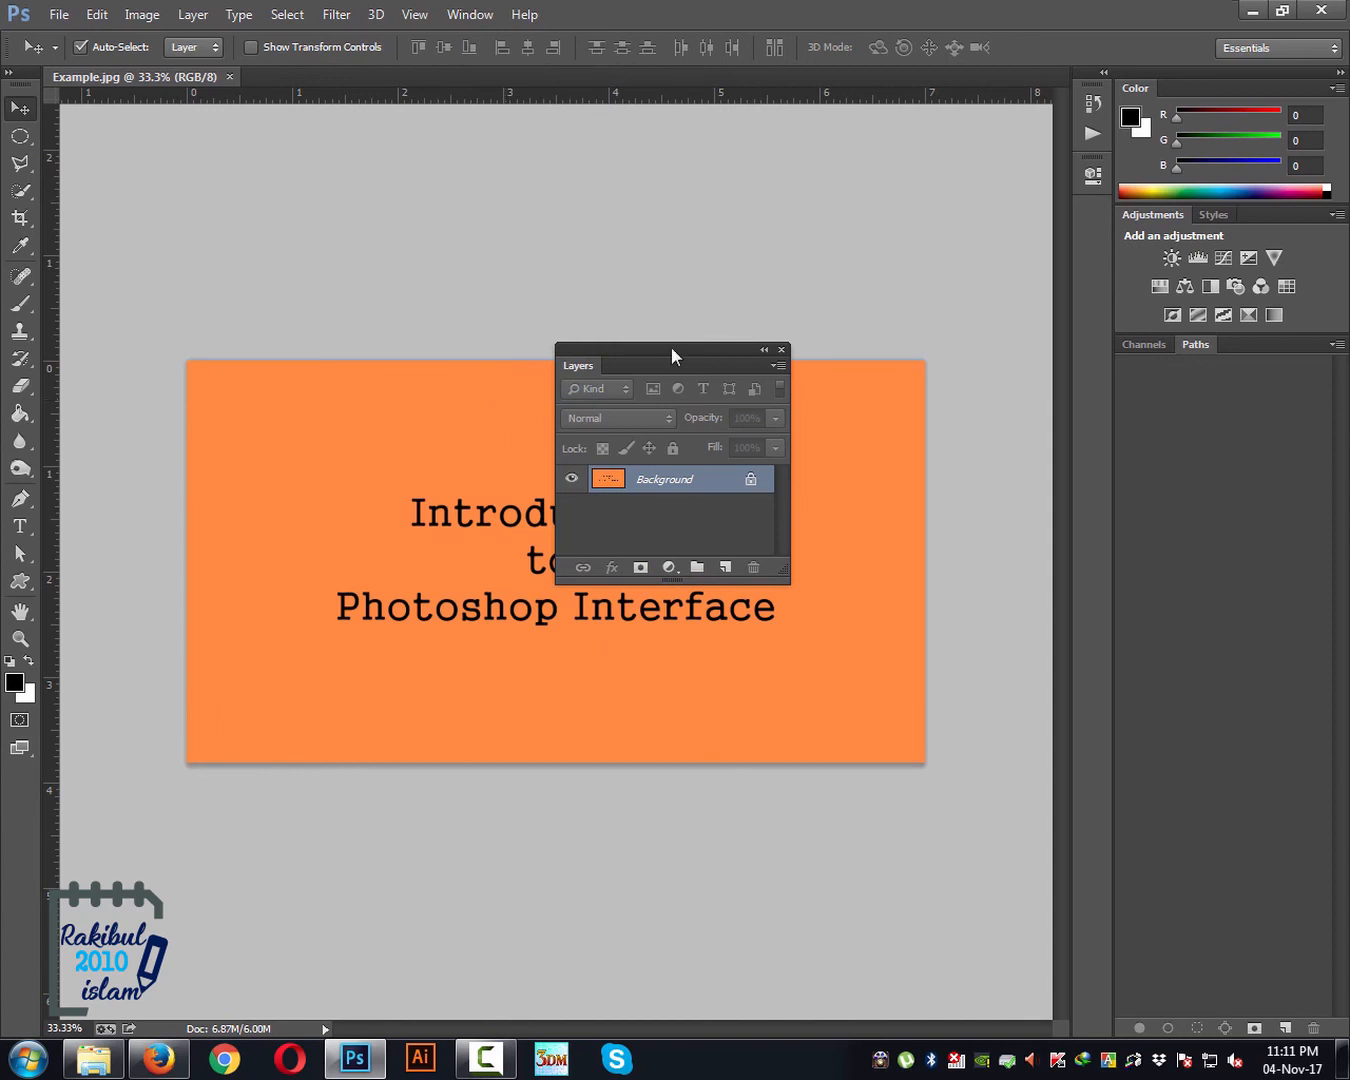
{"action": "mouse_move", "coordinate": [681, 353]}
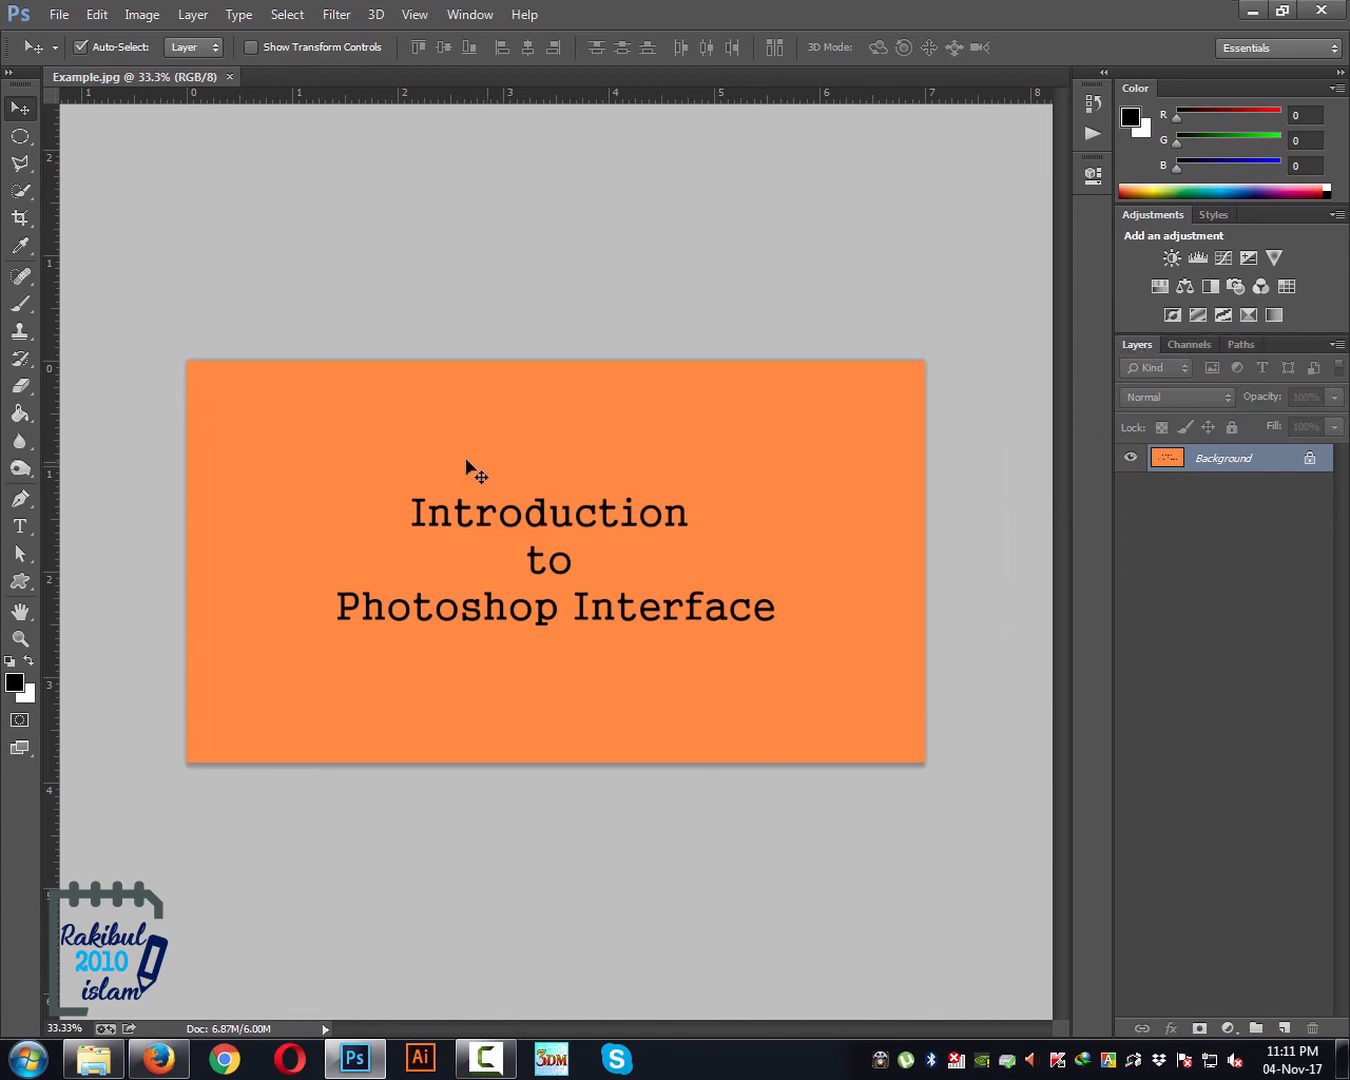
{"action": "mouse_move", "coordinate": [497, 468]}
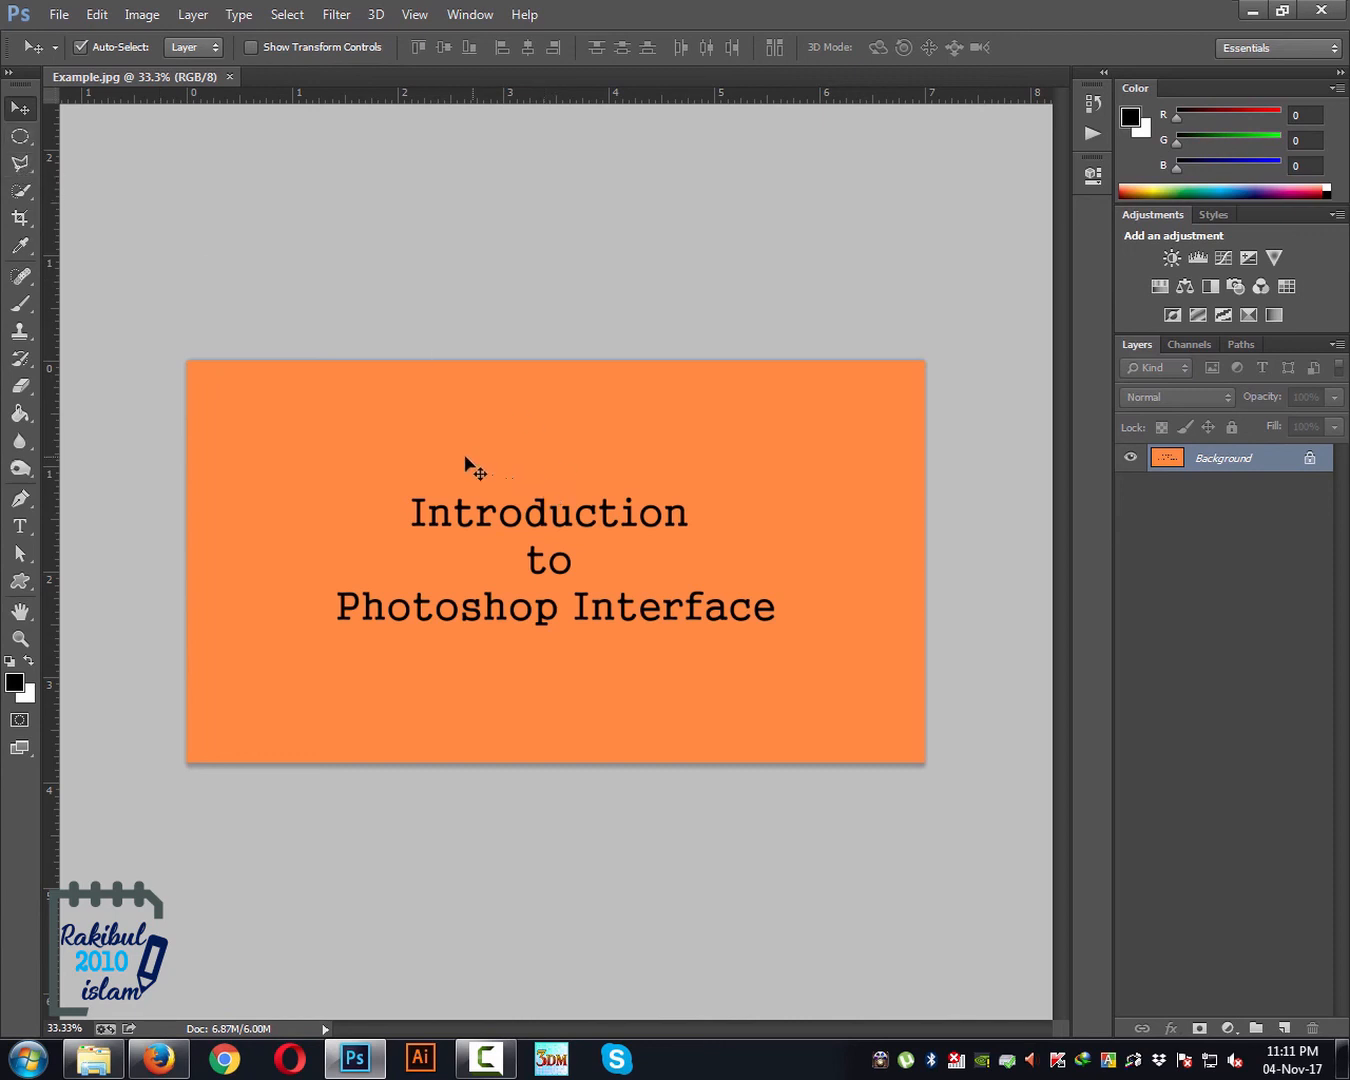
{"action": "mouse_move", "coordinate": [616, 527]}
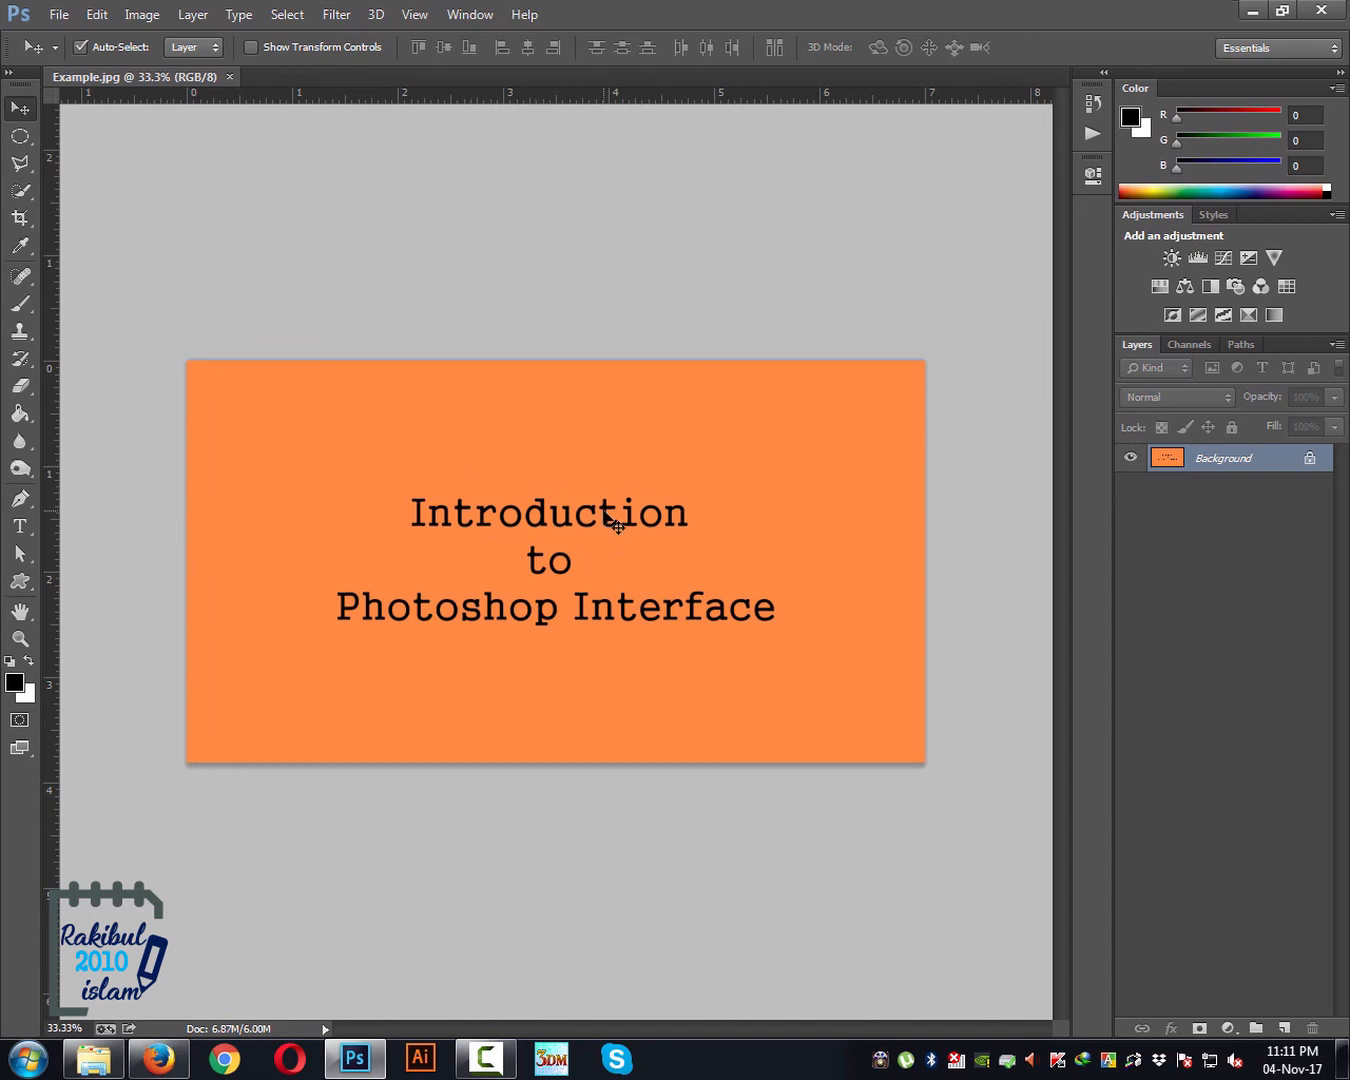
{"action": "mouse_move", "coordinate": [1167, 541]}
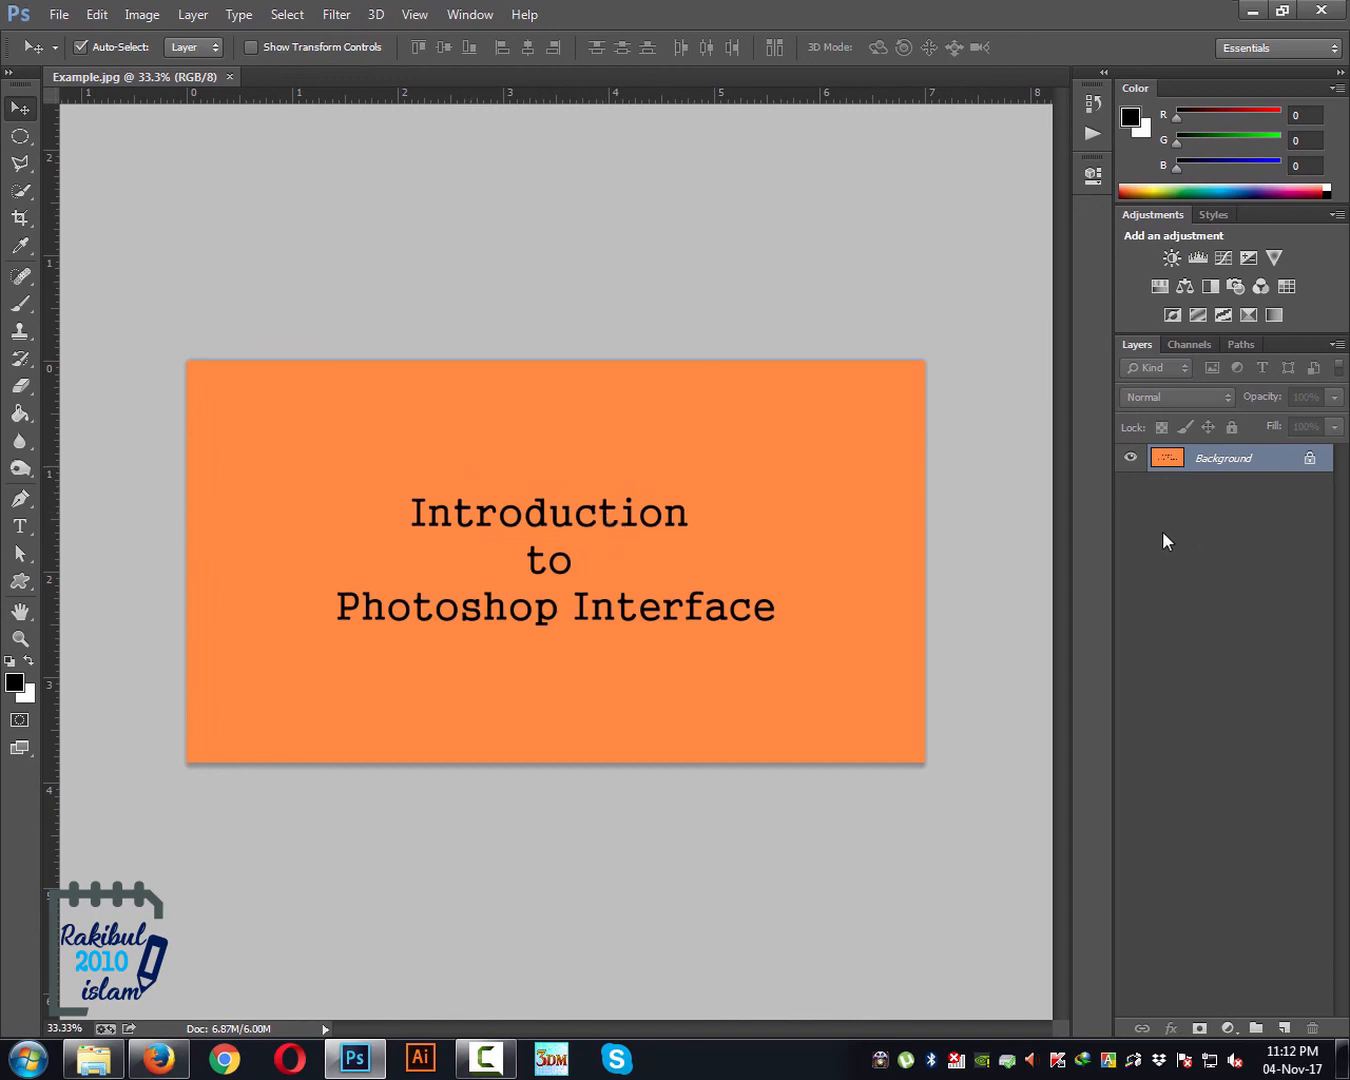
{"action": "mouse_move", "coordinate": [1180, 788]}
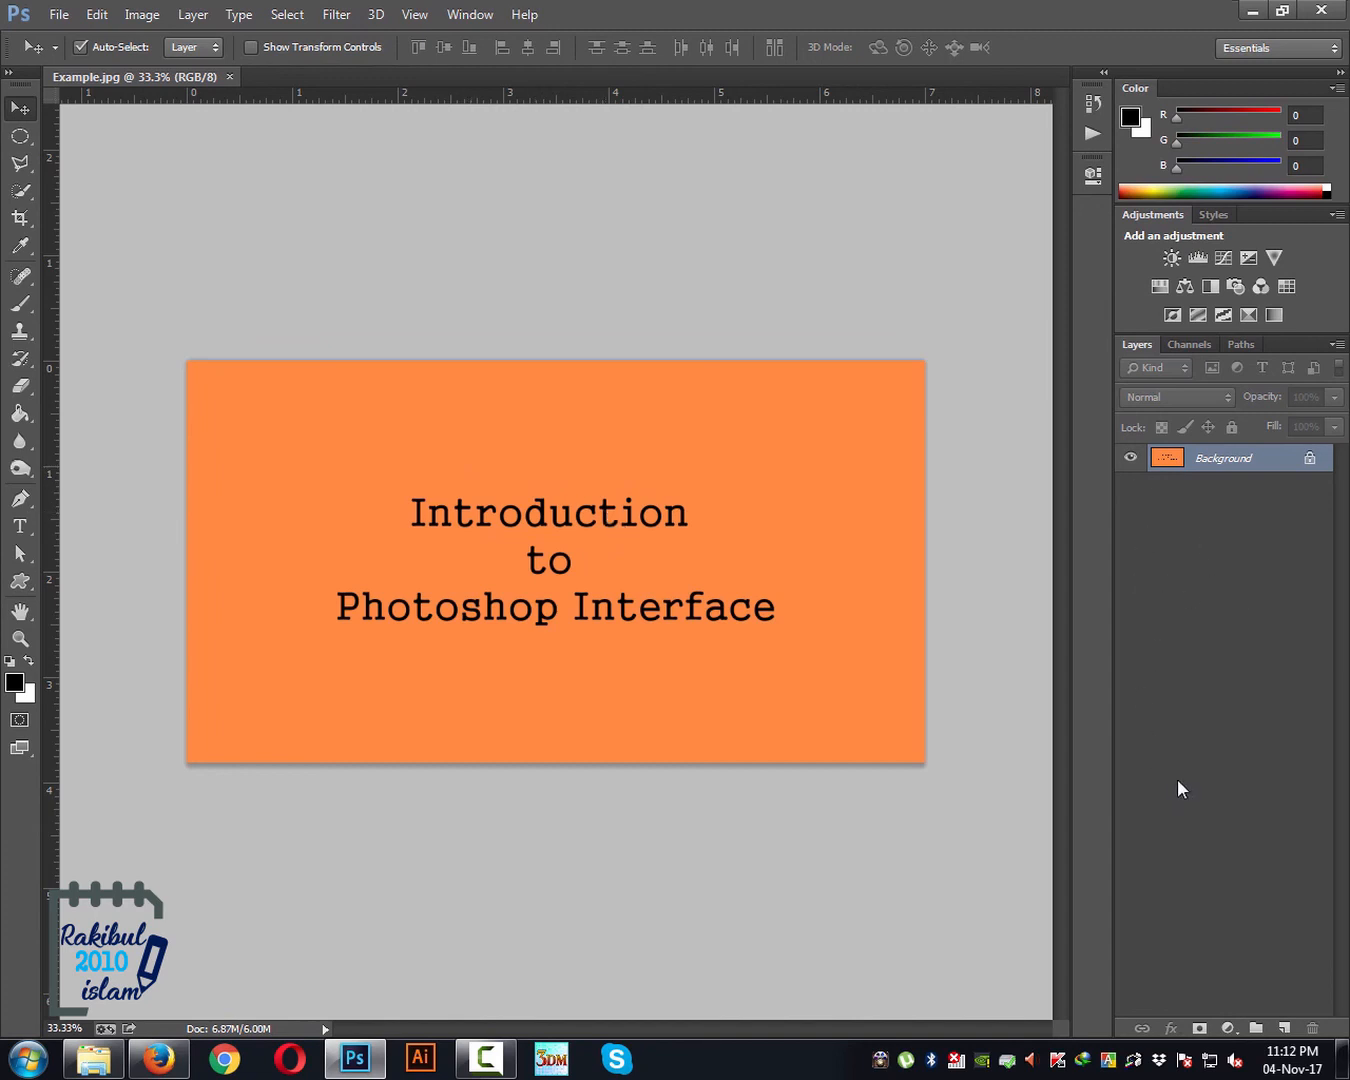
{"action": "mouse_move", "coordinate": [1060, 160]}
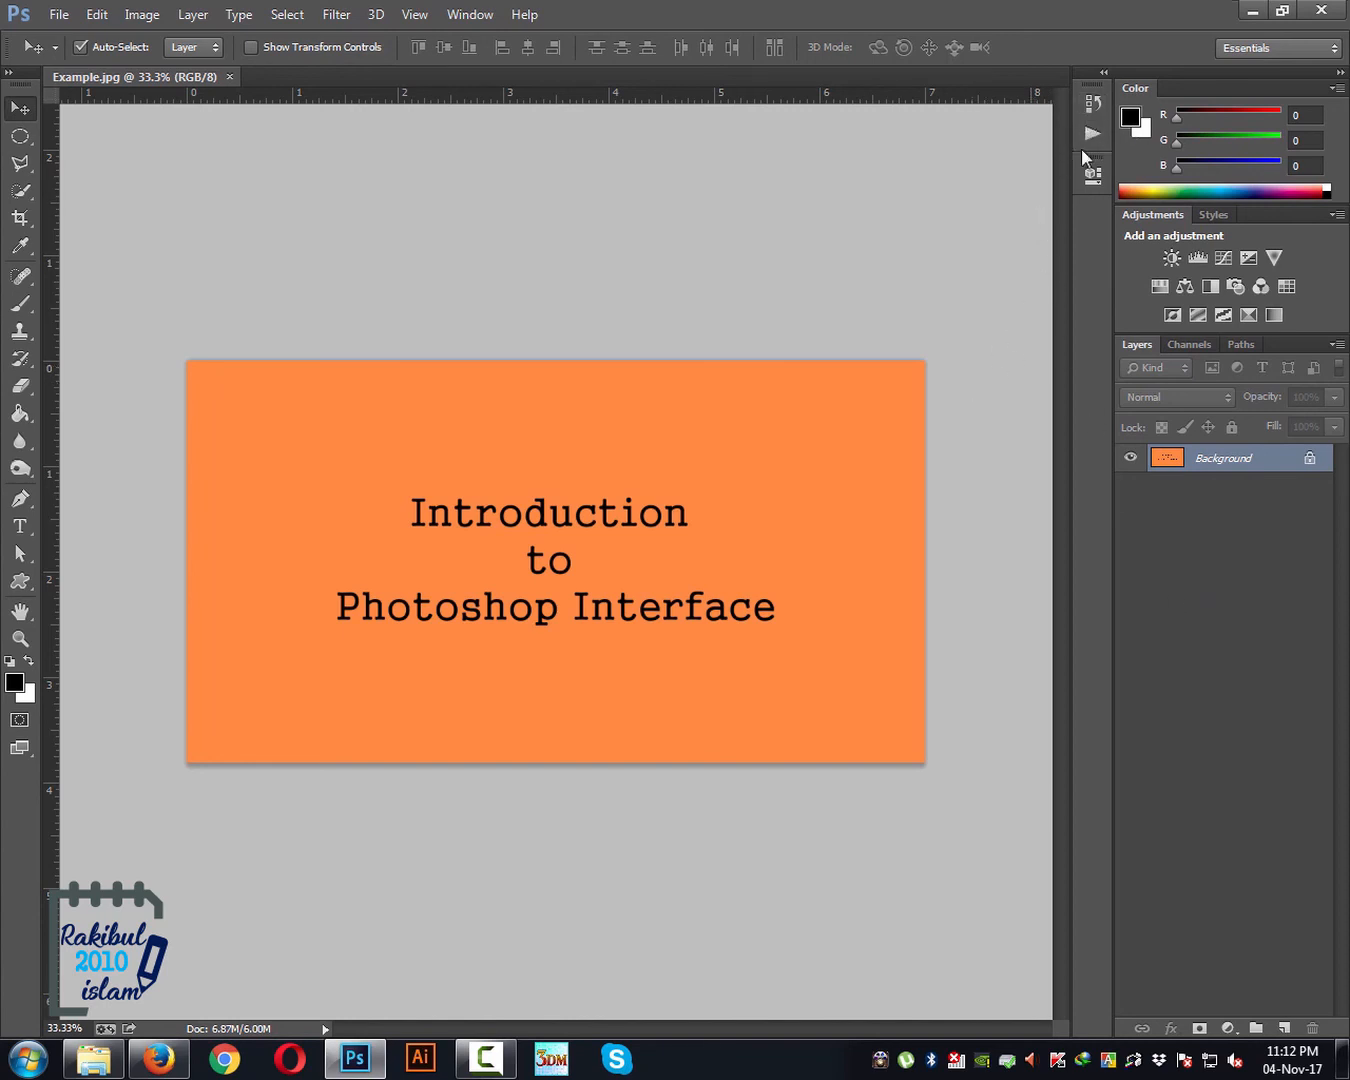
{"action": "left_click", "coordinate": [1092, 103]}
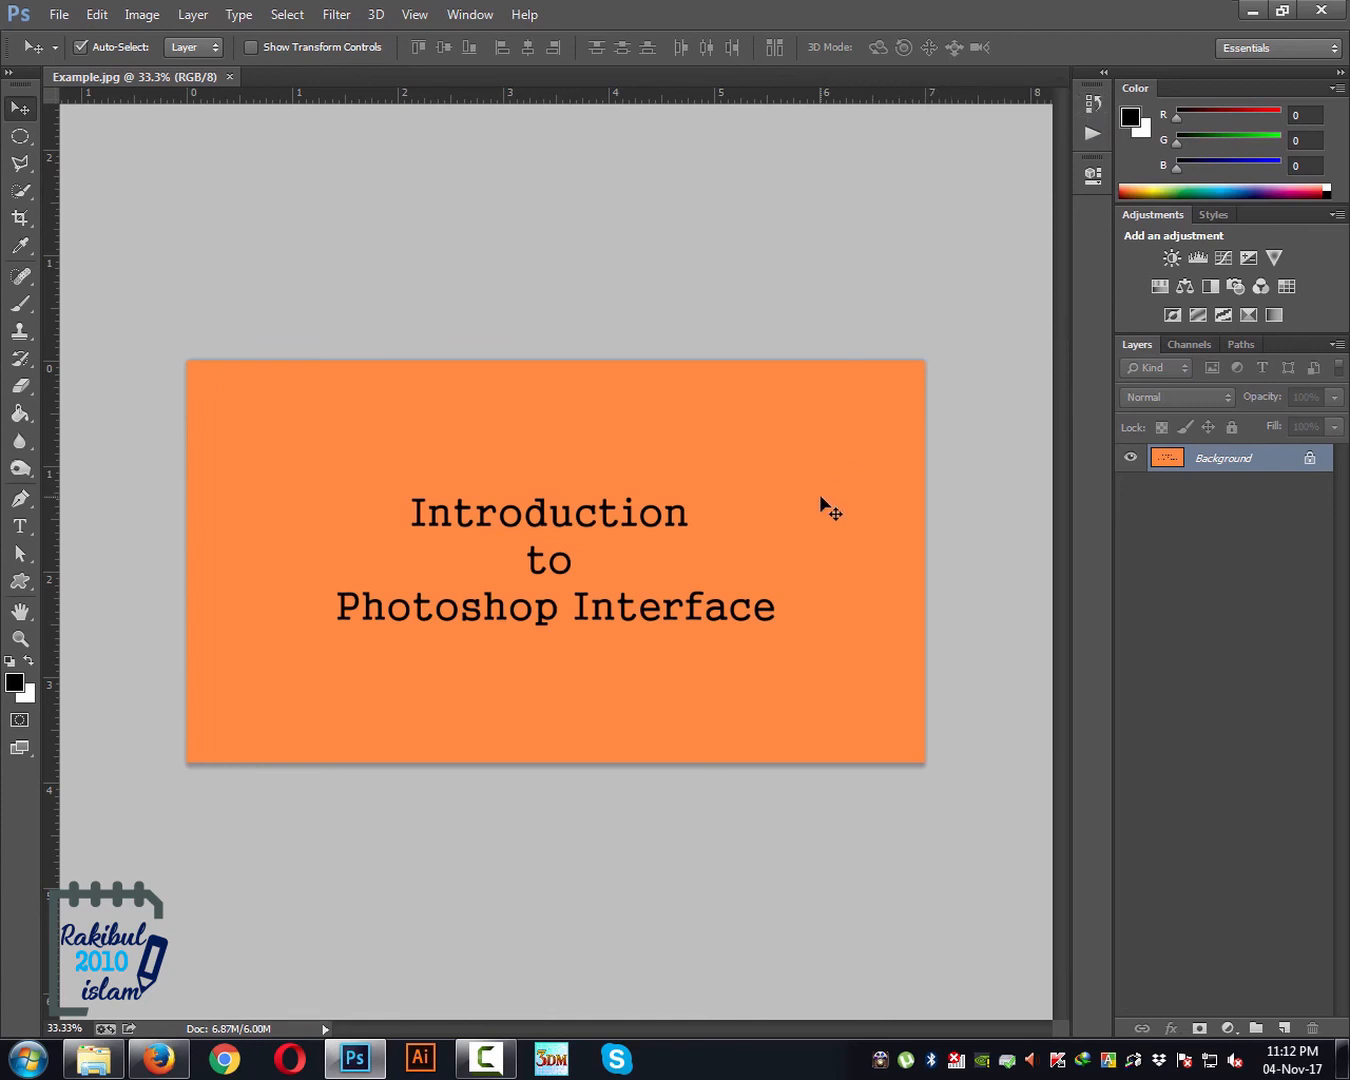
{"action": "mouse_move", "coordinate": [540, 538]}
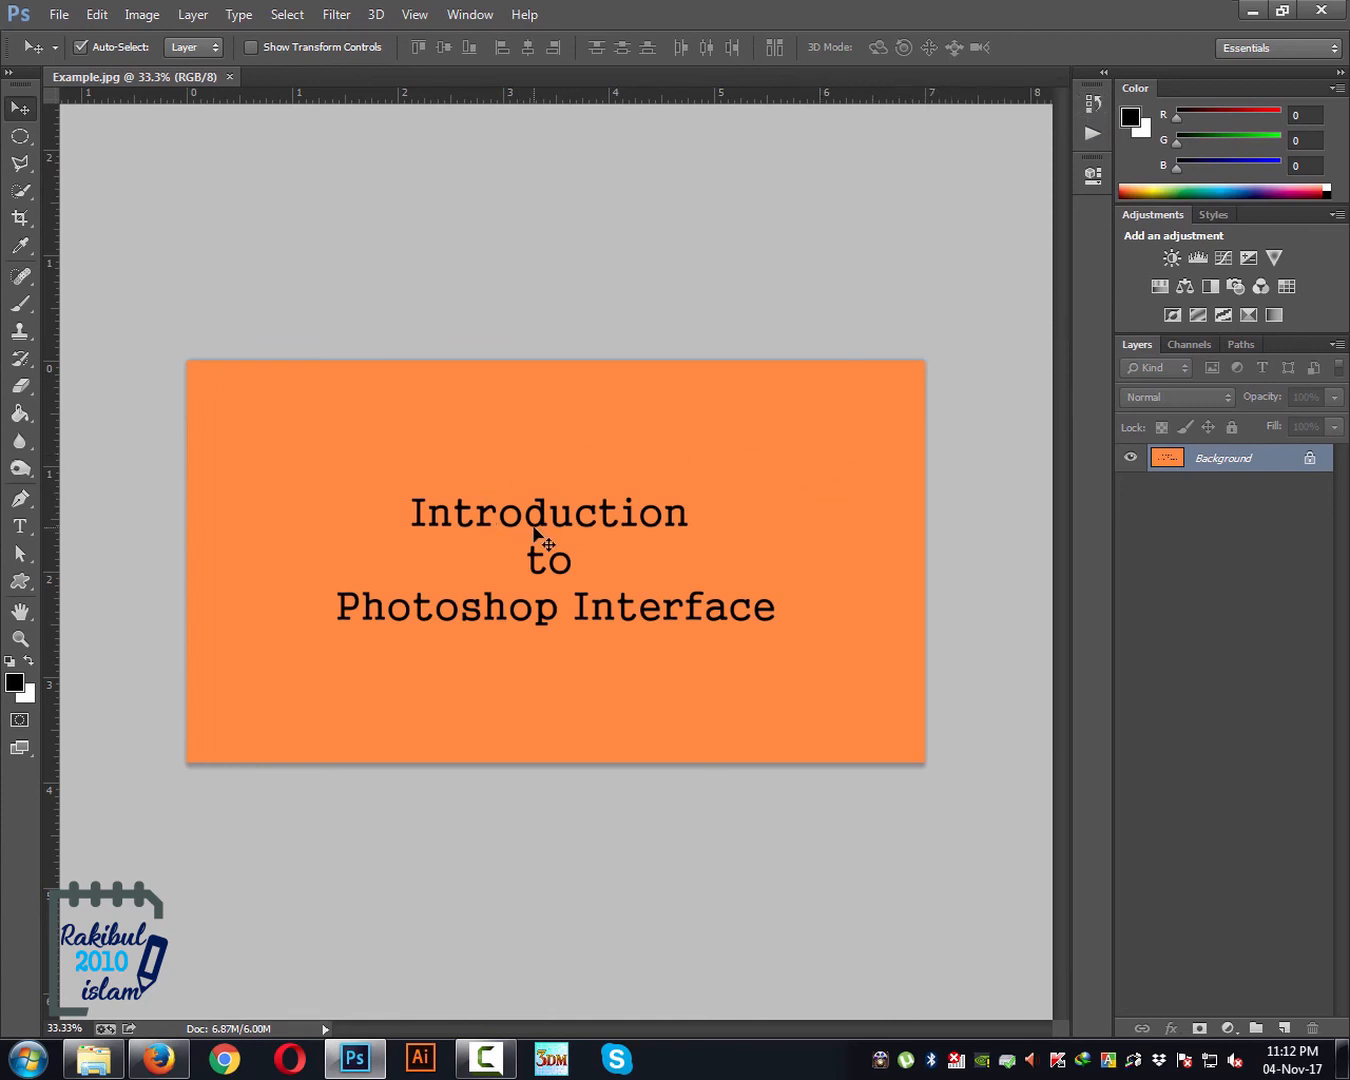